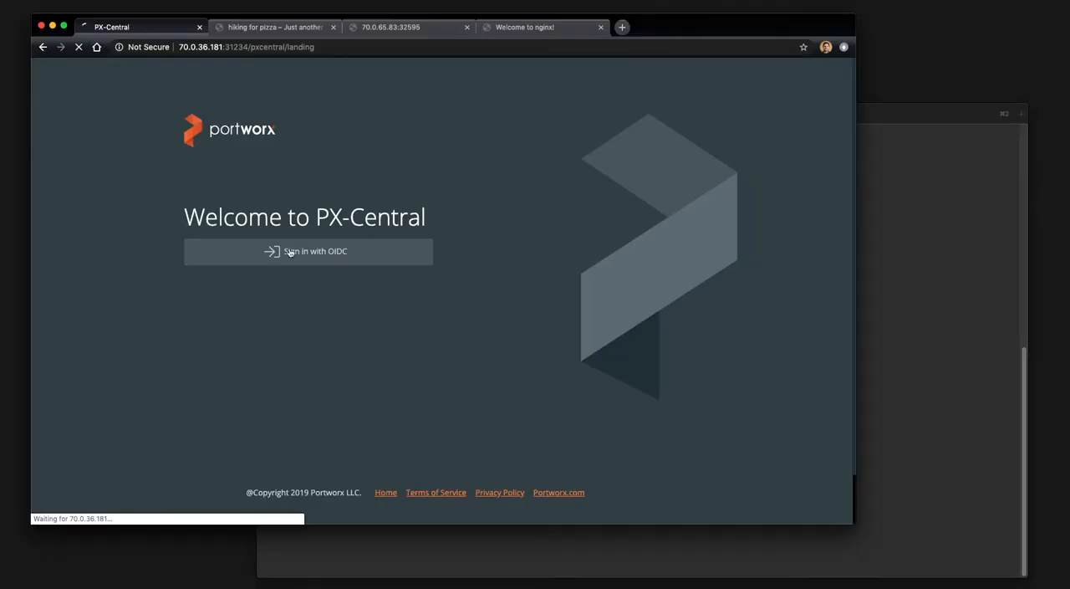
Step: Sign in to PX-Central via OIDC with the Keycloak username and password
left_click(308, 250)
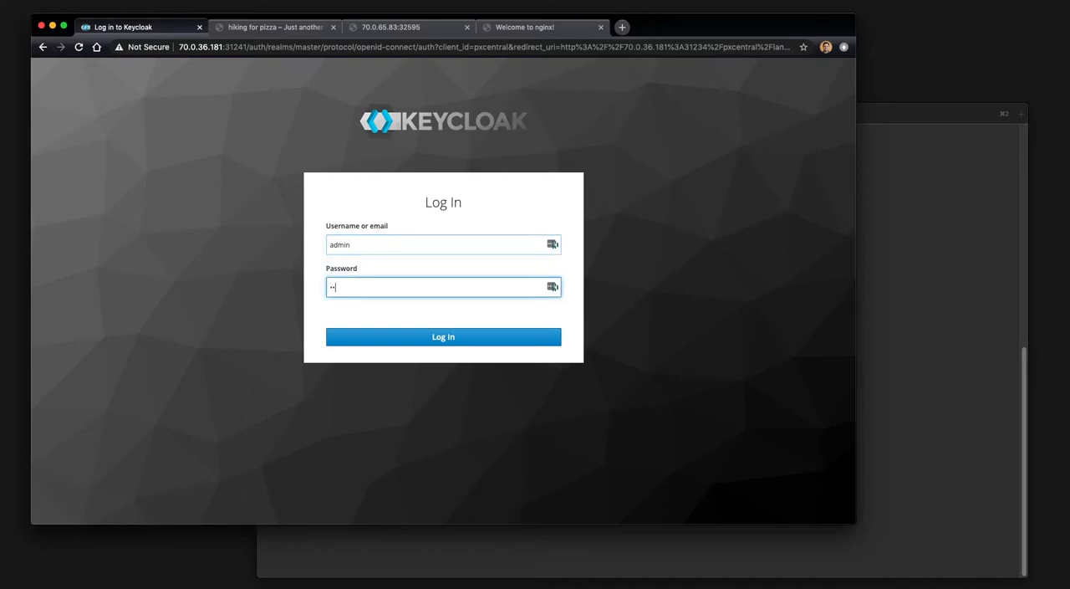
type("password")
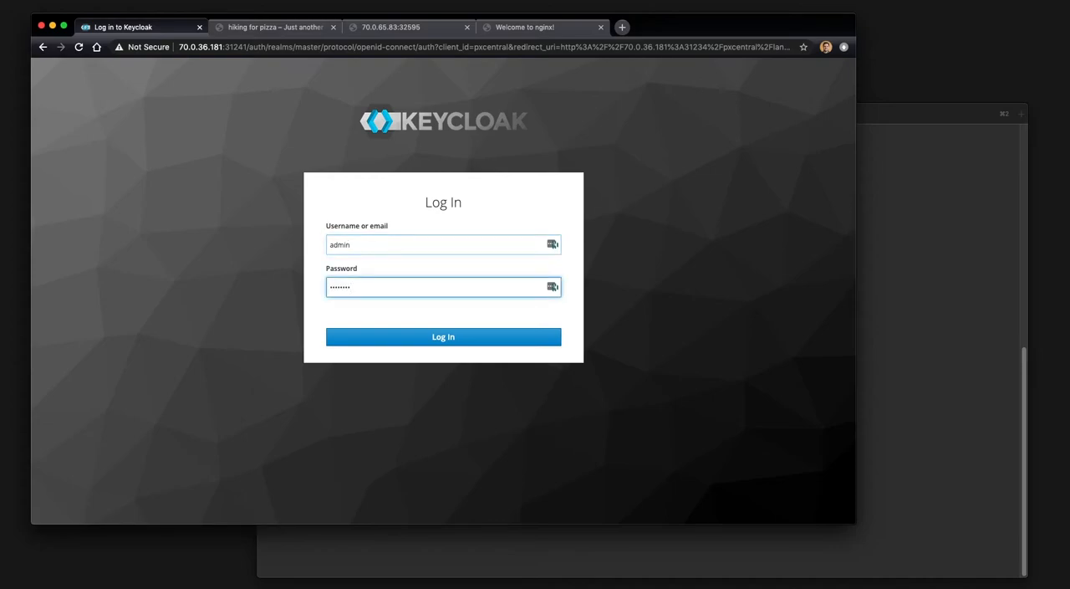
left_click(443, 336)
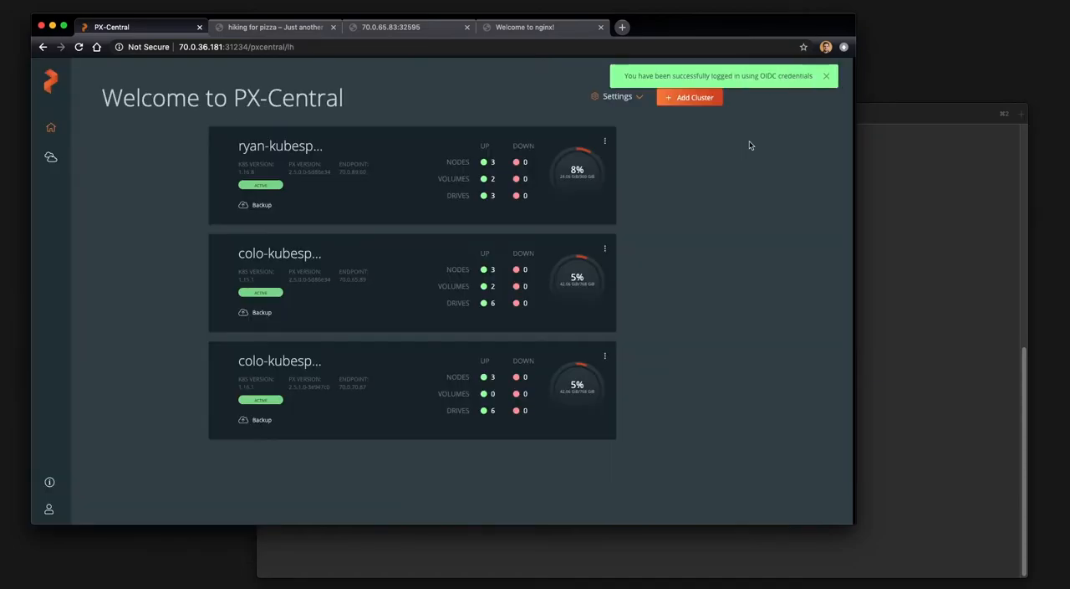
Step: Check colo-kubespray's storage pools, then list its backup applications across six namespaces
left_click(826, 75)
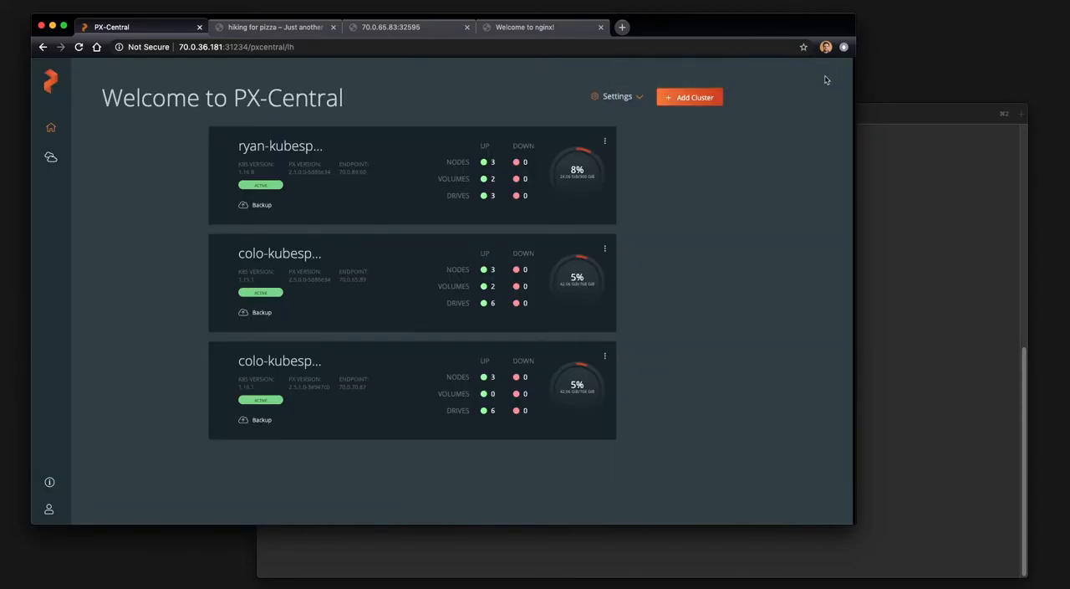
mouse_move(321, 292)
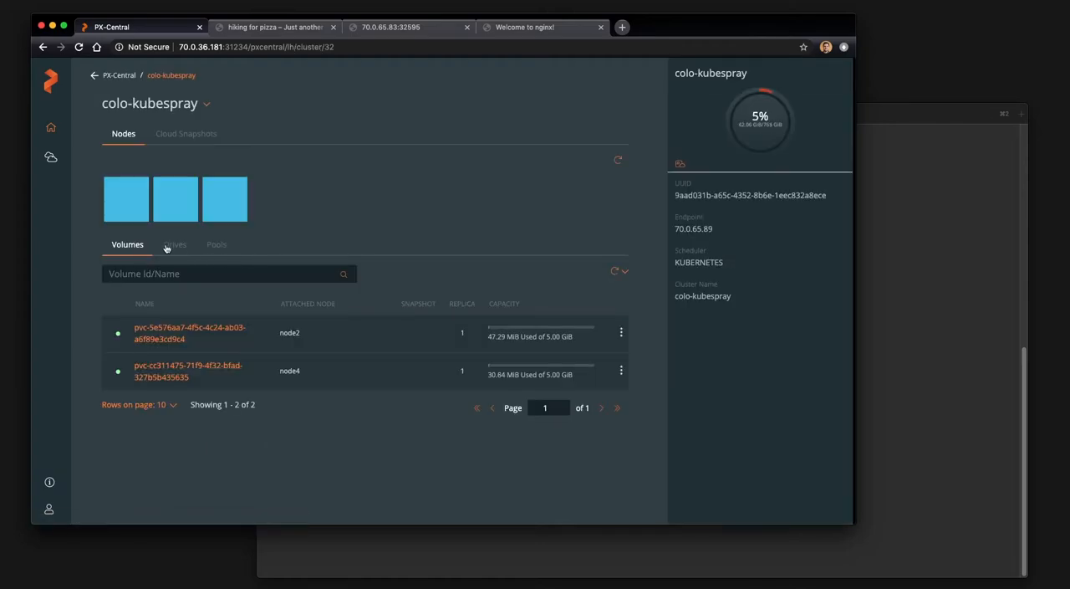
left_click(216, 244)
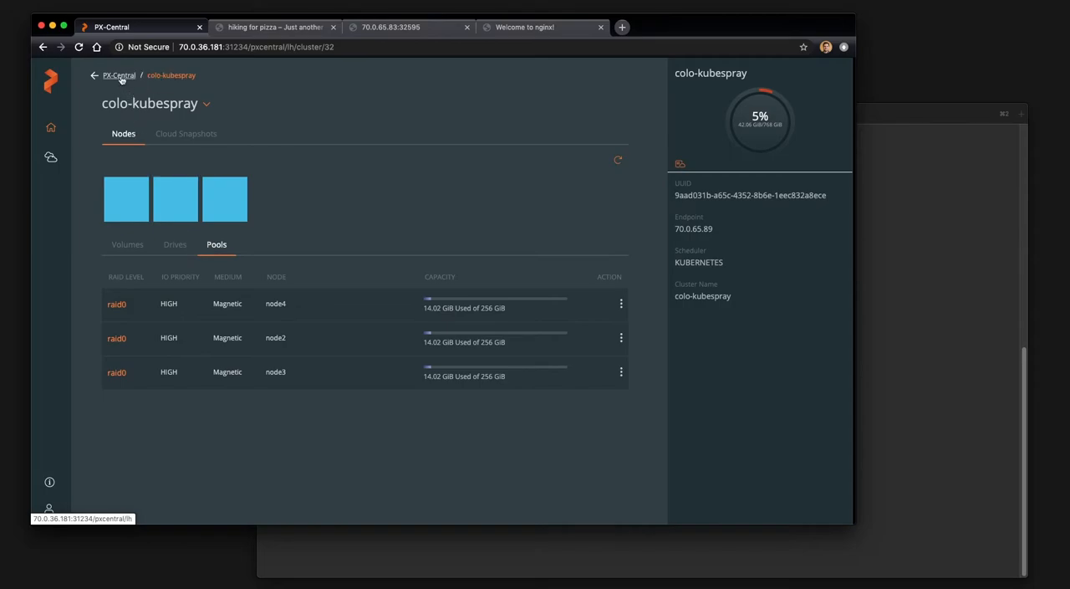
left_click(118, 75)
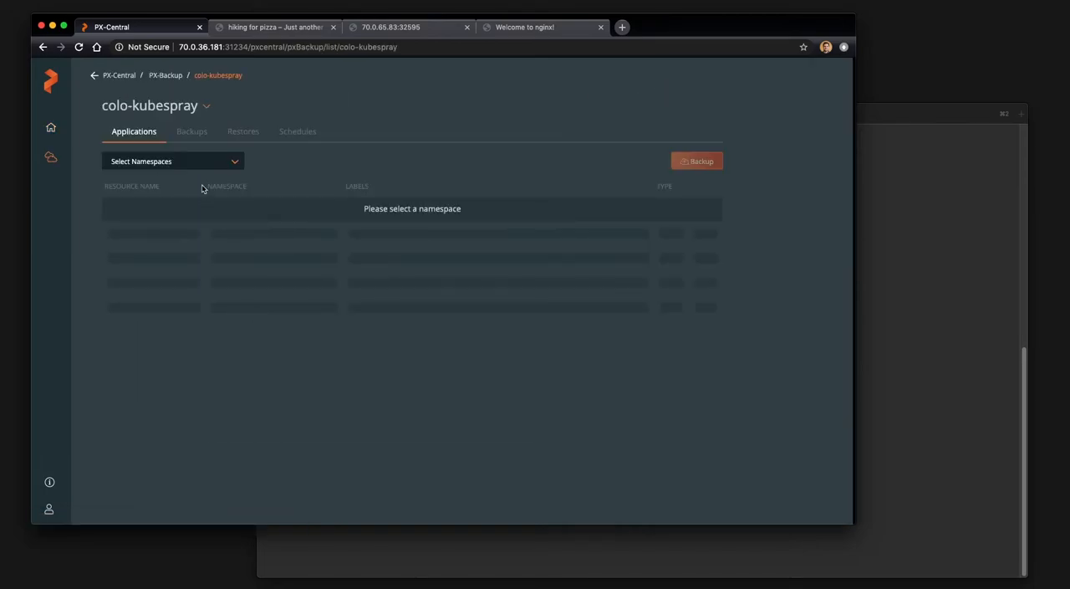
left_click(172, 161)
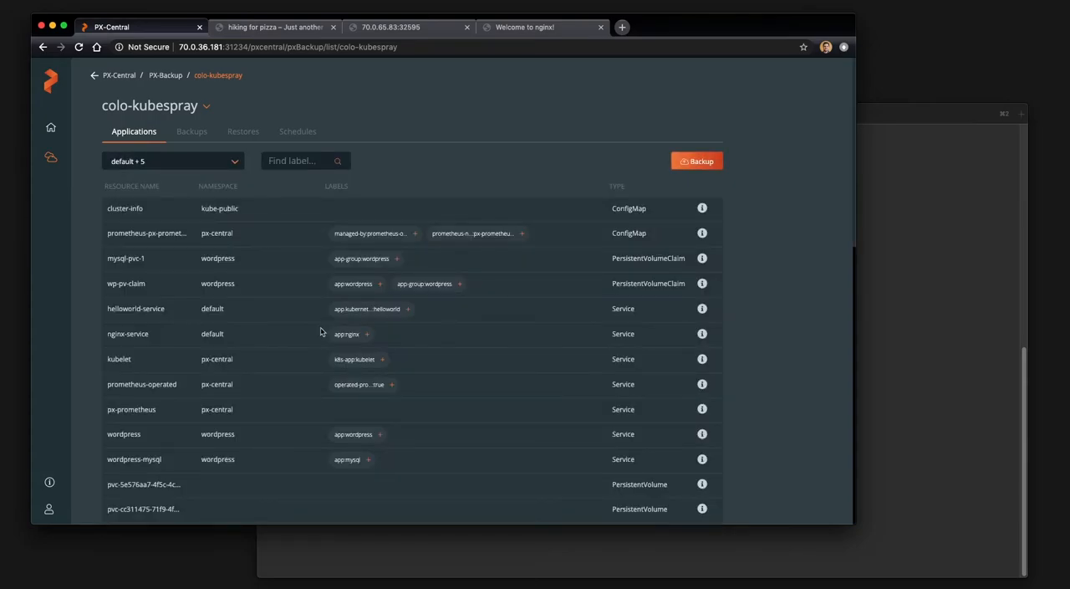
scroll("down", 3)
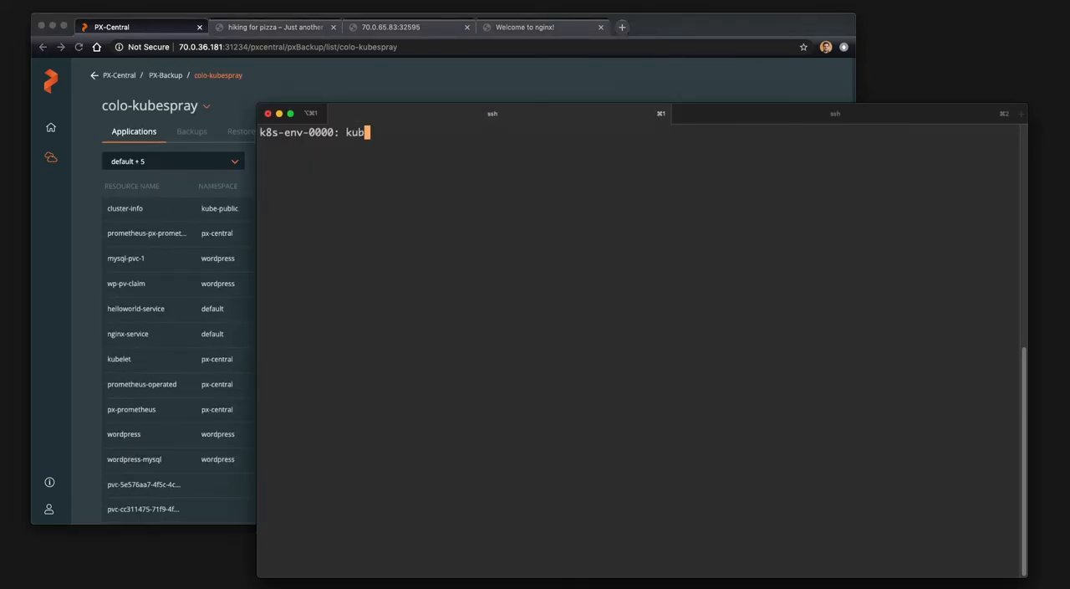
Step: Run kubectl get no and kubectl get all -n wordpress, copying NodePort 31916
type("ectl get no")
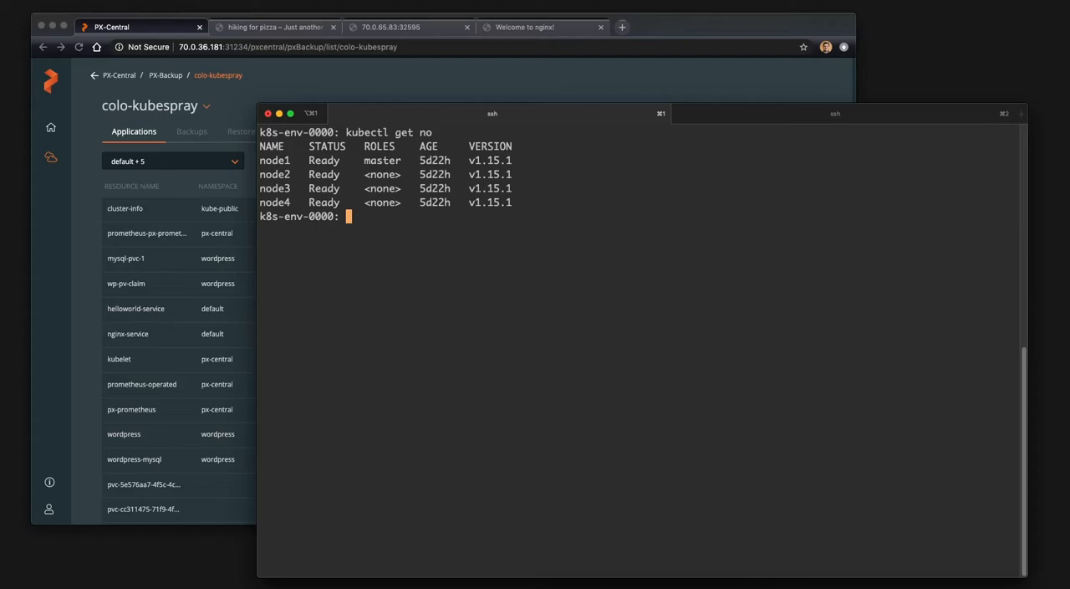
type("kubectl get all -n wordpress")
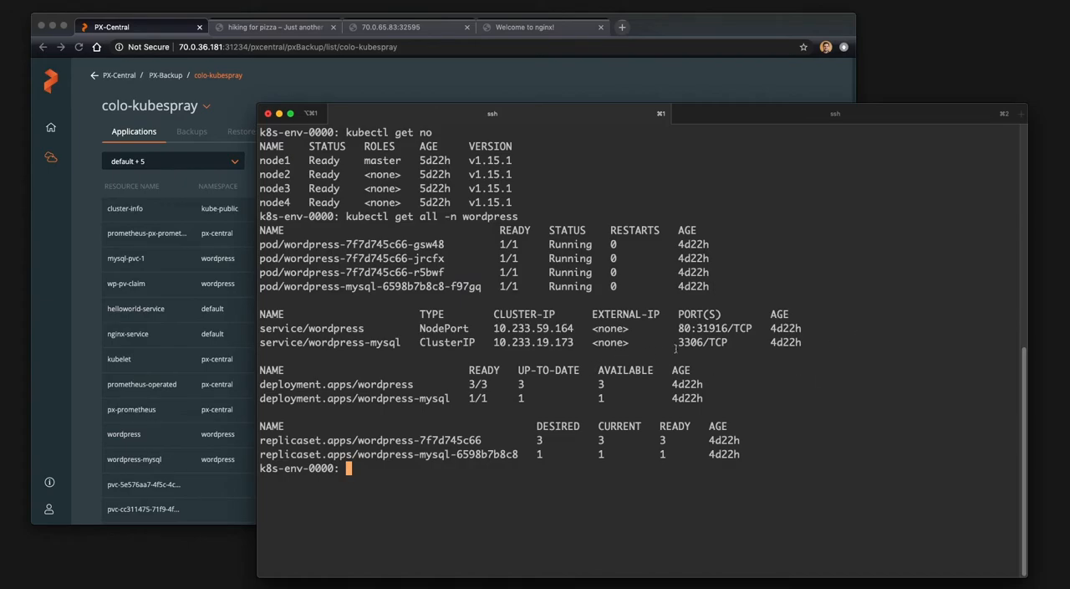
double_click(712, 327)
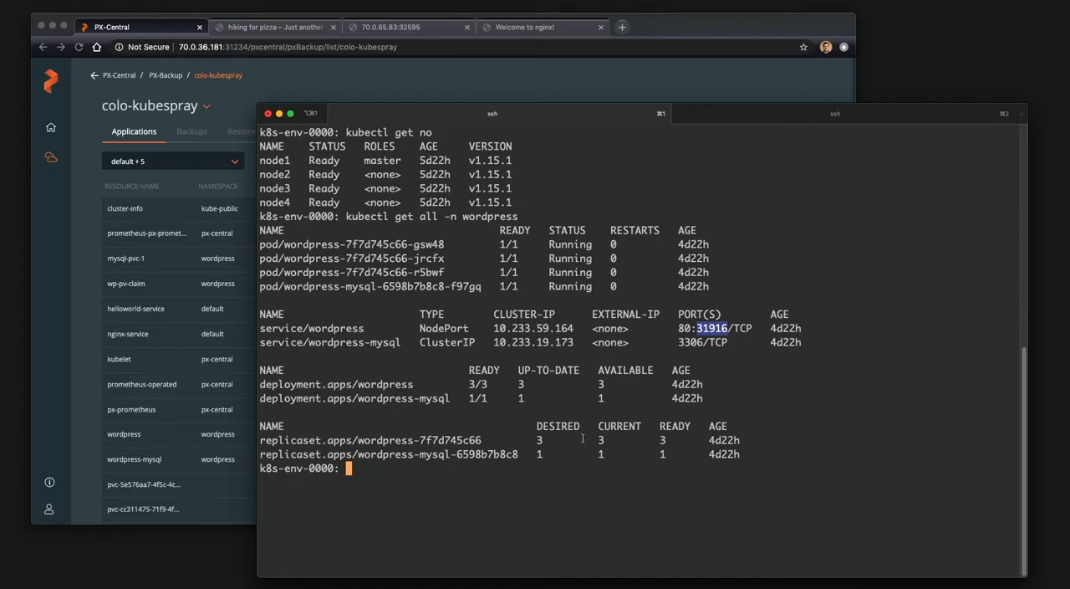
type("kubectl get all -n wordpress")
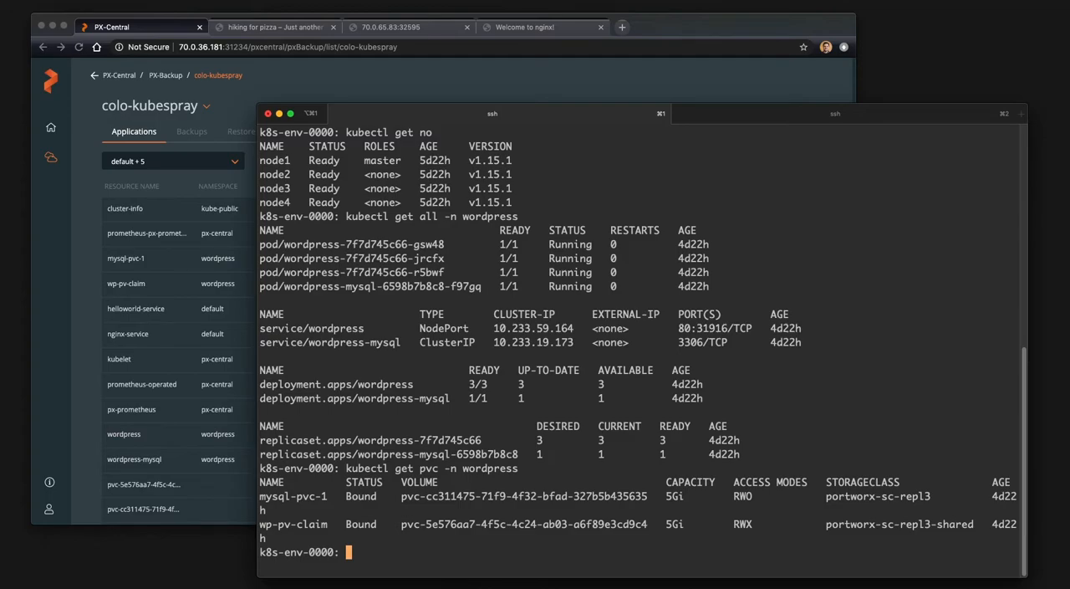
left_click(272, 27)
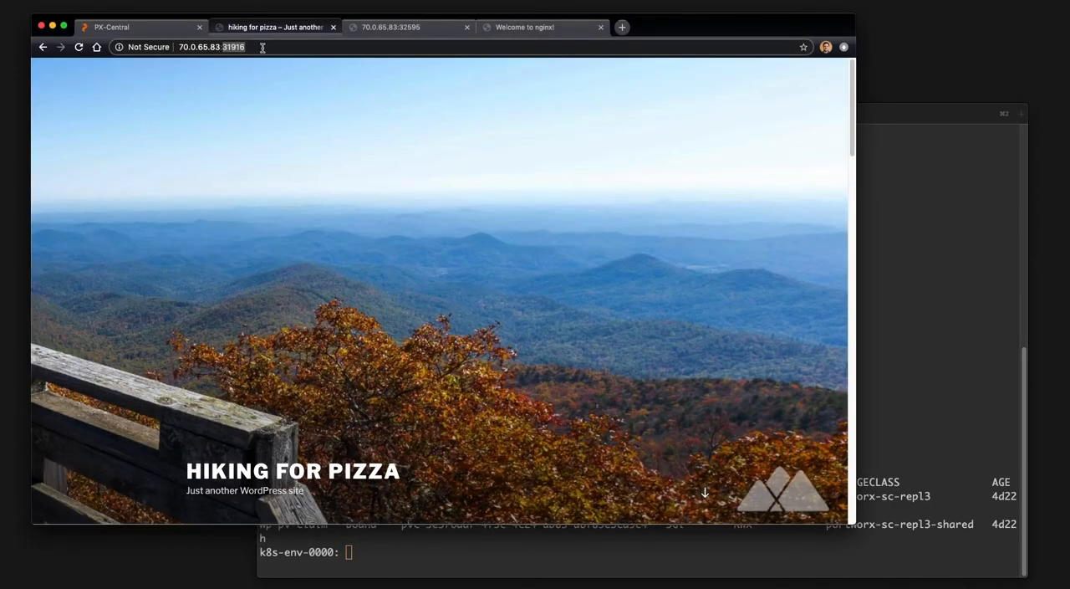
Step: Browse the WordPress site on port 31916 to the Sausage and Peppers post, then return
scroll("down", 3)
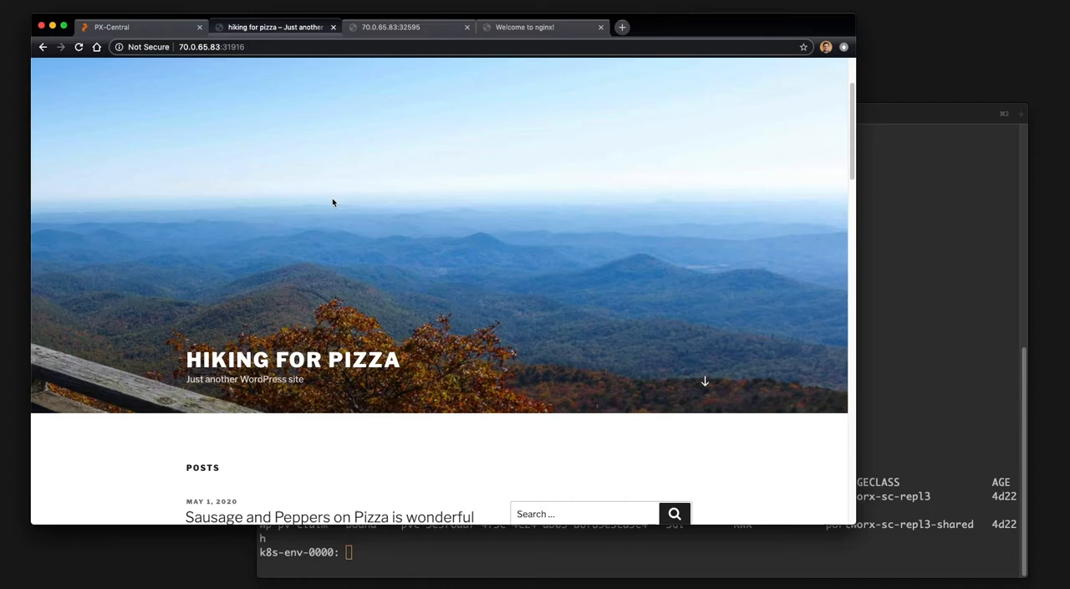
scroll("down", 3)
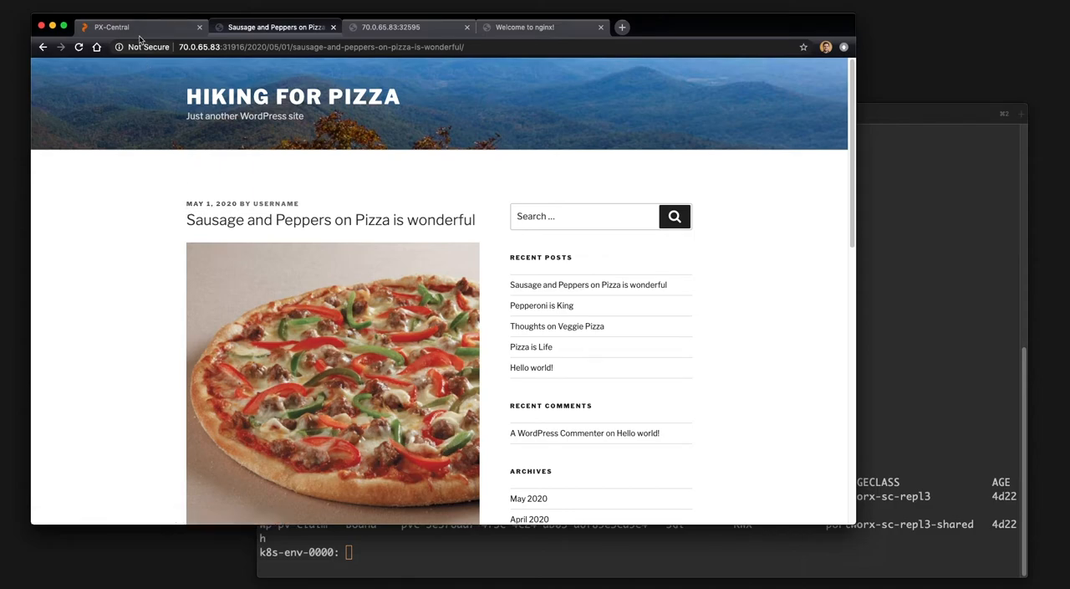
left_click(112, 27)
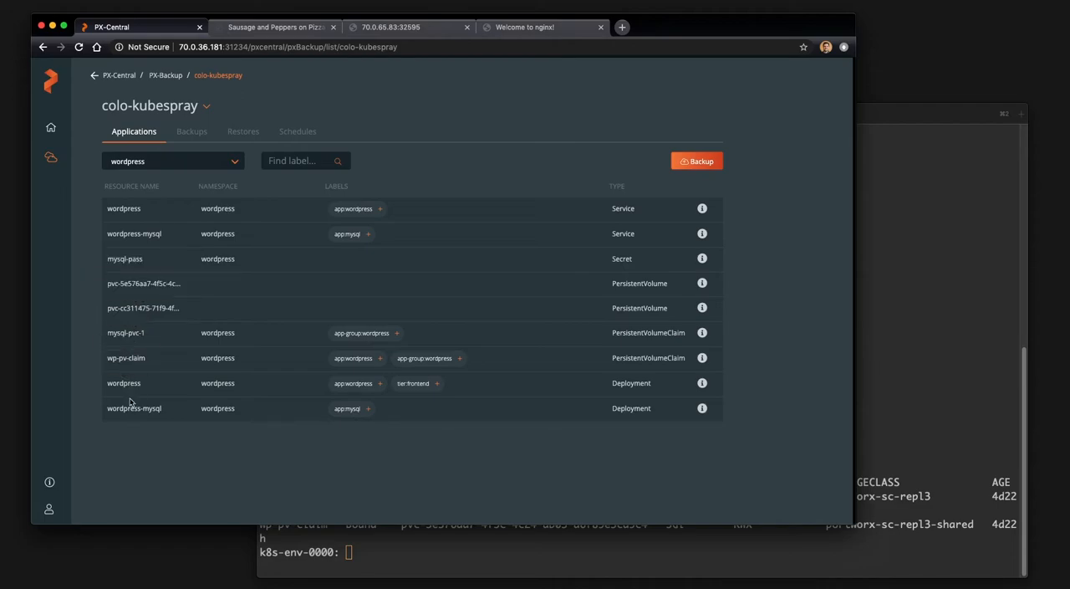
mouse_move(201, 149)
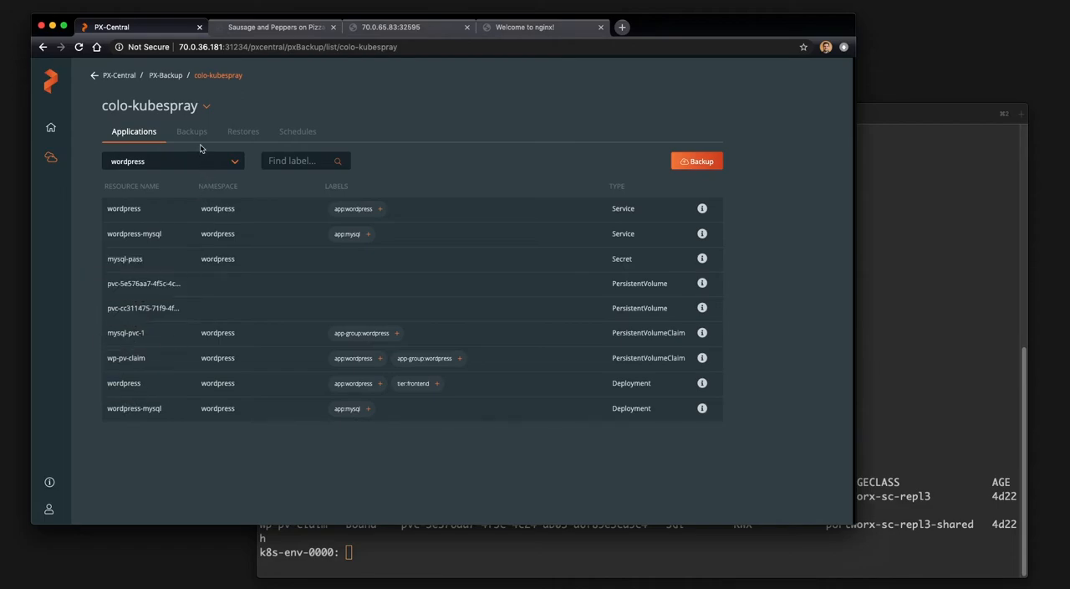
Step: Open wordpress-00004's backup details showing two volumes and nine resources backed up
left_click(191, 131)
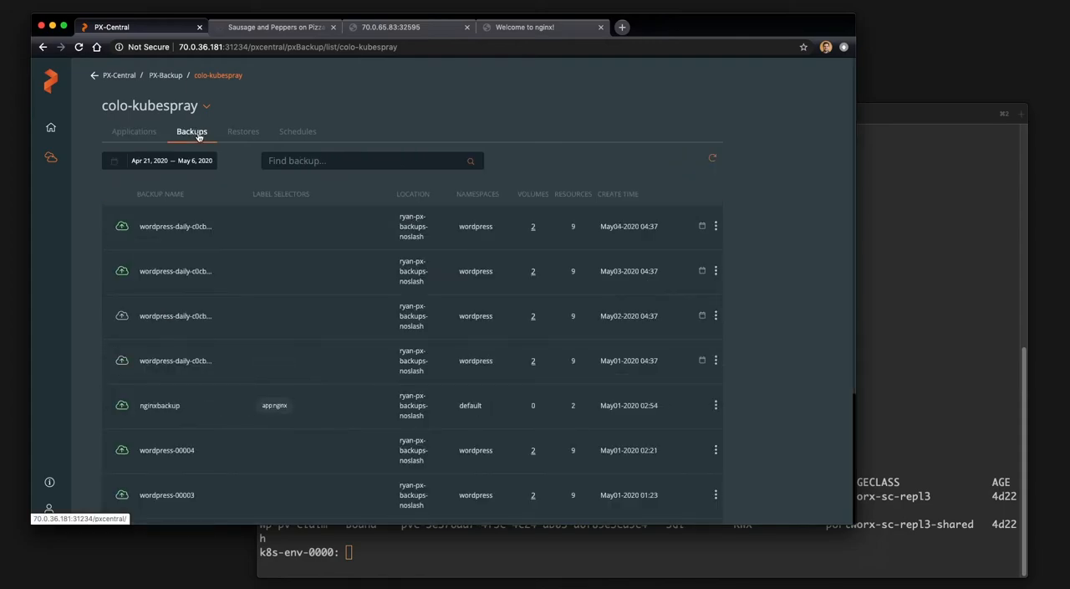
scroll("down", 3)
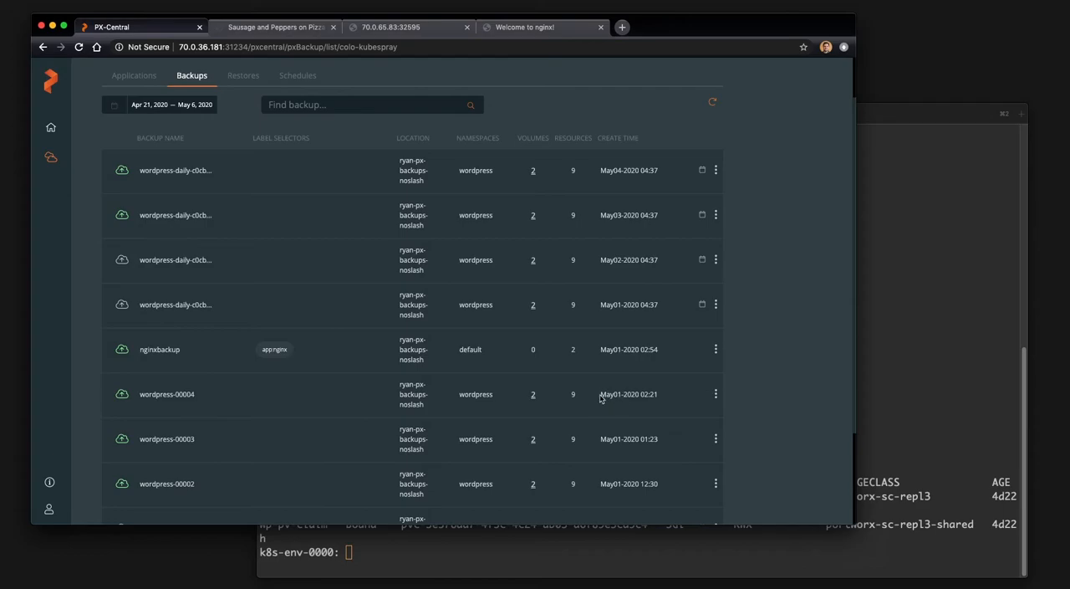
double_click(628, 394)
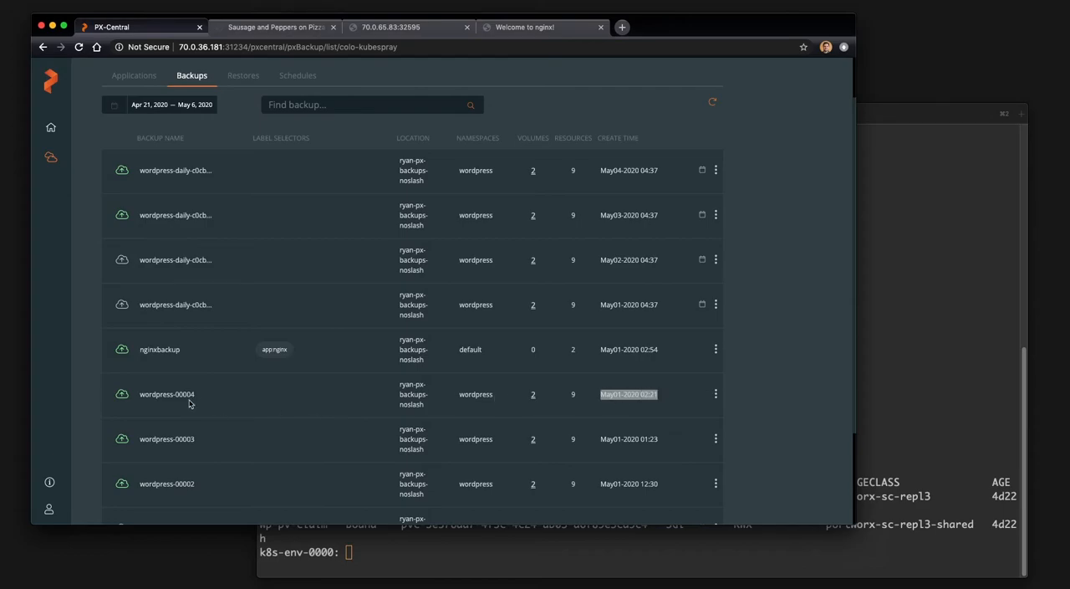
left_click(166, 393)
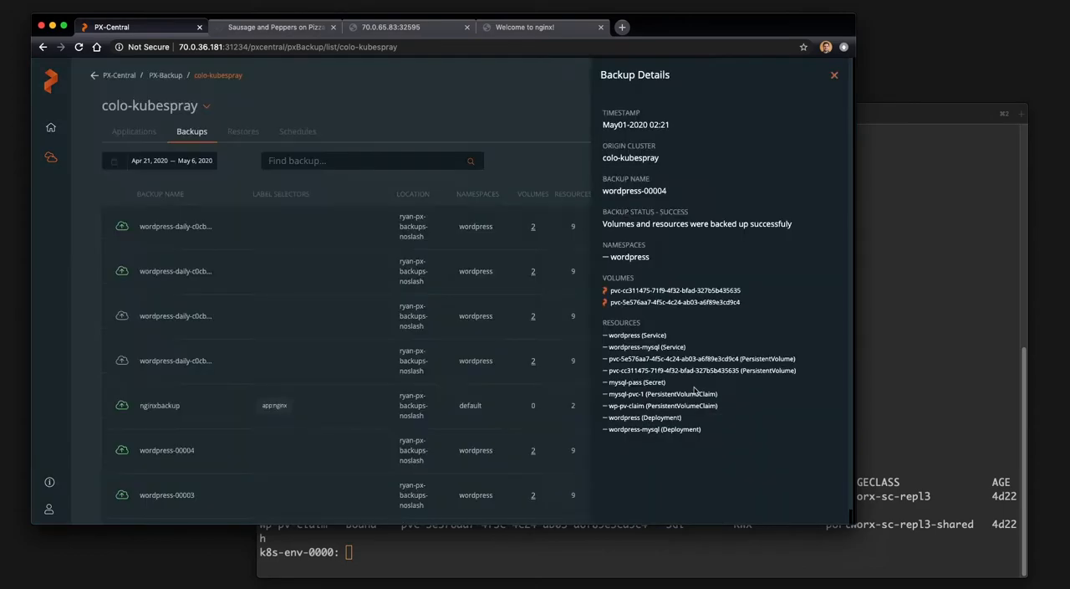
double_click(632, 290)
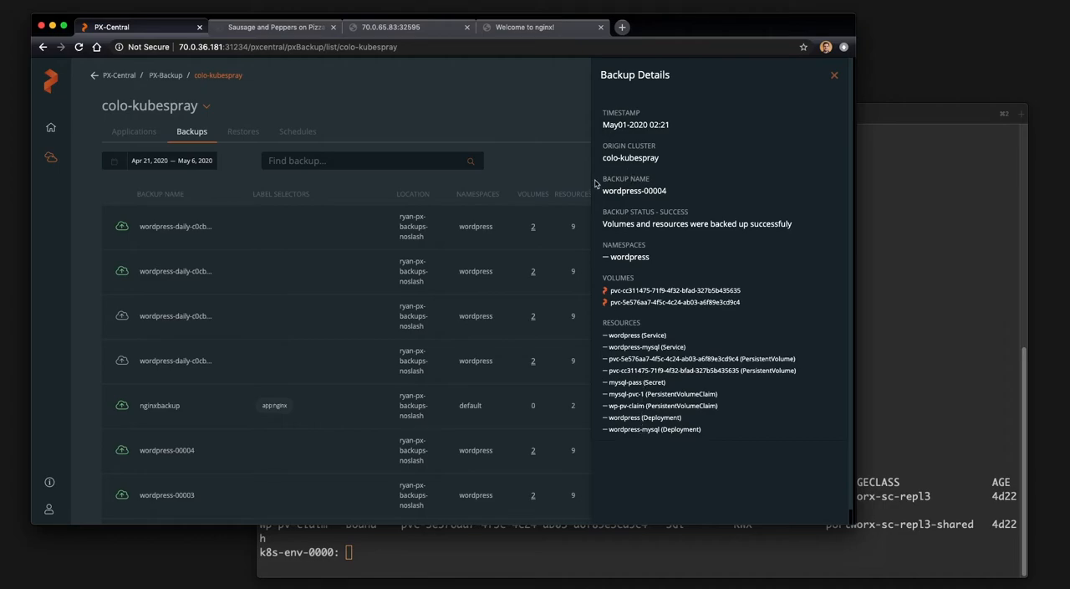
mouse_move(692, 195)
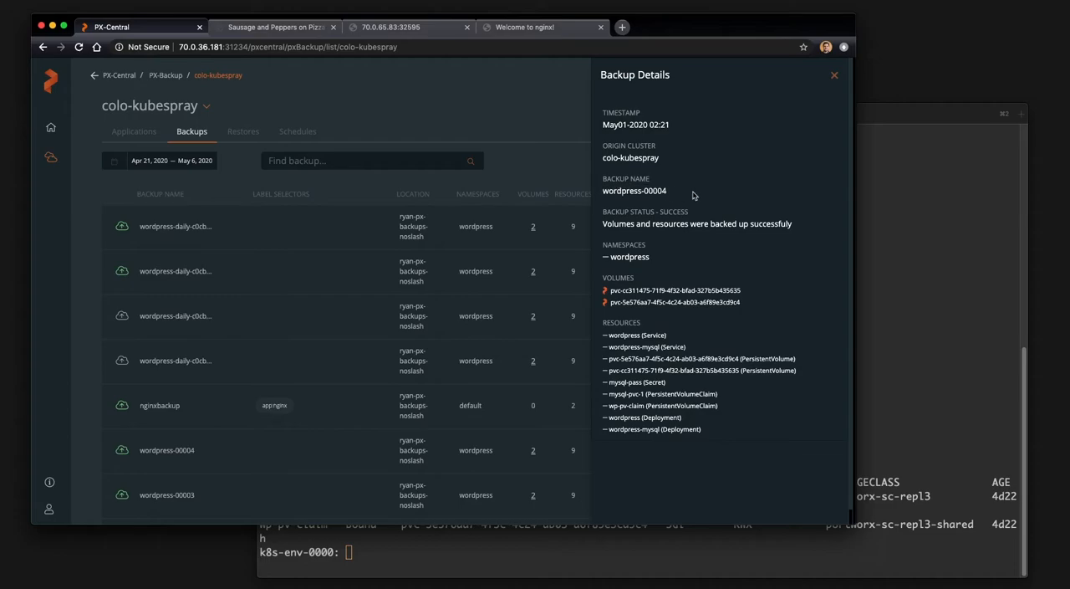
mouse_move(795, 216)
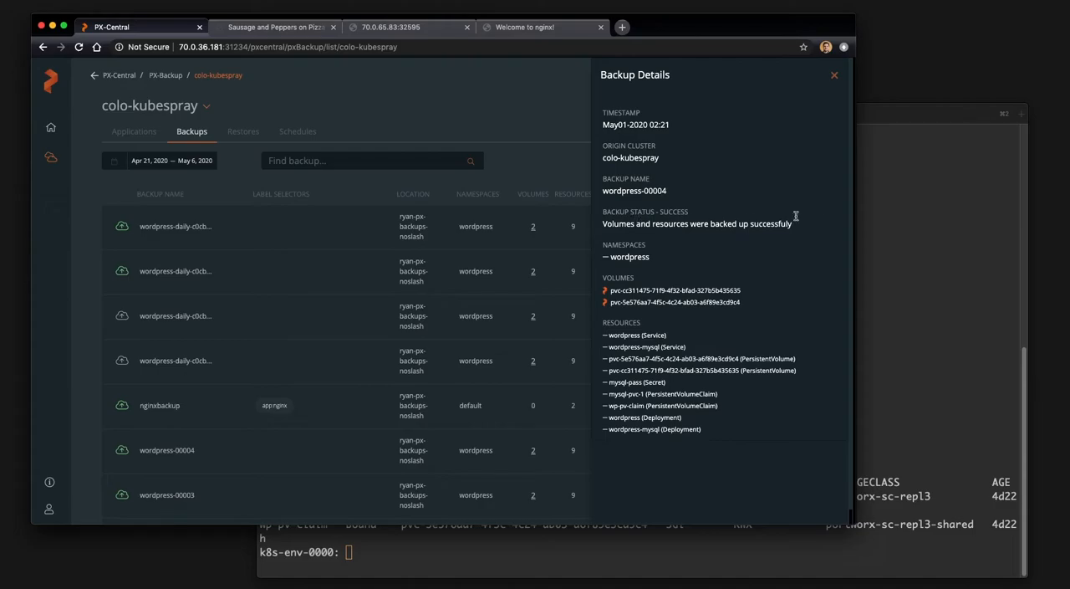
left_click(274, 27)
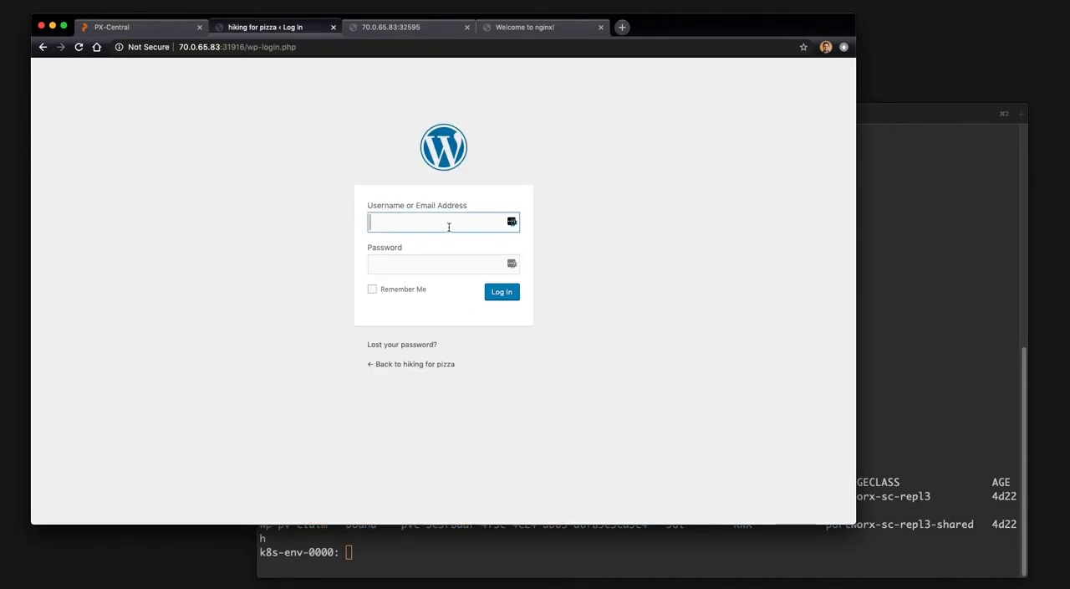
Step: Log in to WordPress admin and start a new post titled 'Just another pizza'
type("username")
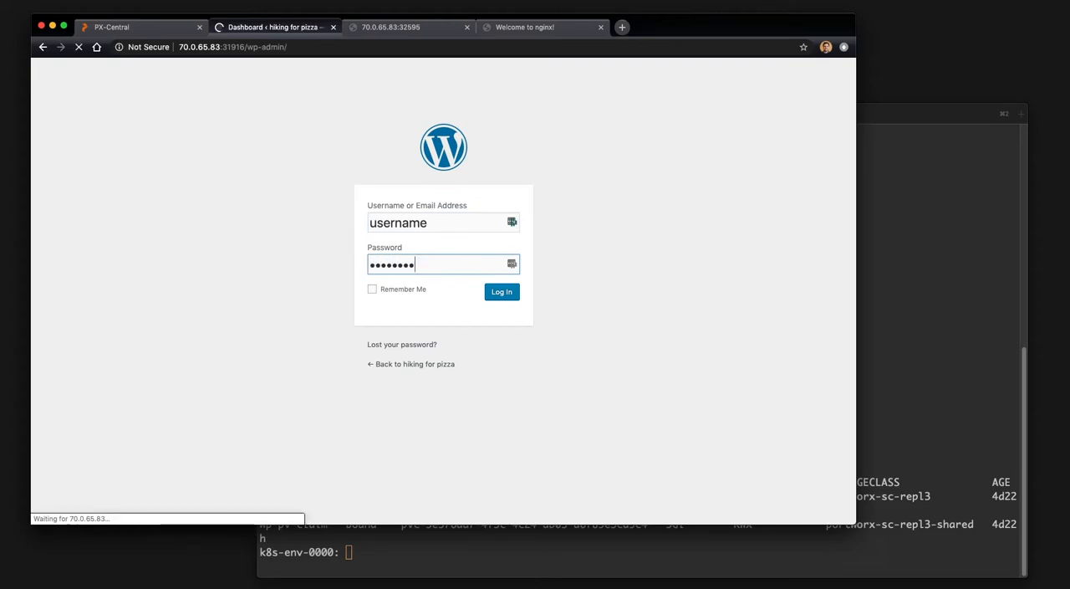
left_click(501, 291)
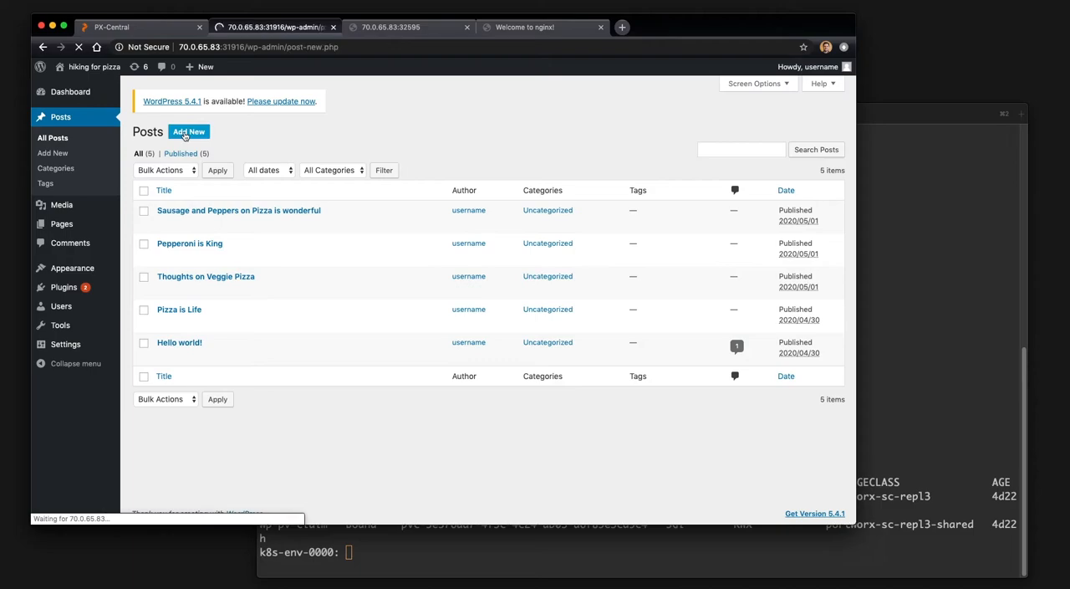
left_click(189, 132)
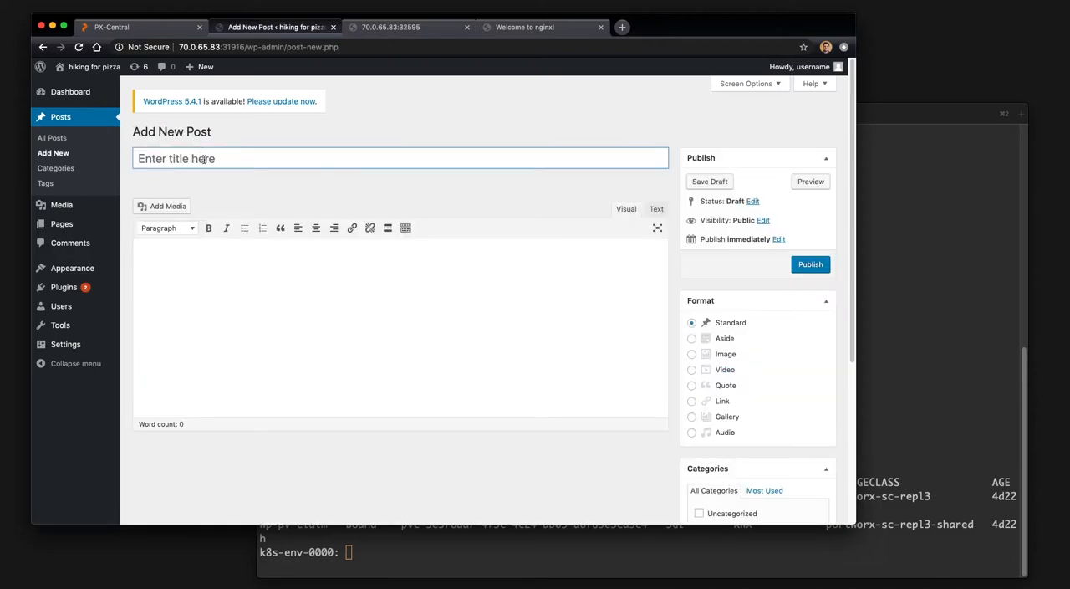
type("Just another pizza")
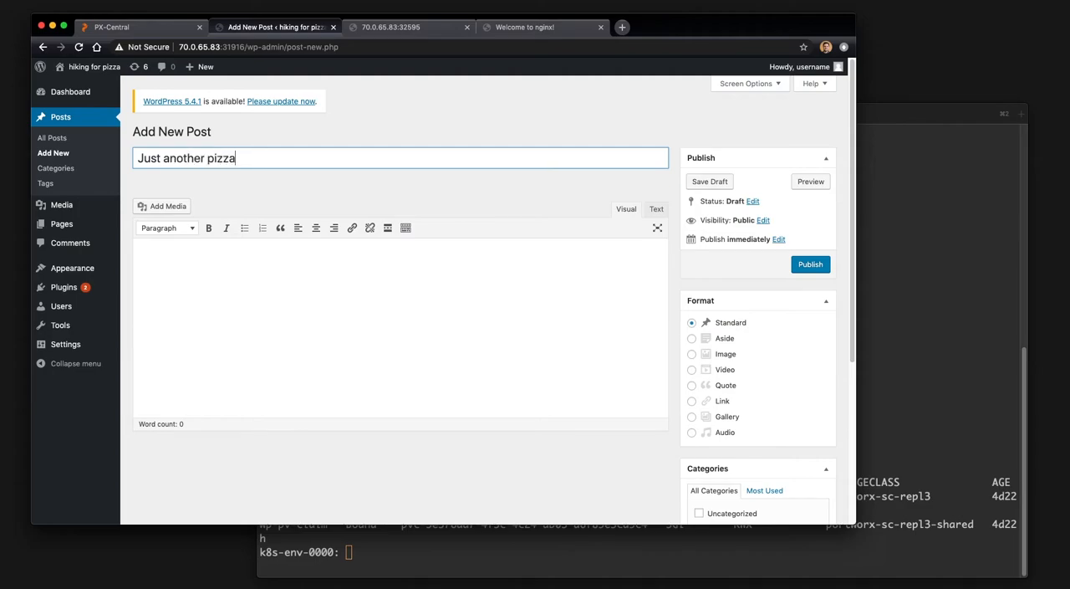
Step: Insert the margherita pizza image, publish the post, and view it atop the site
left_click(162, 205)
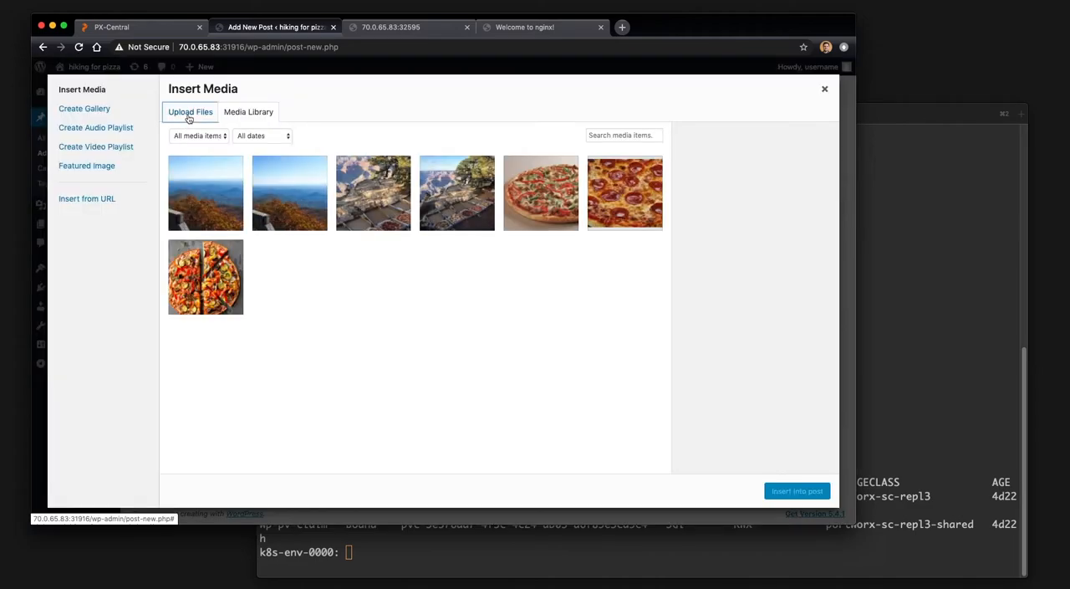
left_click(248, 111)
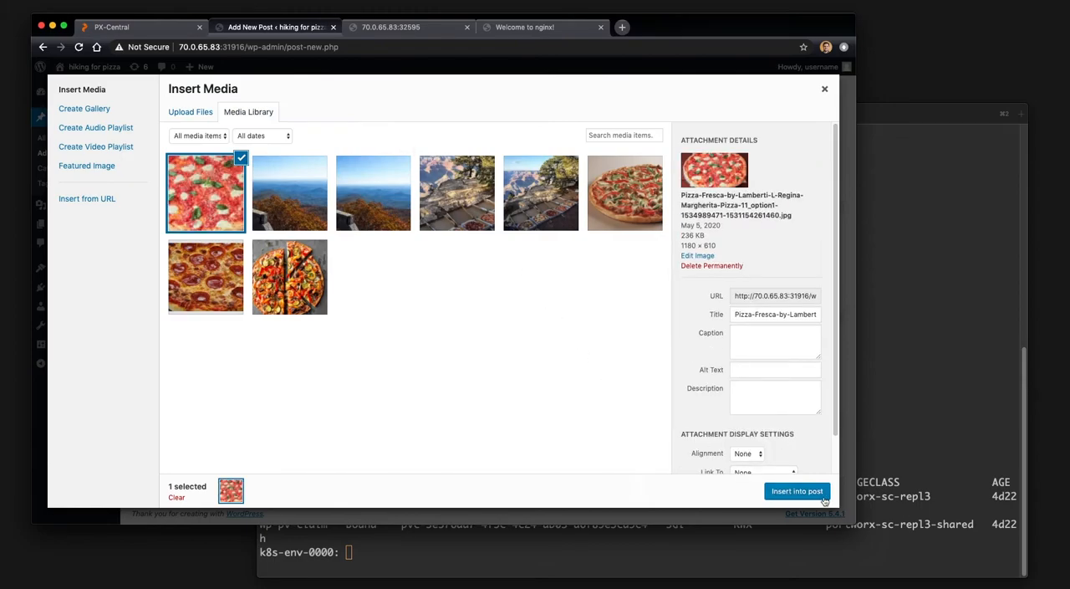
left_click(796, 491)
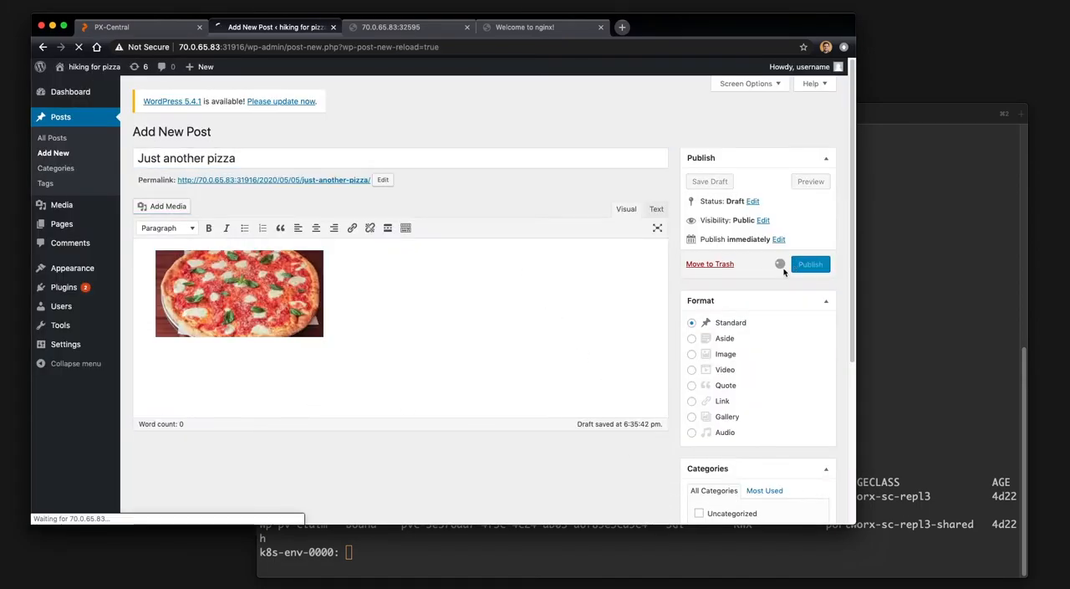
left_click(809, 263)
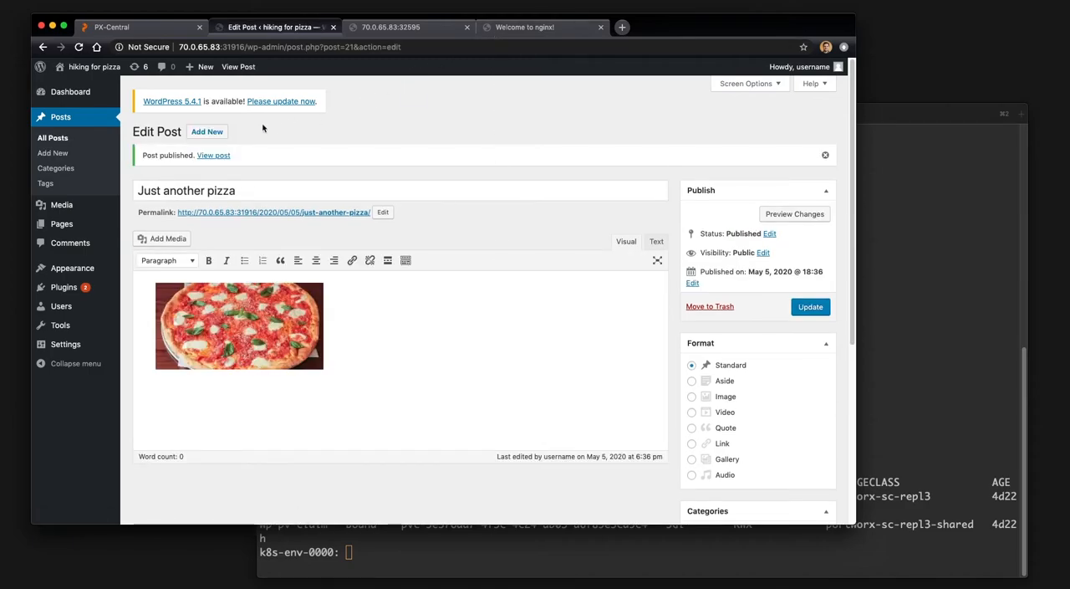
left_click(213, 155)
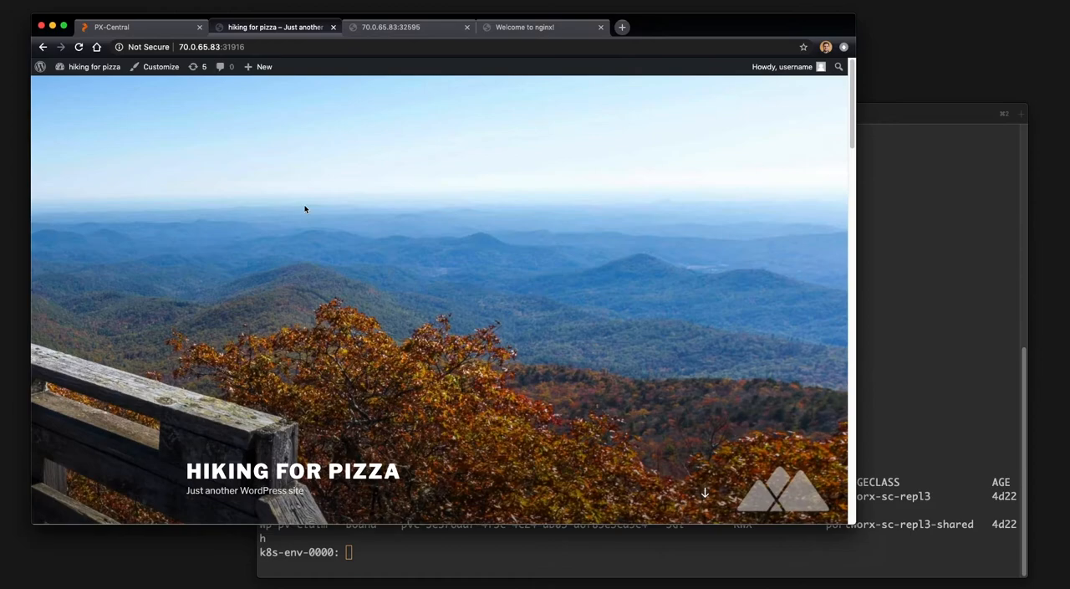
scroll("down", 3)
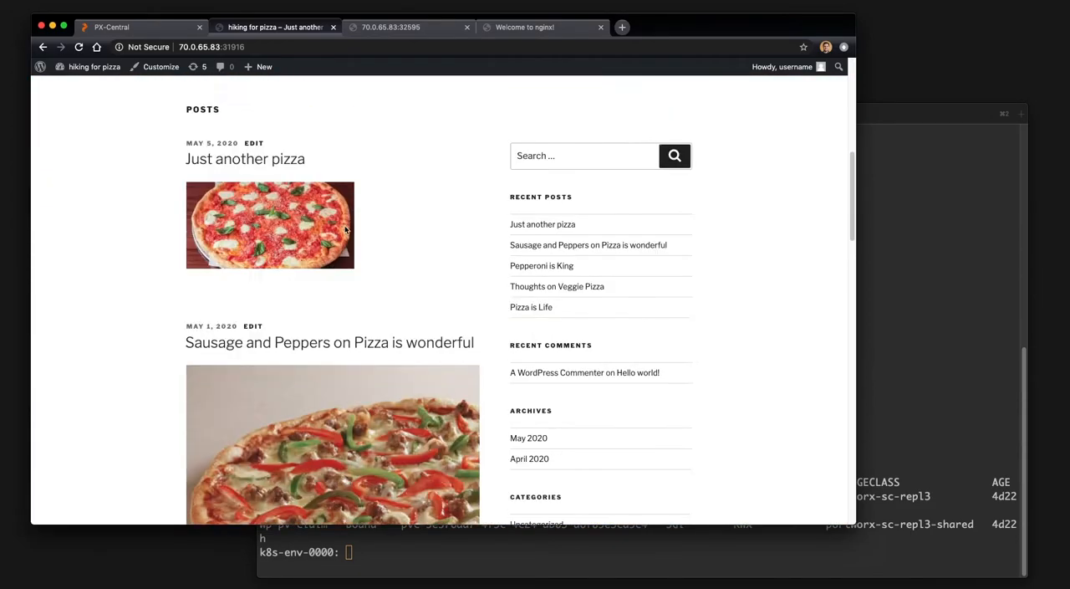
left_click(111, 27)
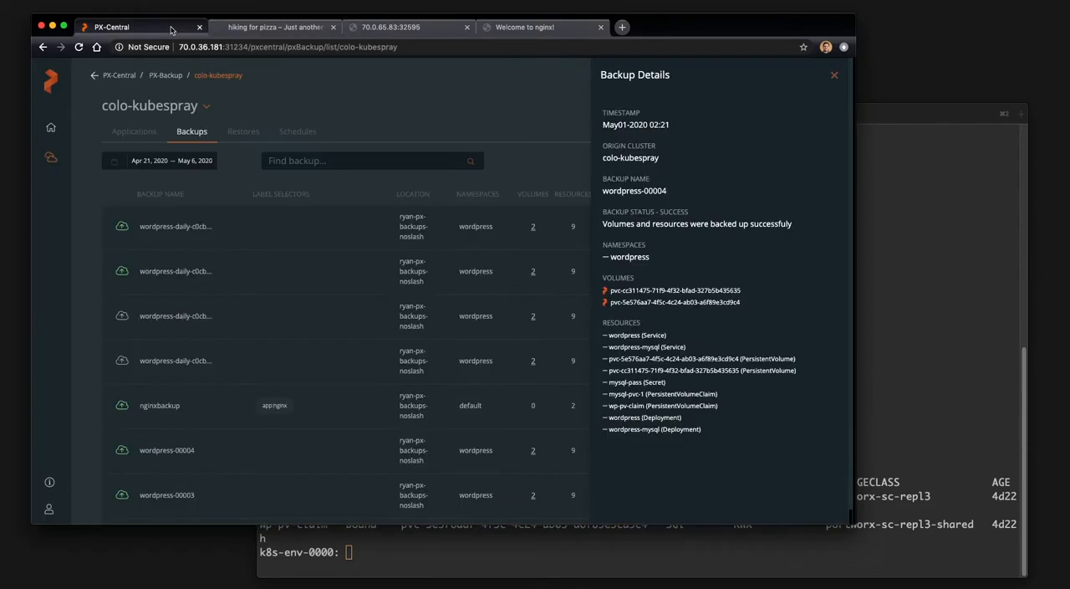
Step: Create backup wordpress-00005 of the wordpress namespace in ryan-px-backups-noslash, labelled cluster=kubespray
left_click(134, 131)
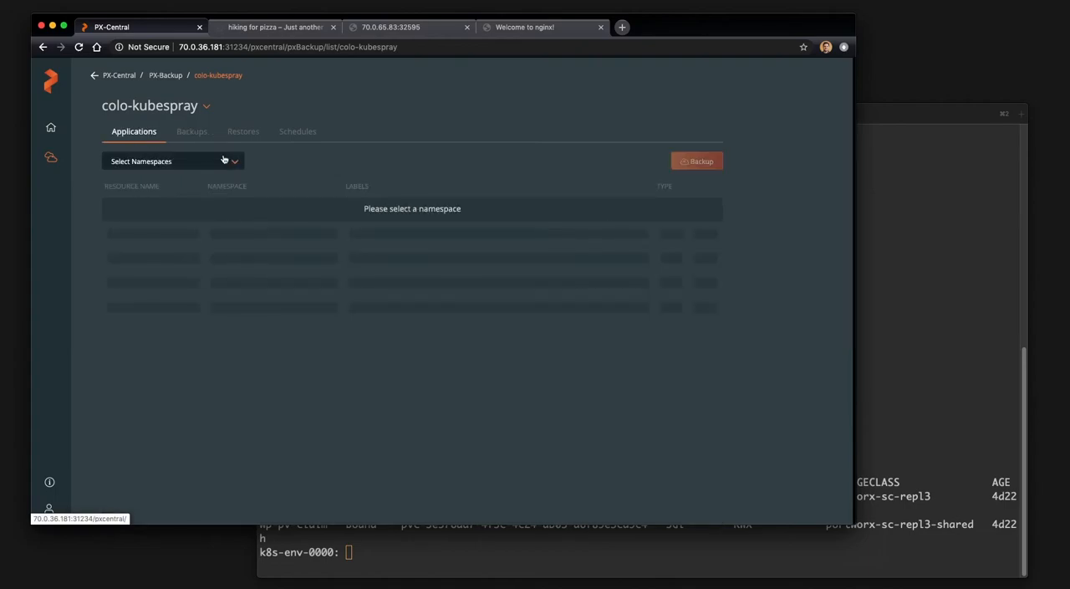
left_click(116, 323)
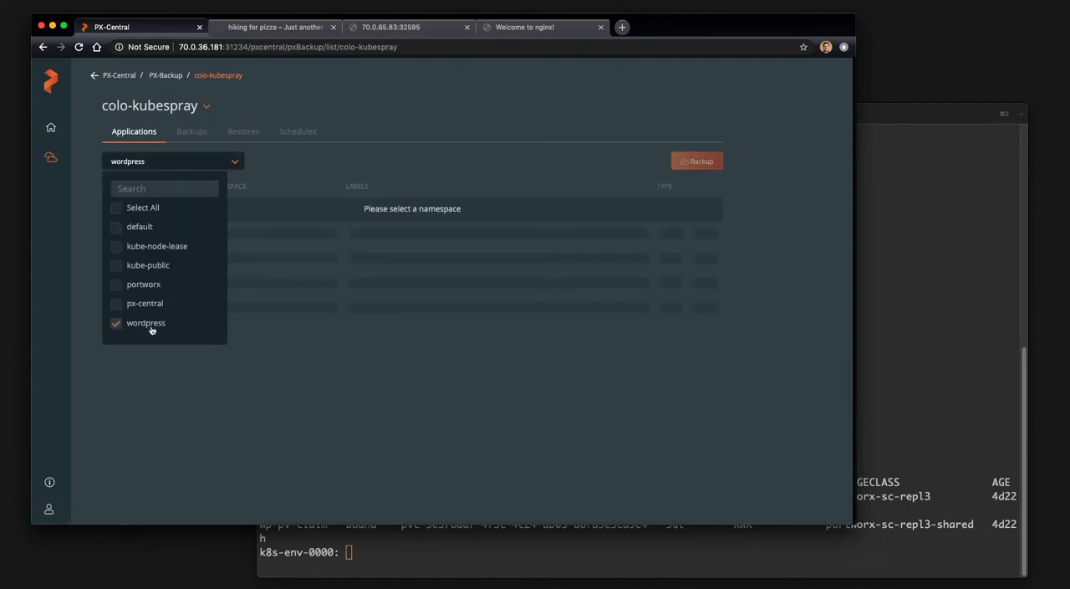
left_click(146, 322)
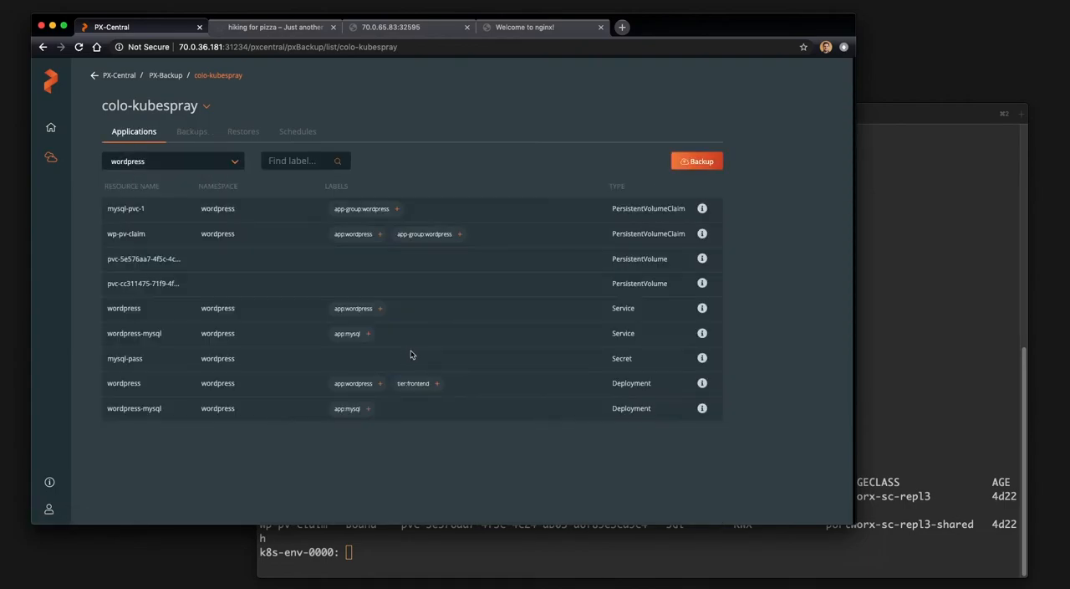
left_click(696, 161)
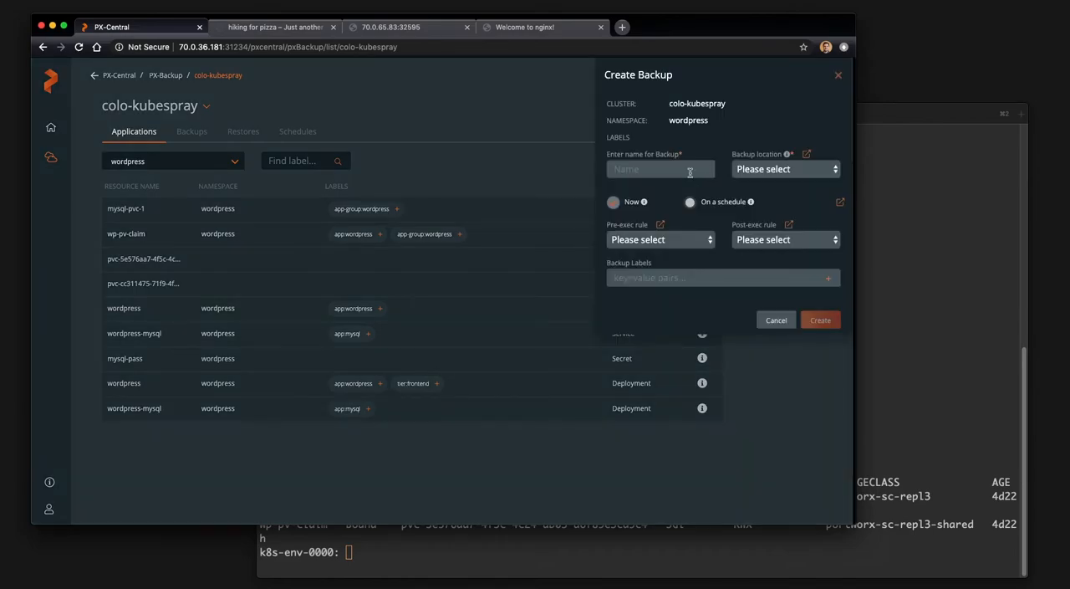
type("wordpress-00005")
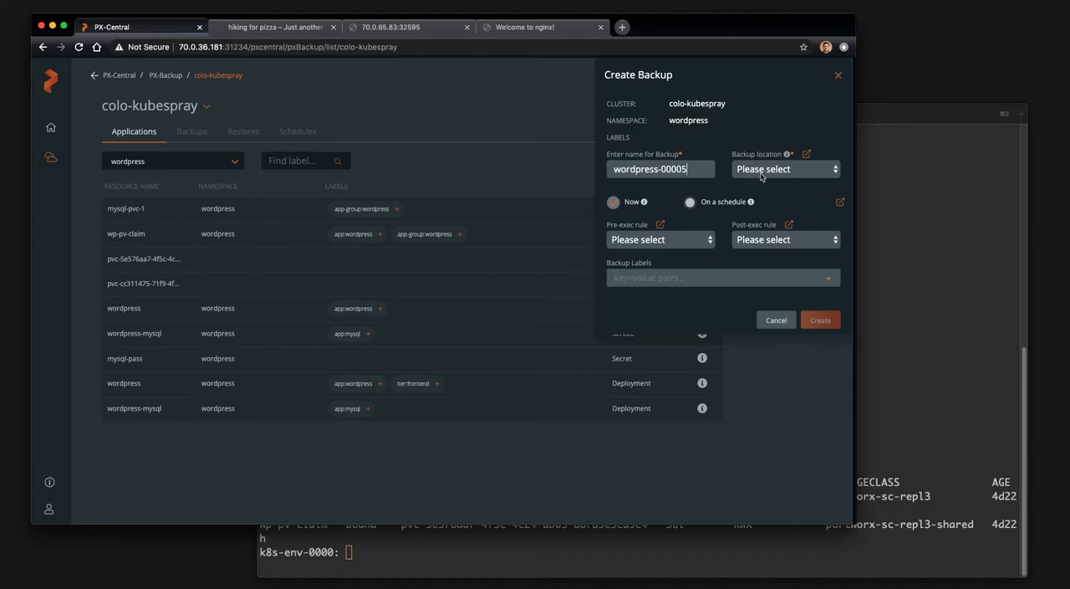
left_click(784, 169)
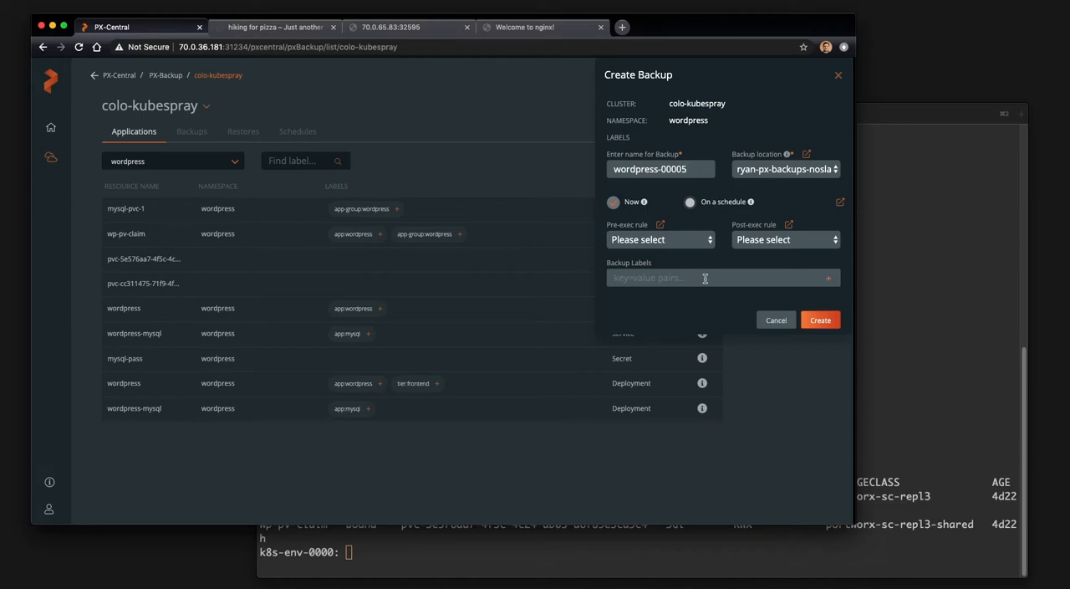
type("cluster=kub")
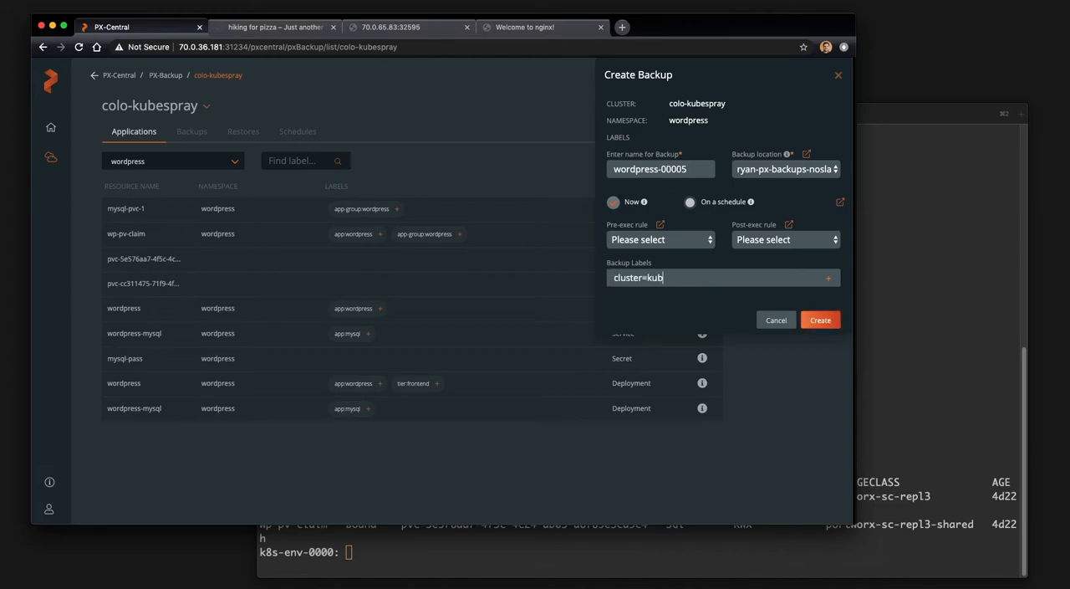
type("espray")
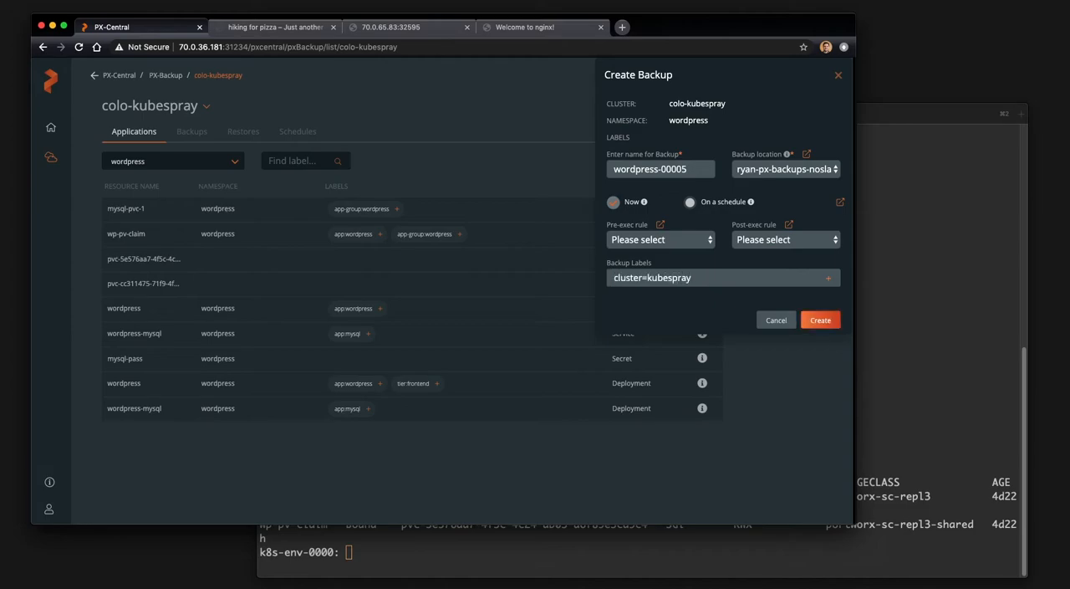
left_click(827, 277)
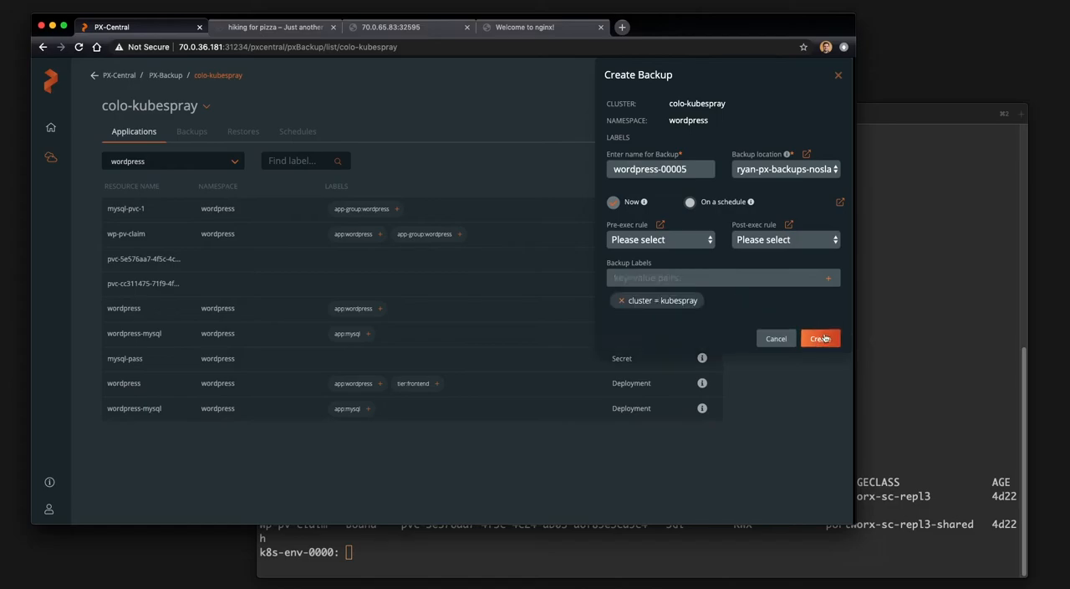
left_click(819, 338)
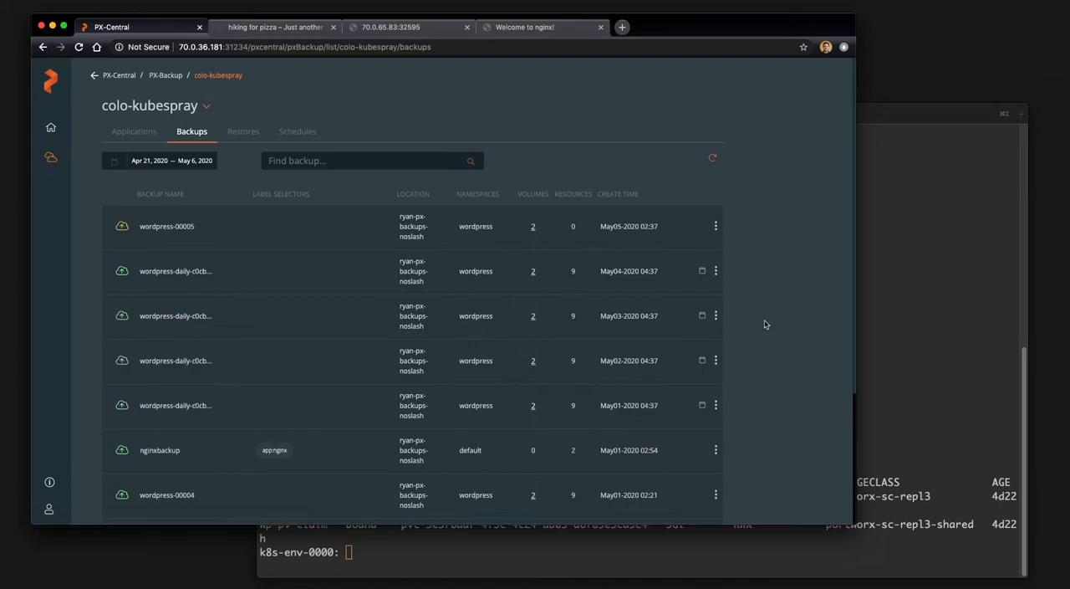
Step: Confirm wordpress-00005 succeeded with two volumes and nine resources, then list all 16 backups
left_click(715, 226)
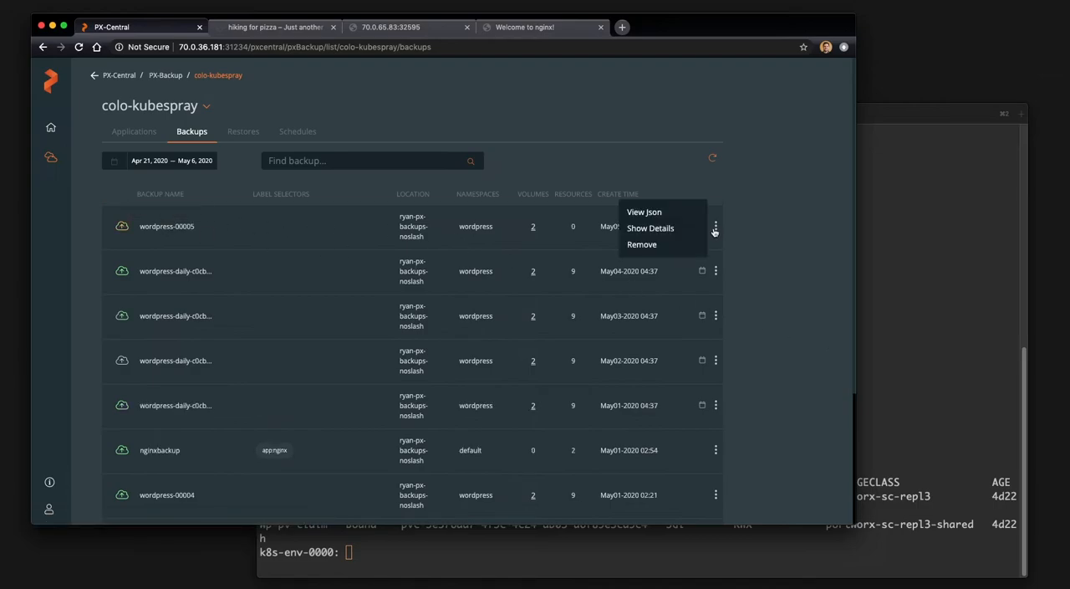
left_click(650, 227)
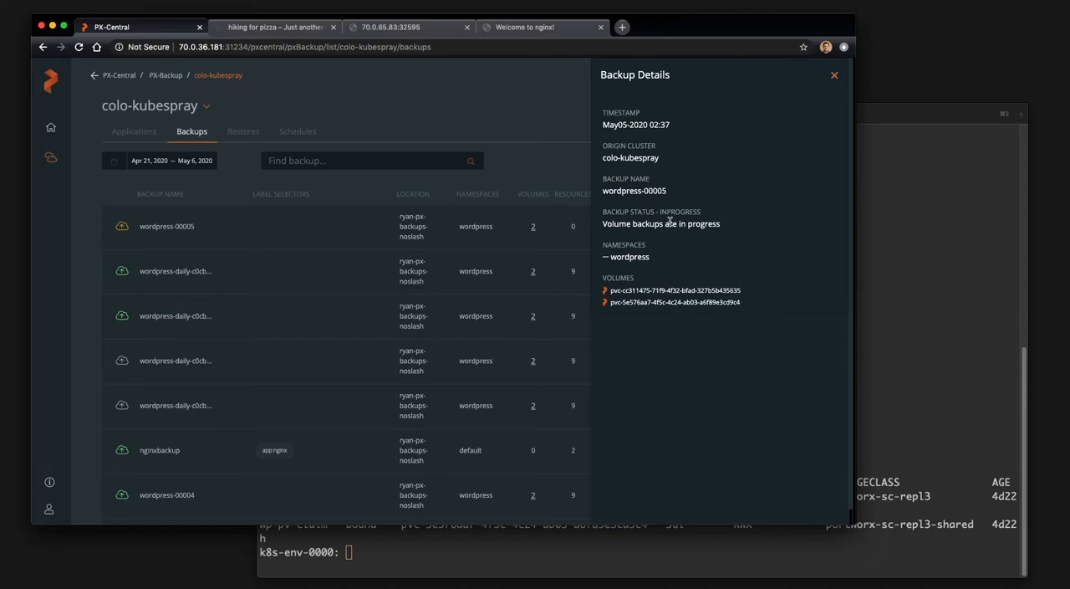
left_click(834, 74)
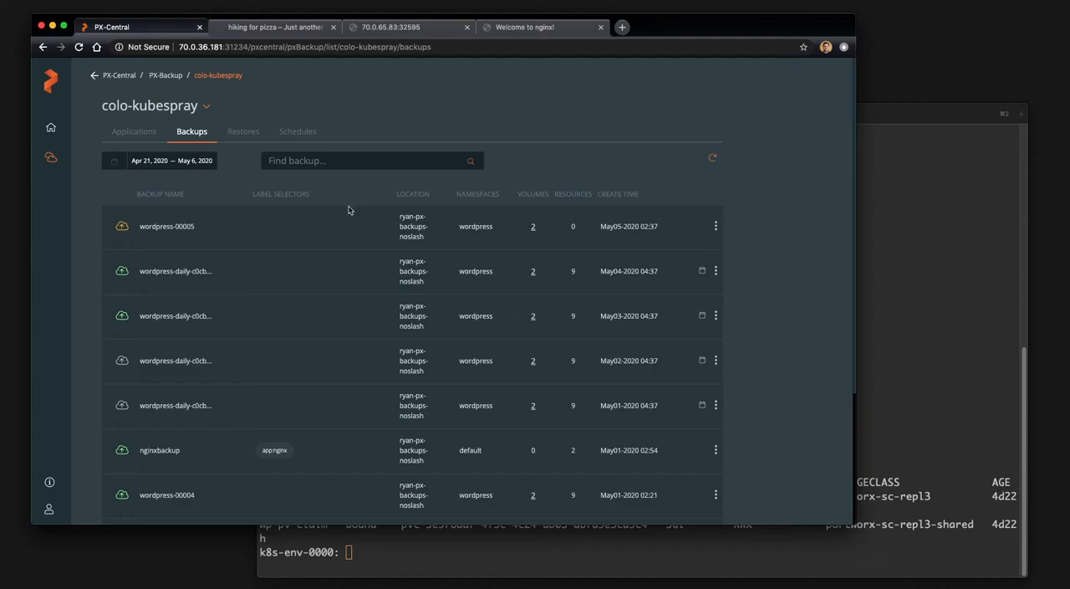
mouse_move(121, 225)
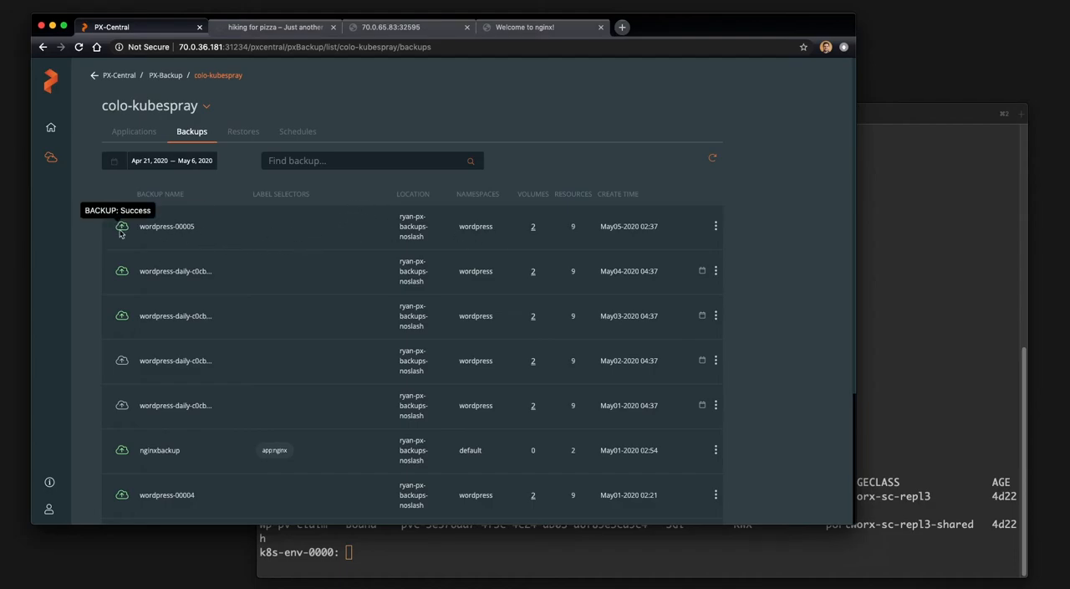
left_click(51, 159)
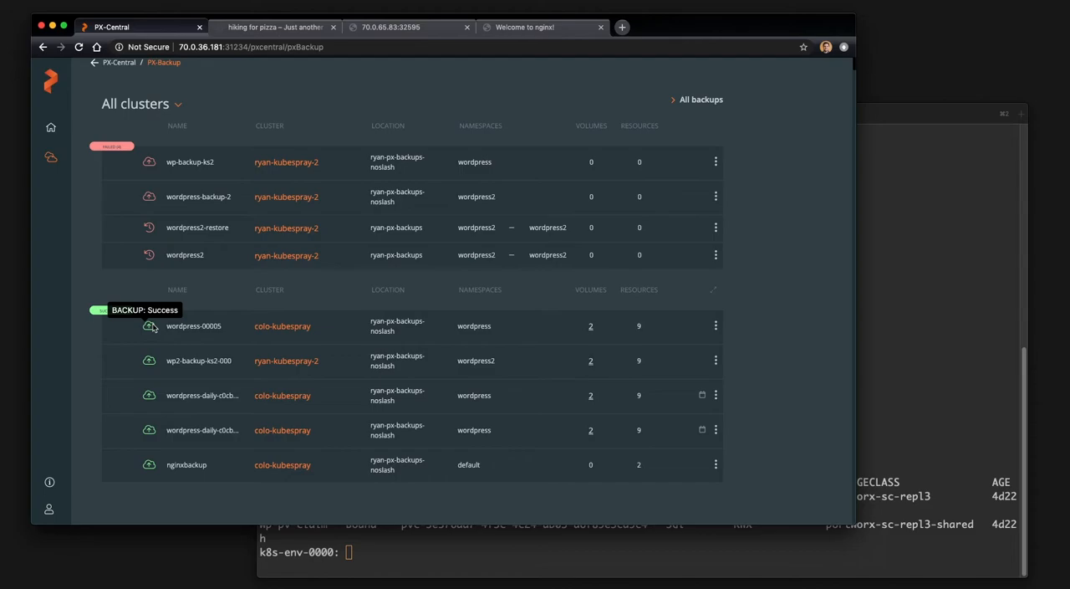
left_click(696, 100)
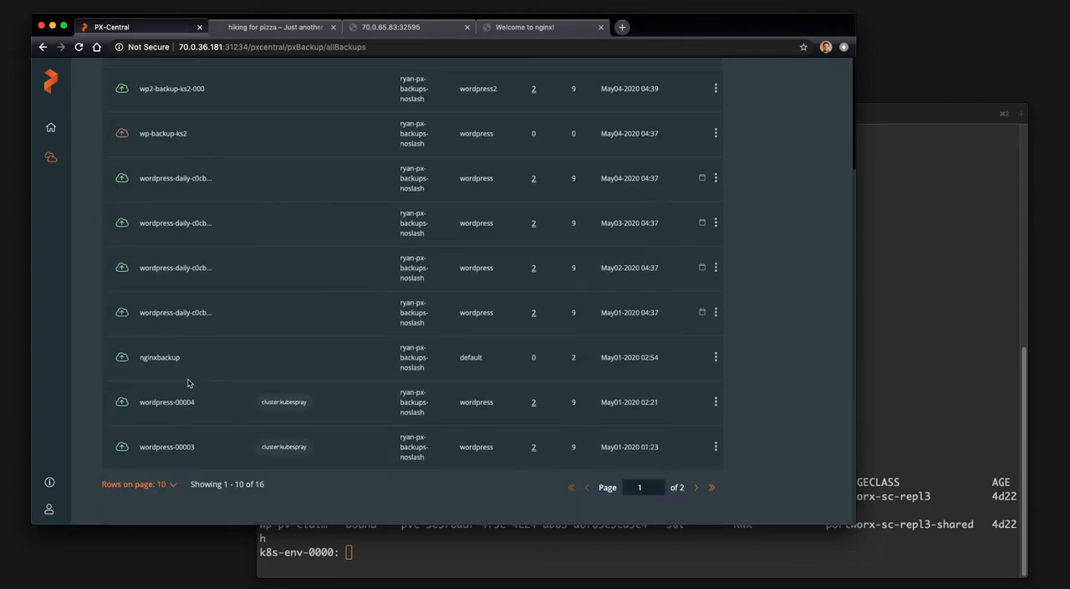
mouse_move(203, 404)
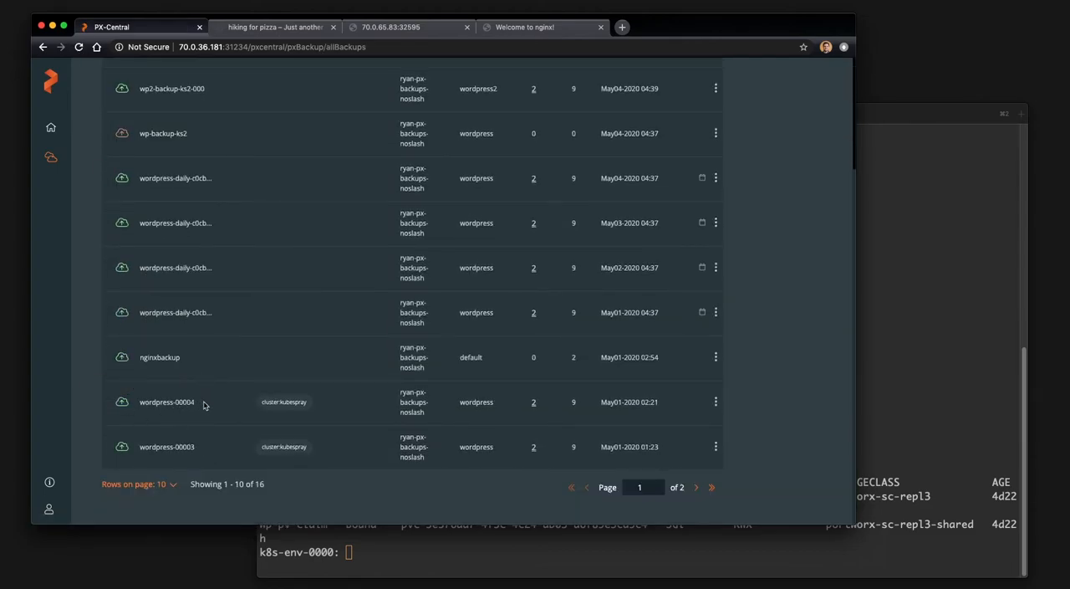
mouse_move(284, 401)
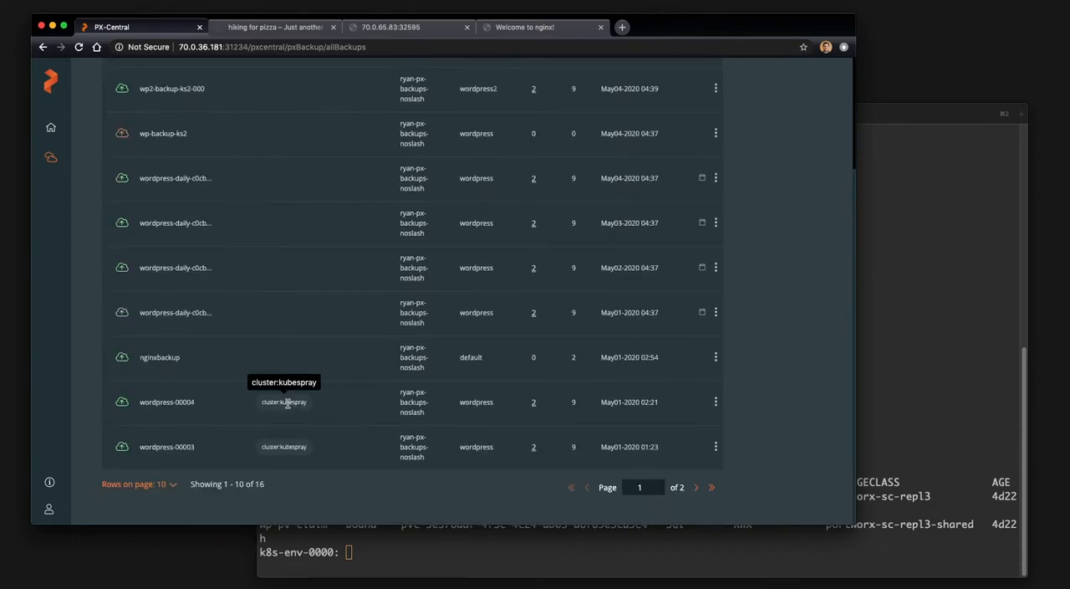
mouse_move(702, 407)
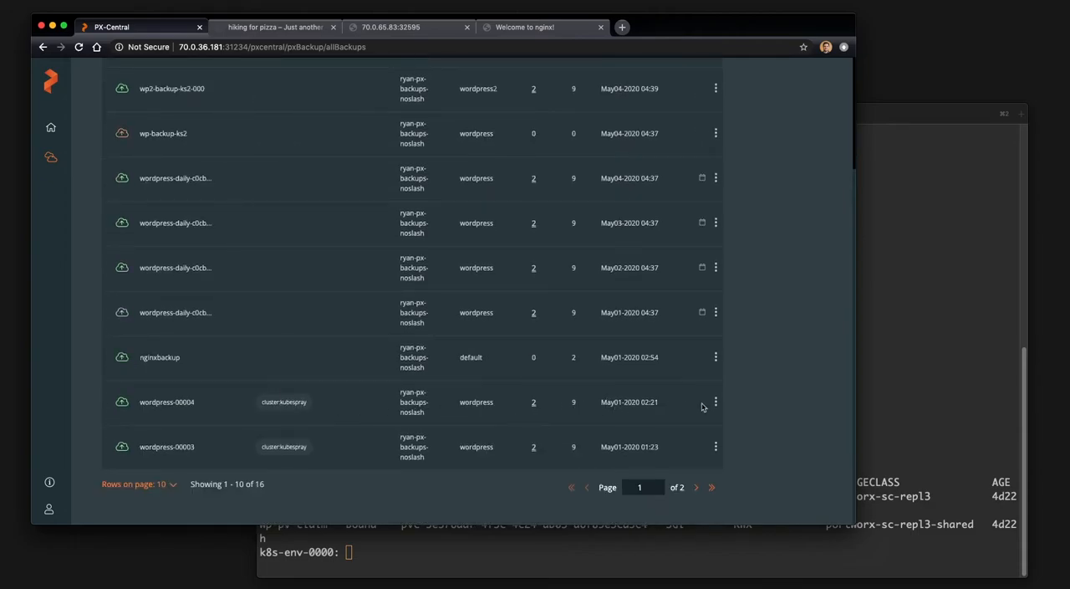
Step: Restore wordpress-00004 as restore-to-may1 onto colo-kubespray with Replace existing resources ticked
left_click(715, 401)
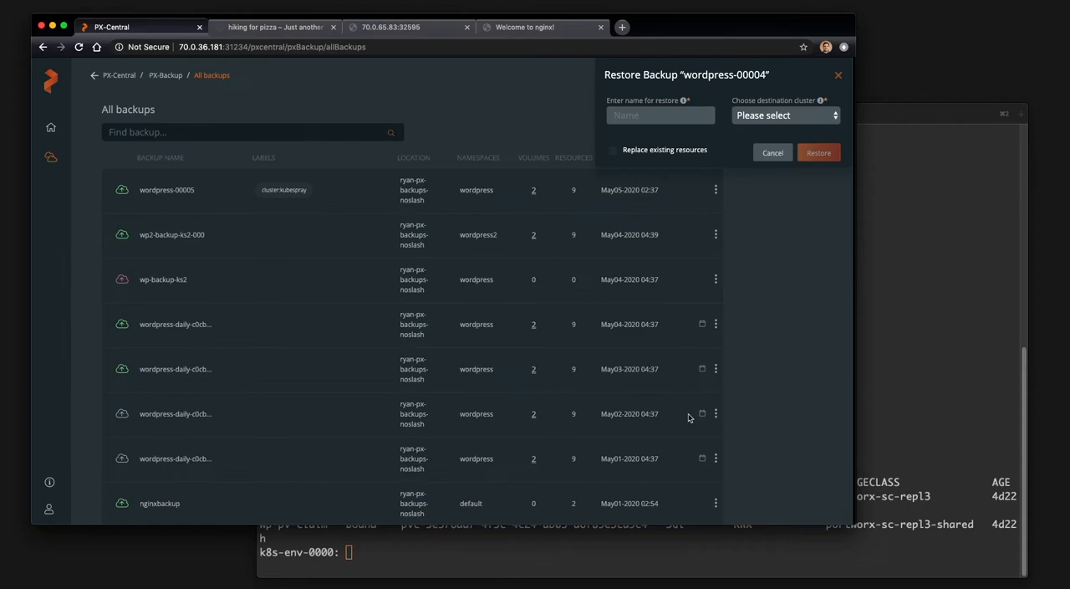
mouse_move(717, 160)
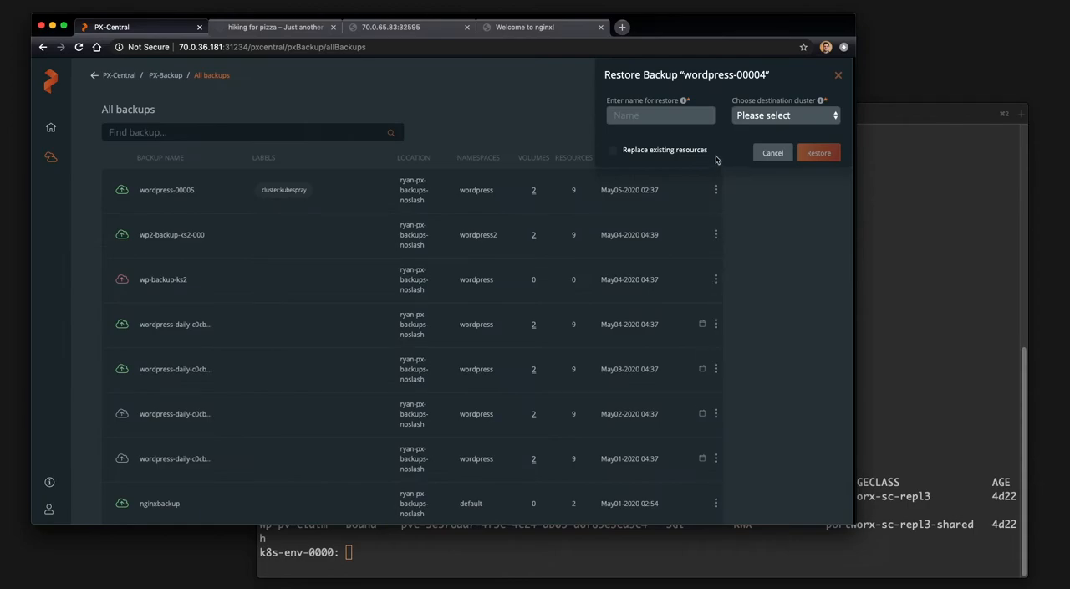
type("restore-to-may1")
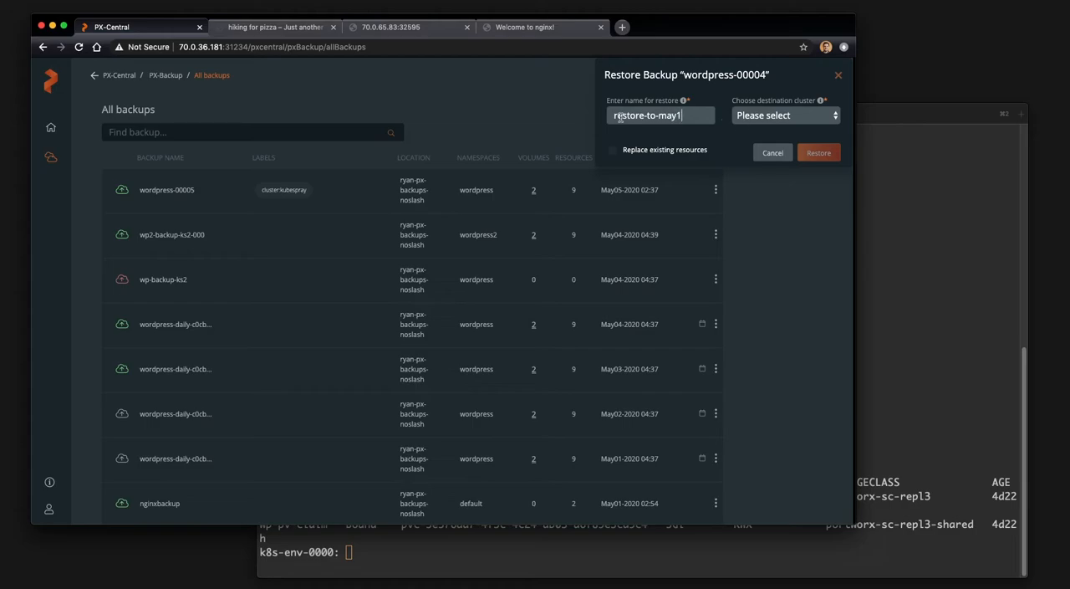
left_click(783, 115)
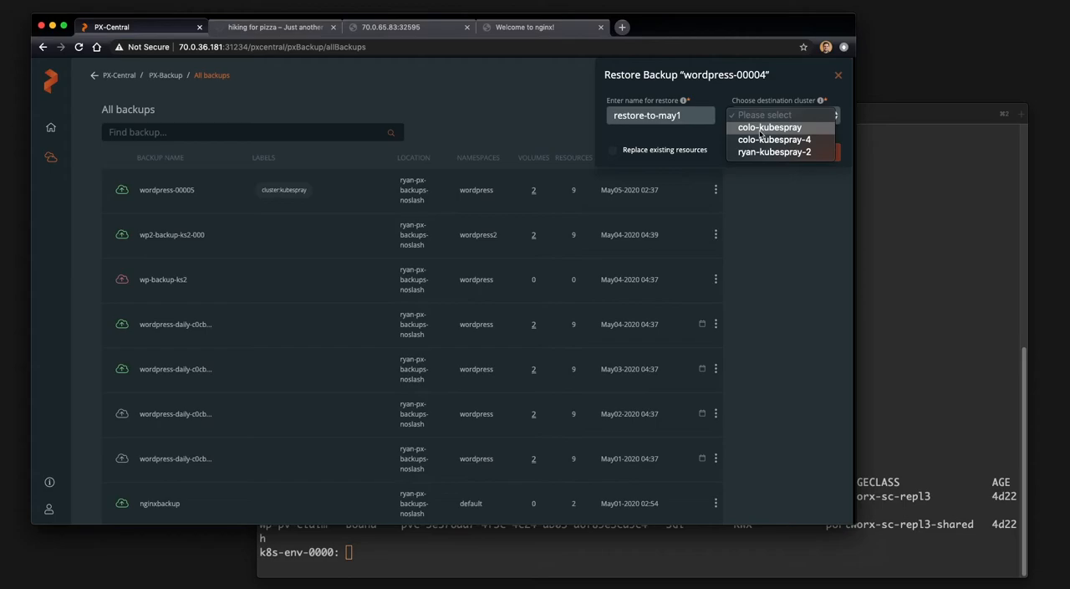
left_click(769, 127)
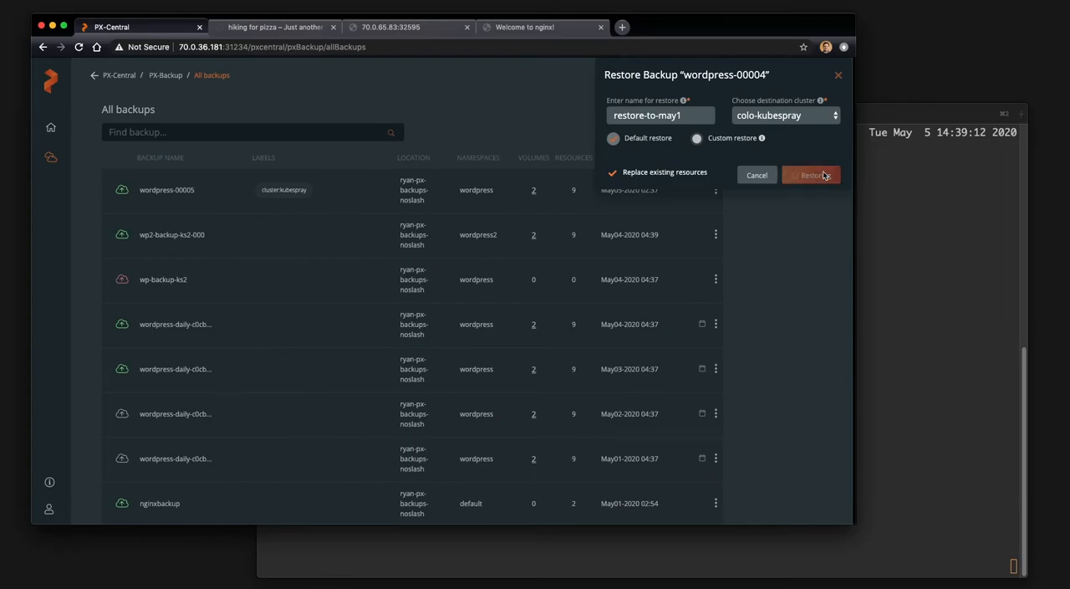
left_click(810, 174)
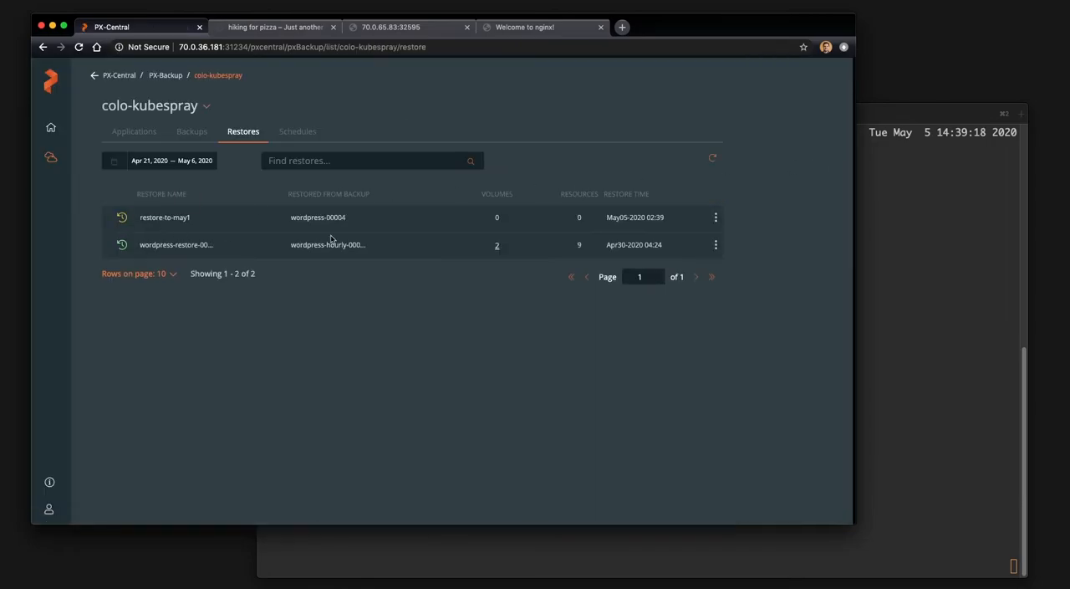
Step: Check restore-to-may1 details (two volumes, nine resources), then load the Hiking for Pizza site
left_click(165, 217)
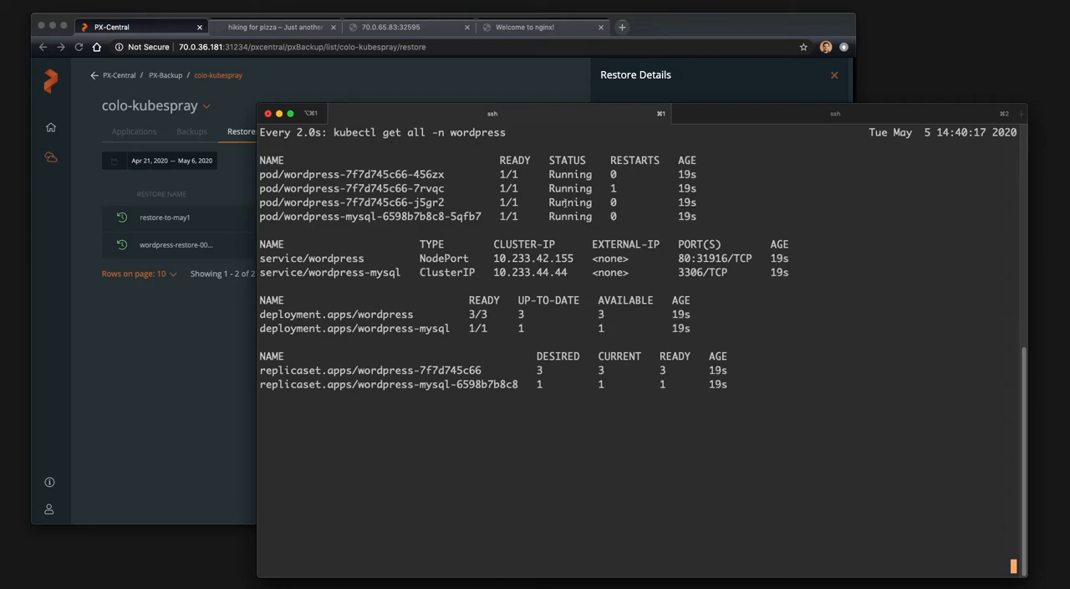
double_click(569, 216)
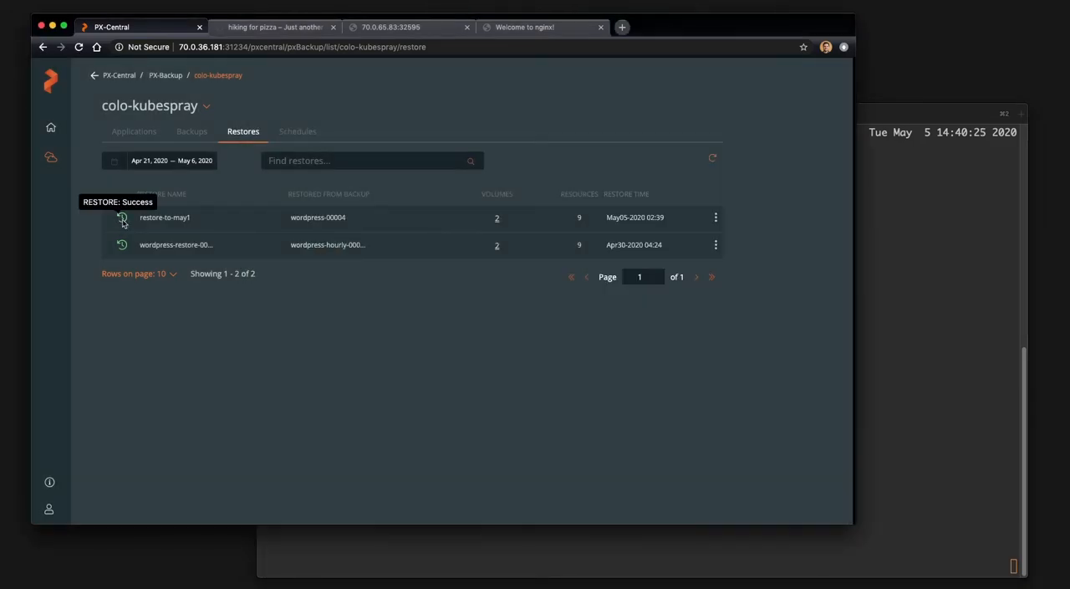
left_click(275, 27)
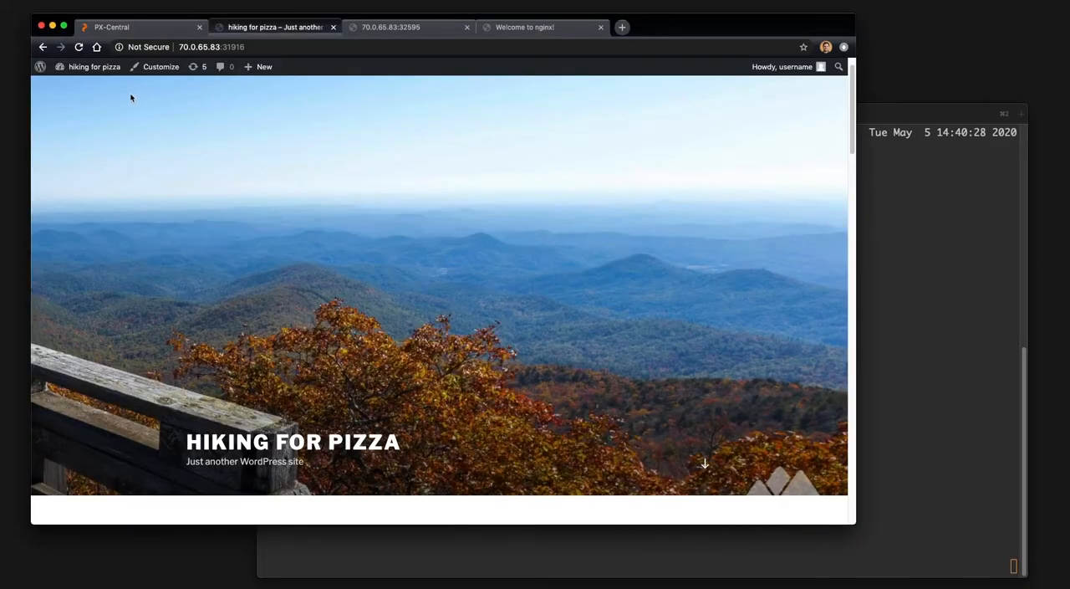
Step: Scroll the restored Hiking for Pizza site to confirm the May 1 sausage-and-peppers post is newest
left_click(79, 47)
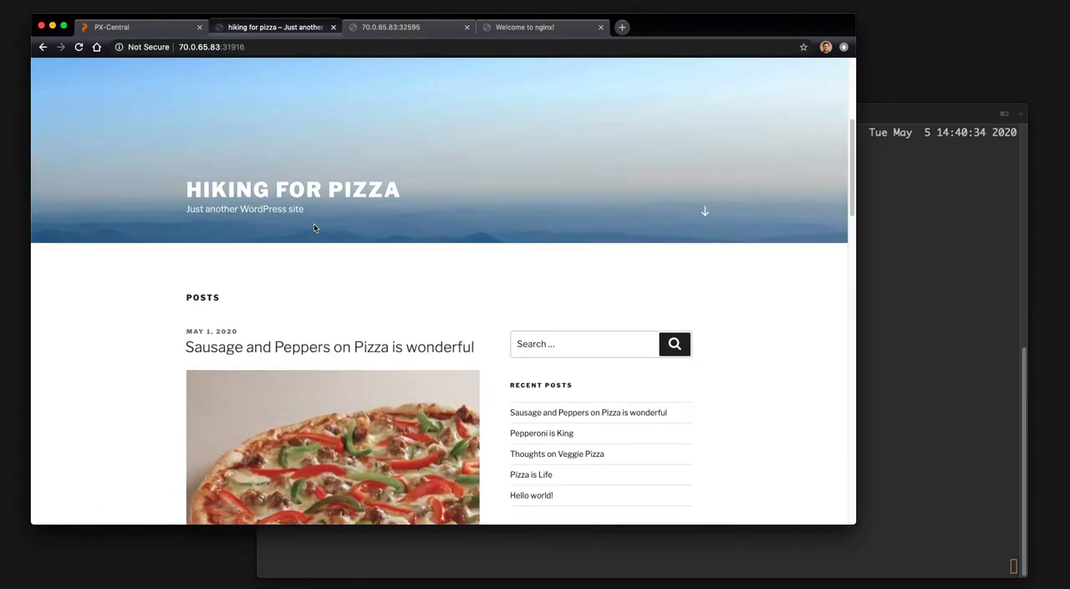
scroll("down", 3)
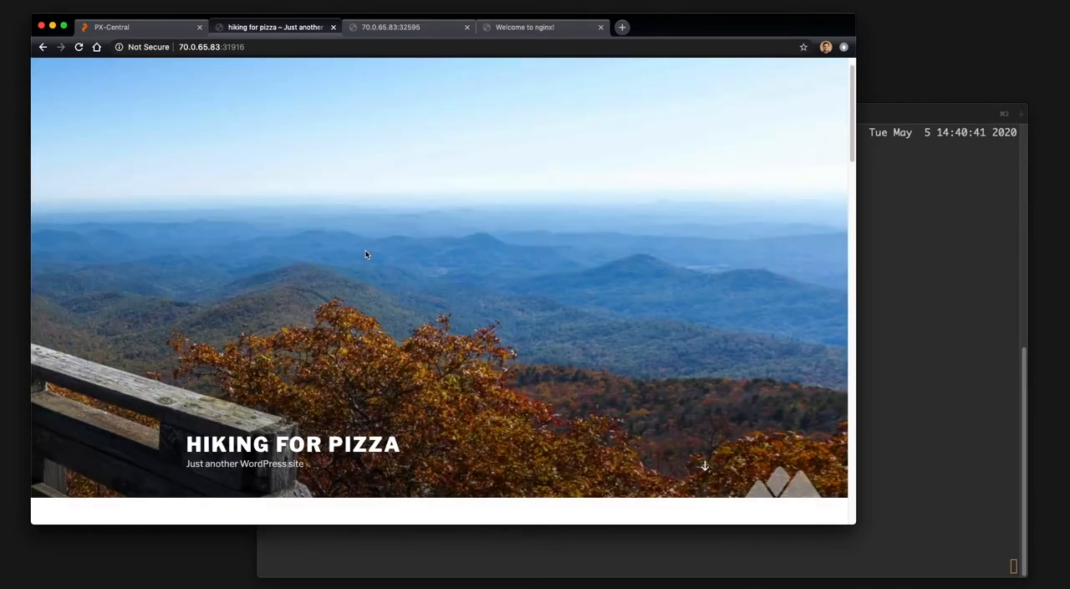
scroll("down", 3)
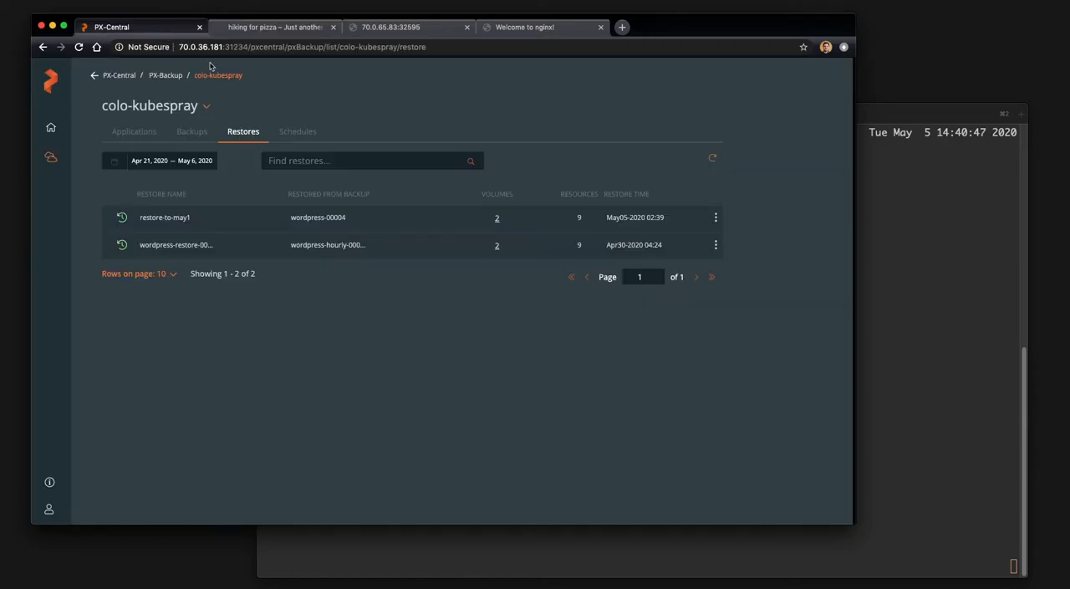
Step: Run kubectl get pvc -n wordpress to confirm both WordPress volume claims are bound
left_click(165, 216)
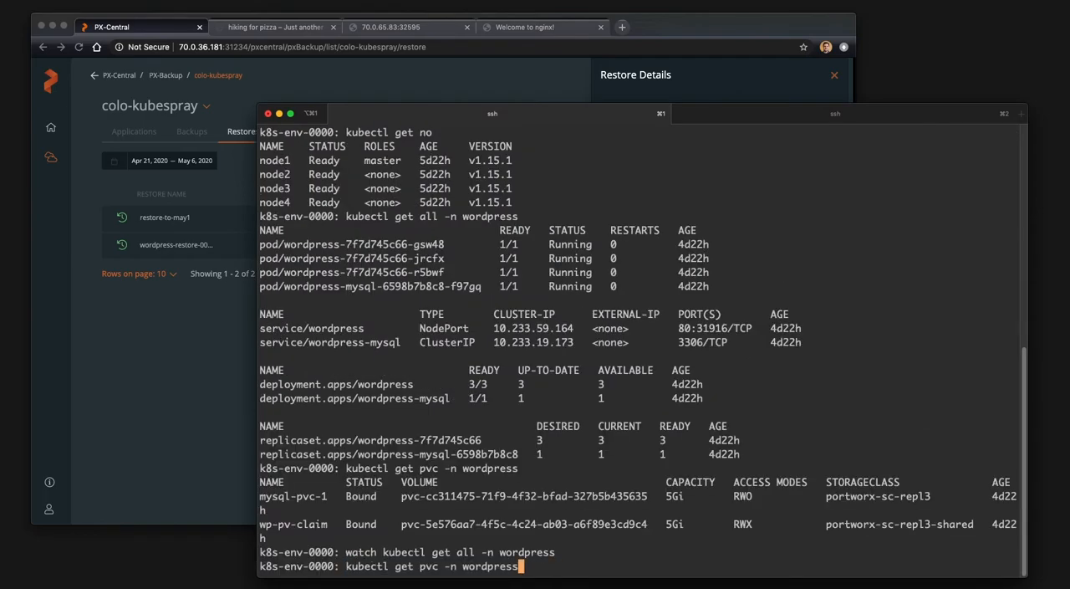
key("enter")
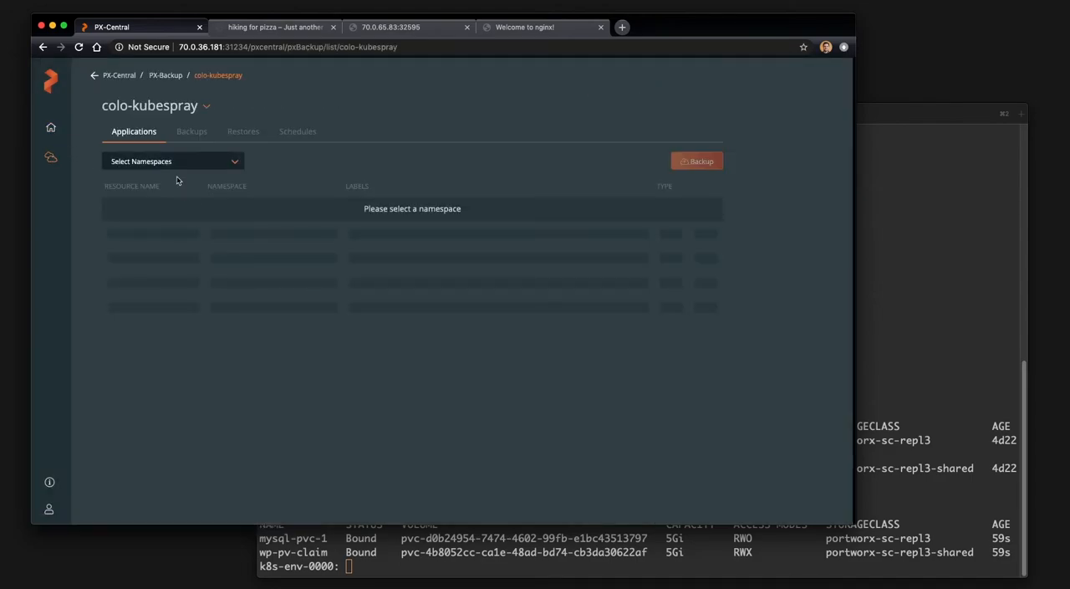
Step: Show colo-kubespray's default-namespace resources and confirm the nginx and Hello Kubernetes pages load
left_click(171, 160)
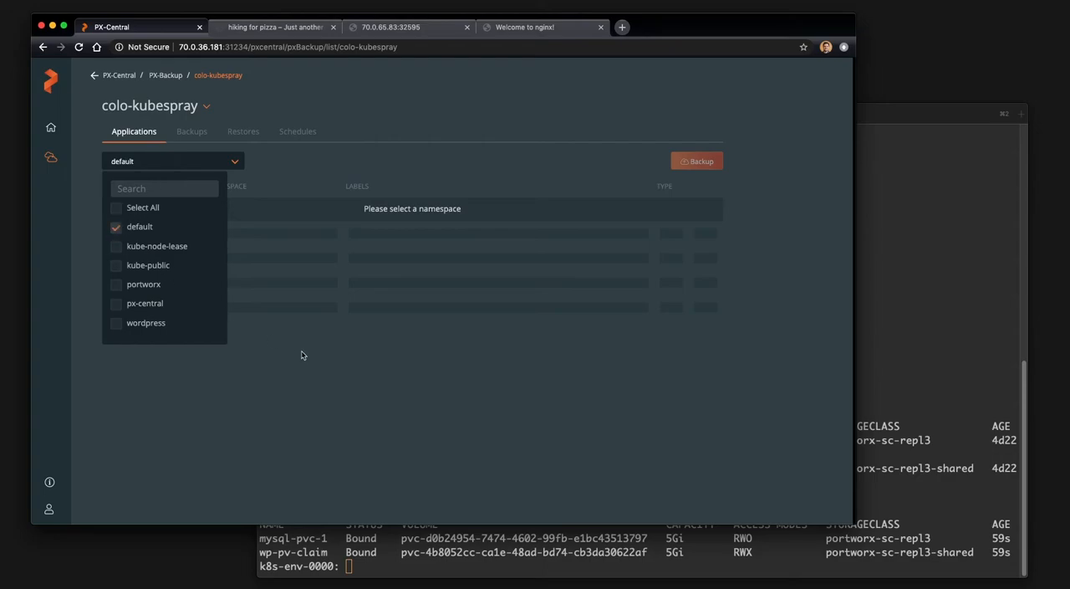
left_click(139, 226)
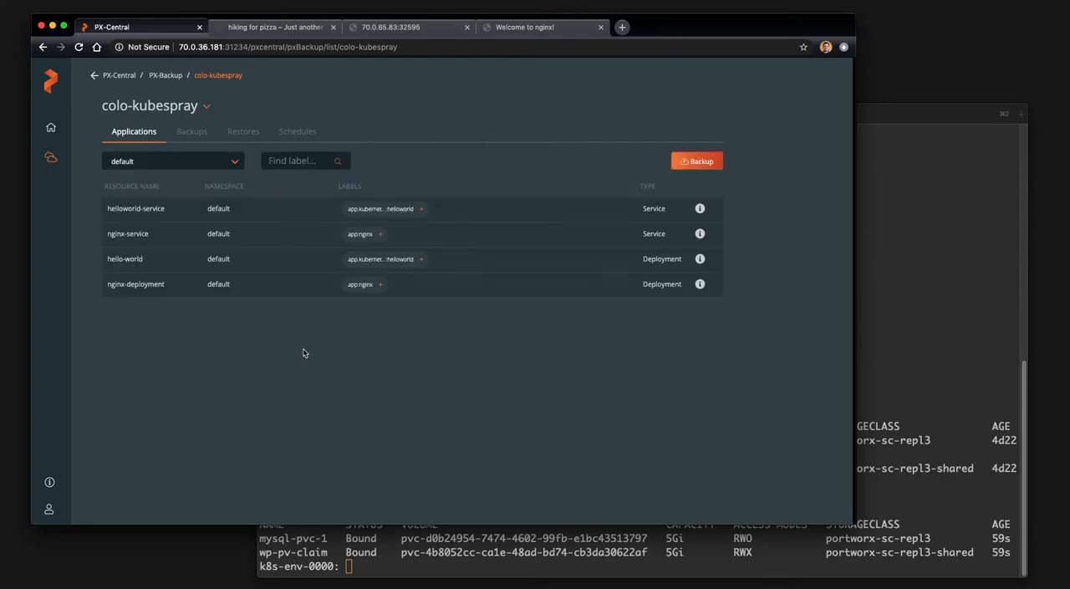
mouse_move(136, 209)
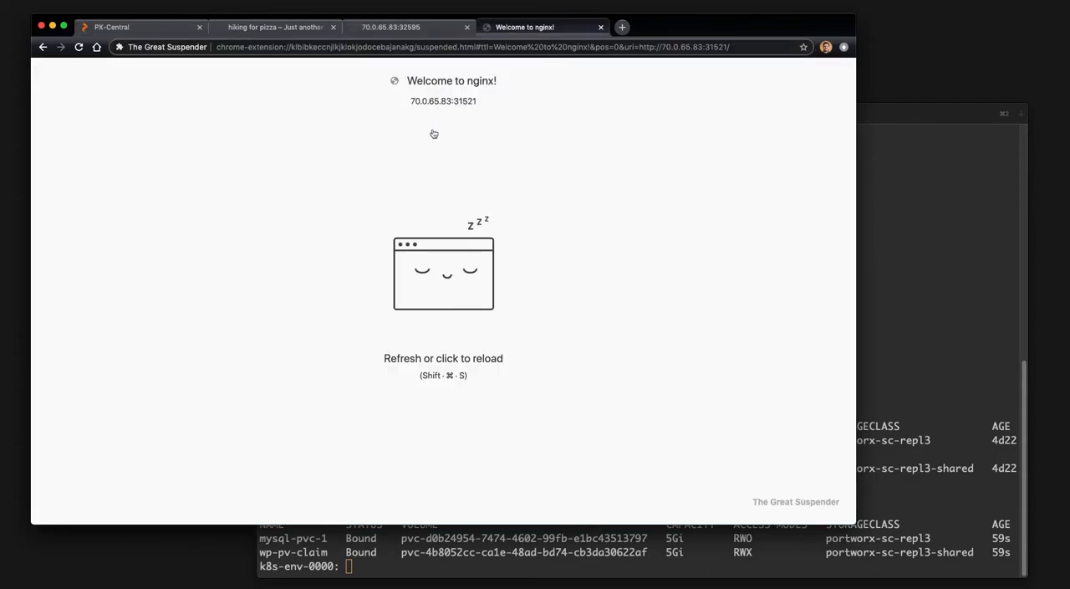
left_click(443, 274)
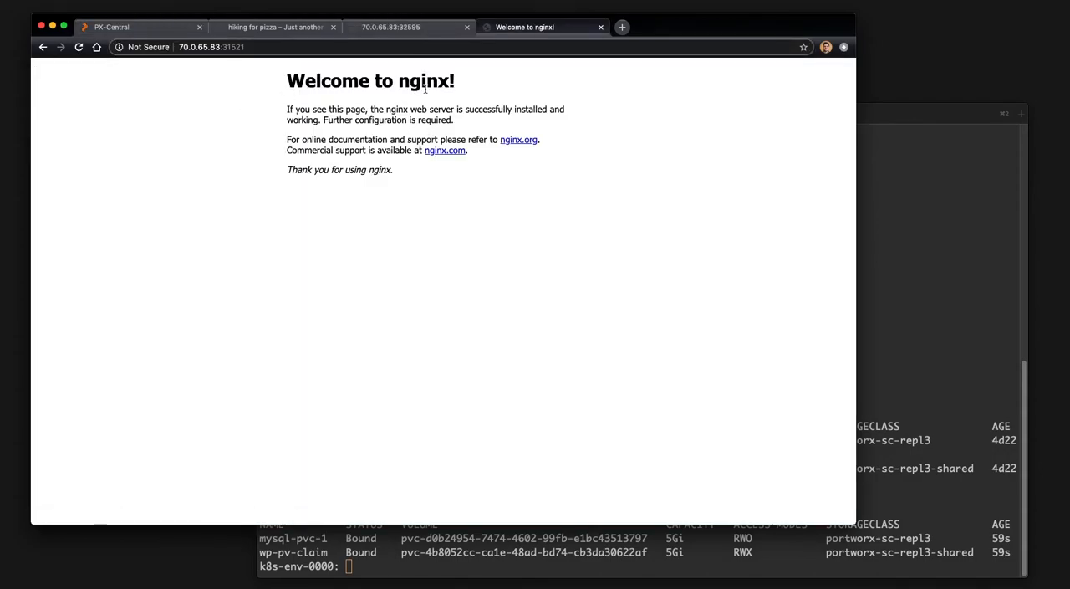
left_click(406, 27)
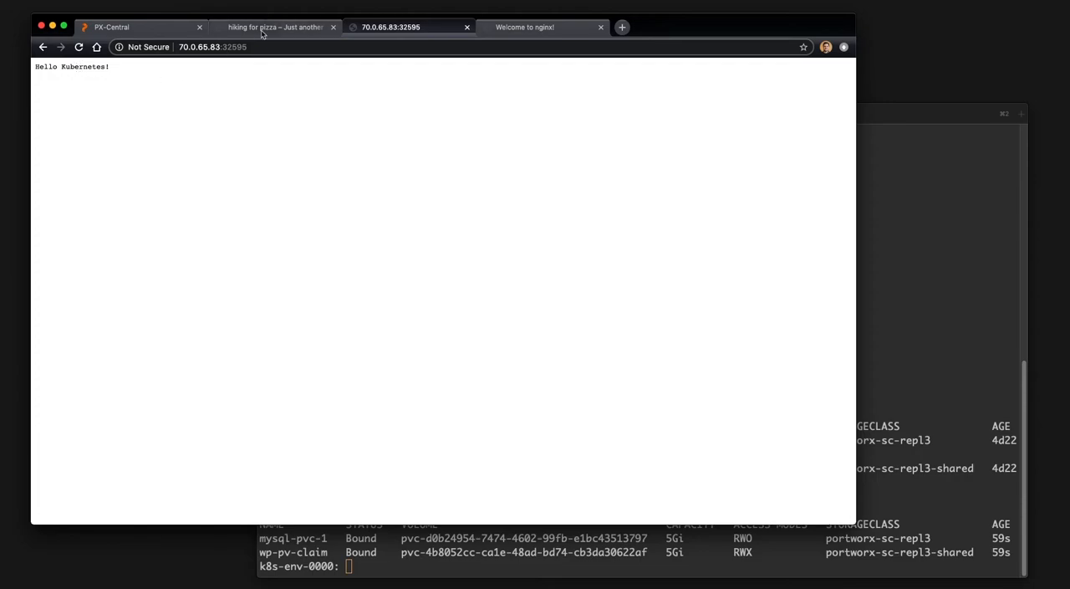
left_click(111, 27)
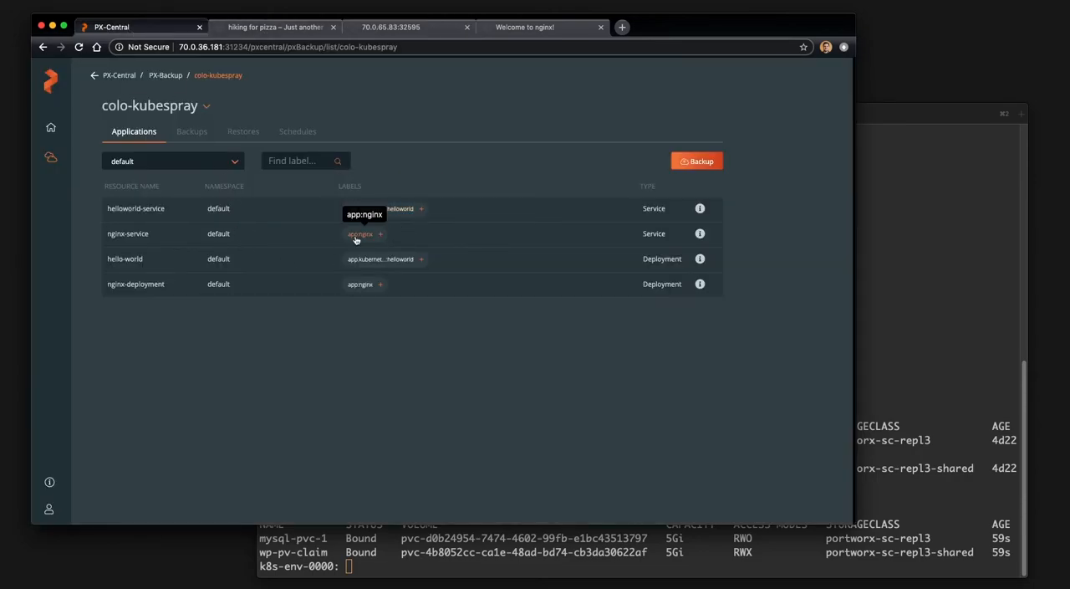
Step: Back up the app=nginx resources as nginx-backup-001 with label namespace=default
left_click(359, 234)
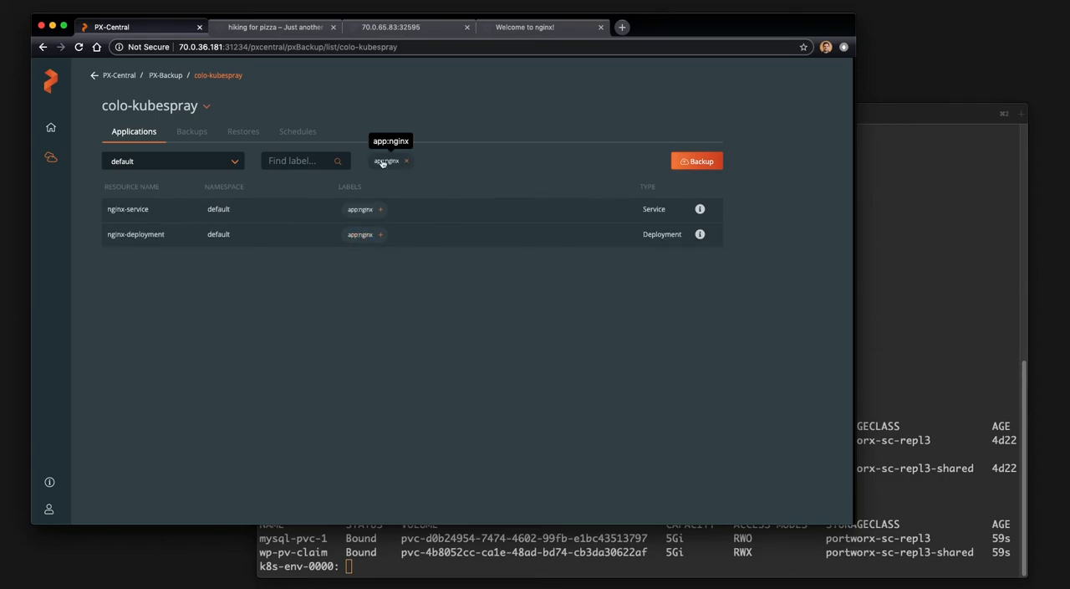
left_click(697, 160)
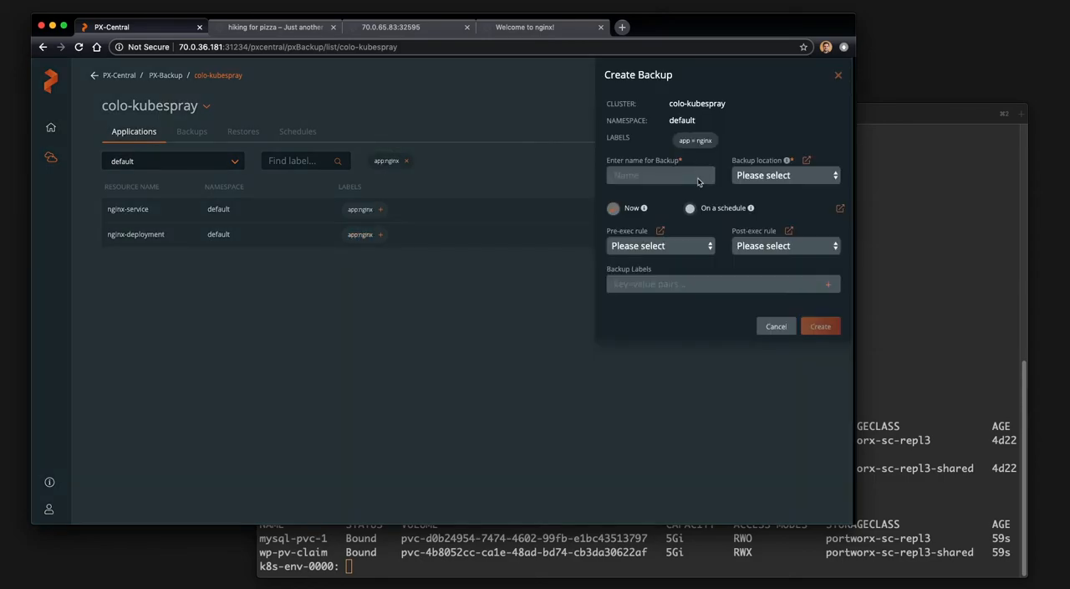
type("nginx-backup-001")
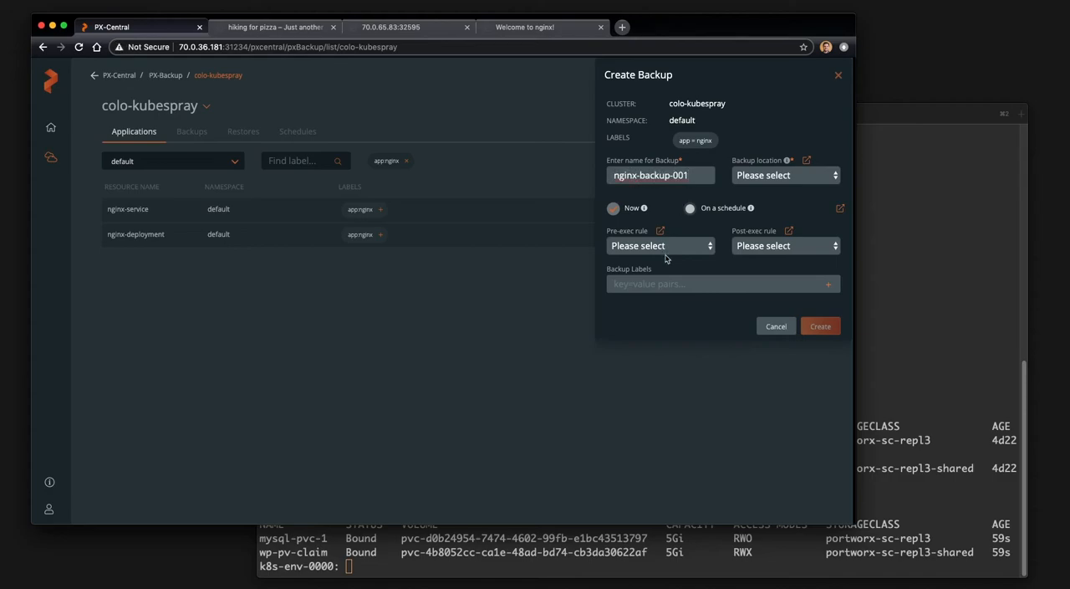
type("namespace=d")
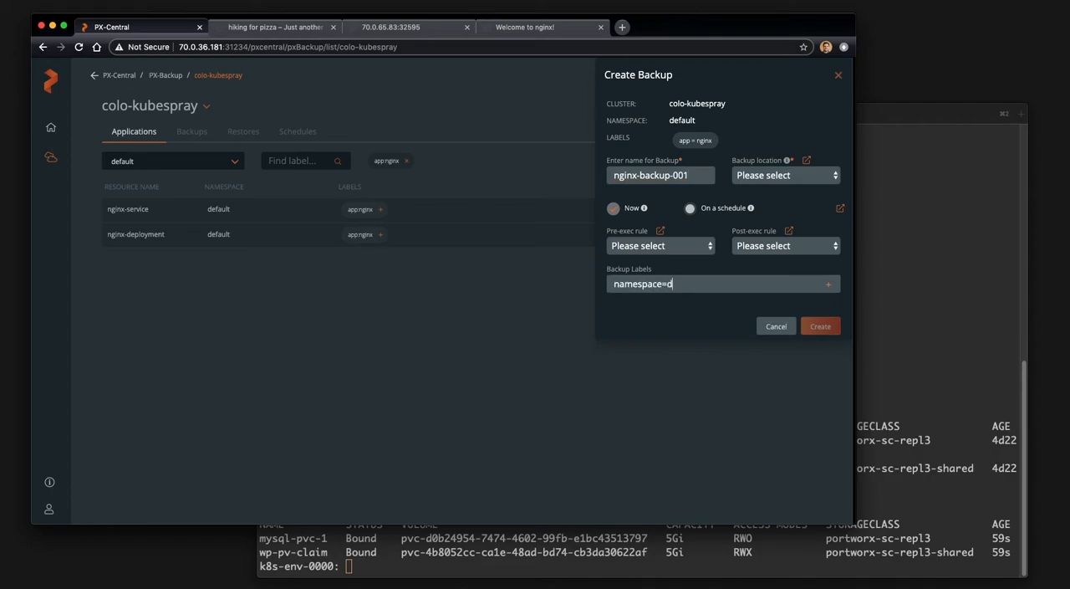
type("efault")
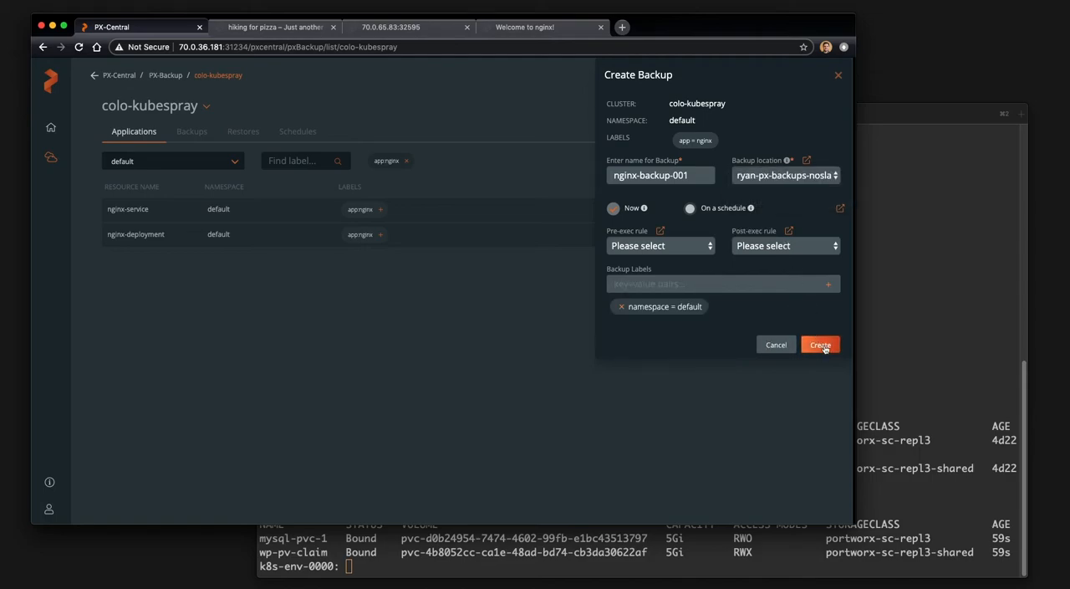
left_click(820, 344)
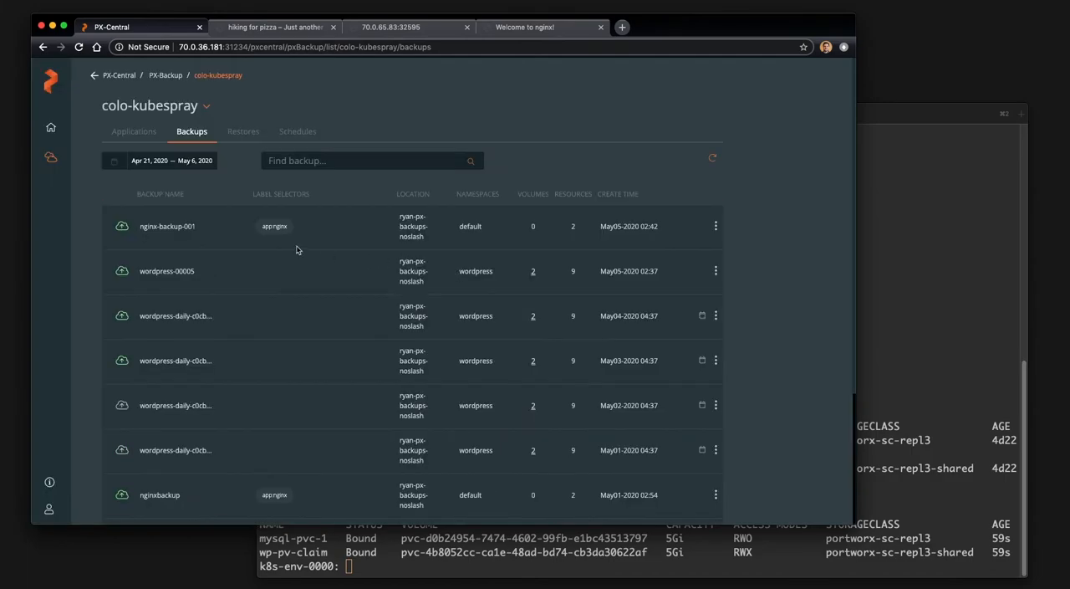
mouse_move(435, 260)
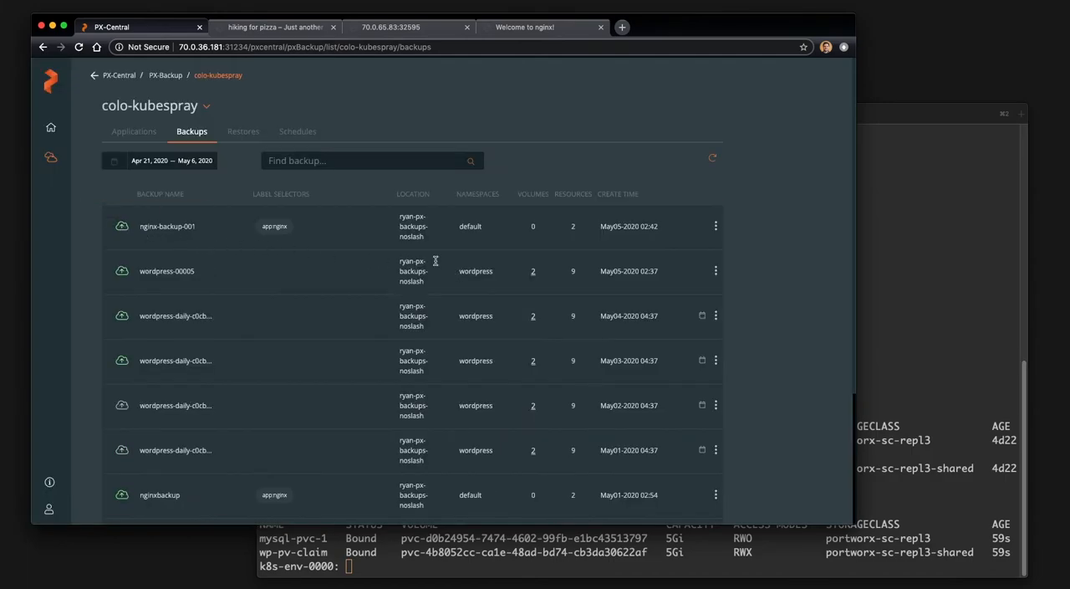
Step: Confirm nginx-backup-001 succeeded for nginx-service and nginx-deployment, then bring up its restore options
left_click(166, 225)
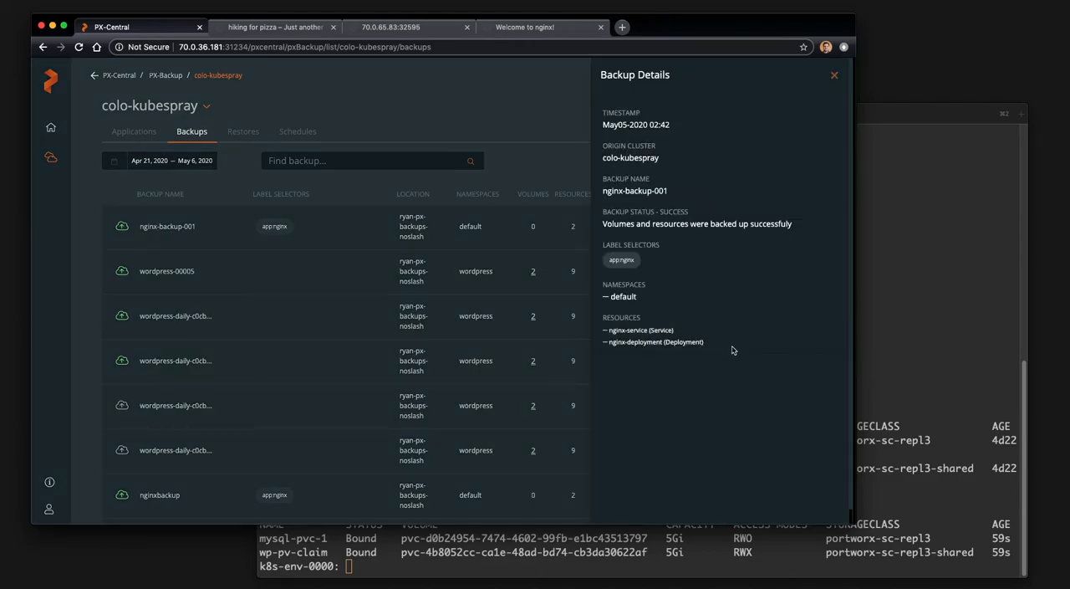
right_click(611, 270)
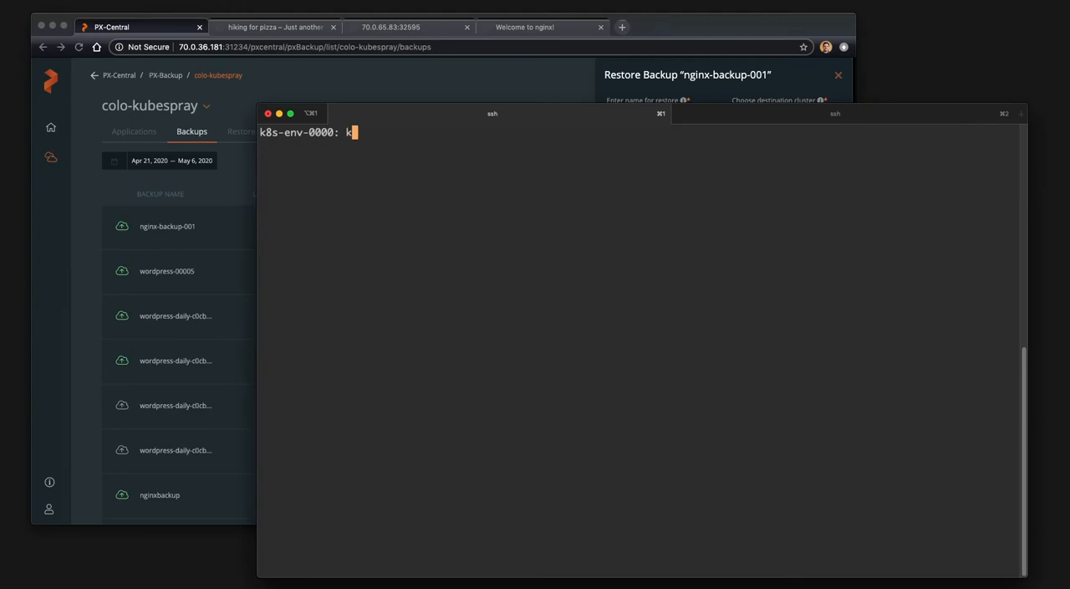
type("ubectl c")
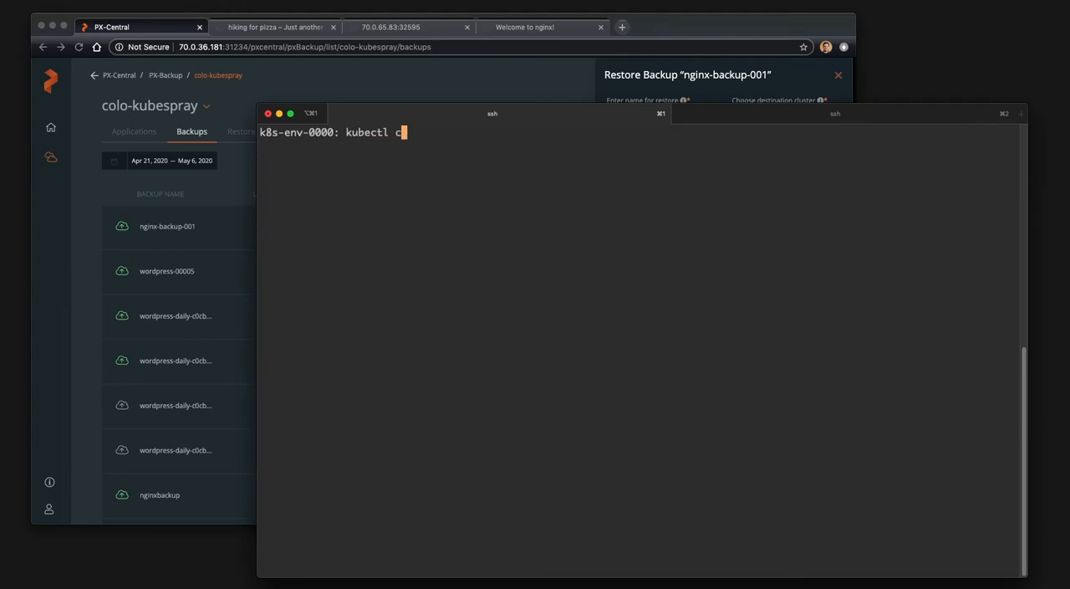
Step: Name the restore nginx-restore-001 and choose colo-kubespray as the destination cluster
type("reate ns ngin")
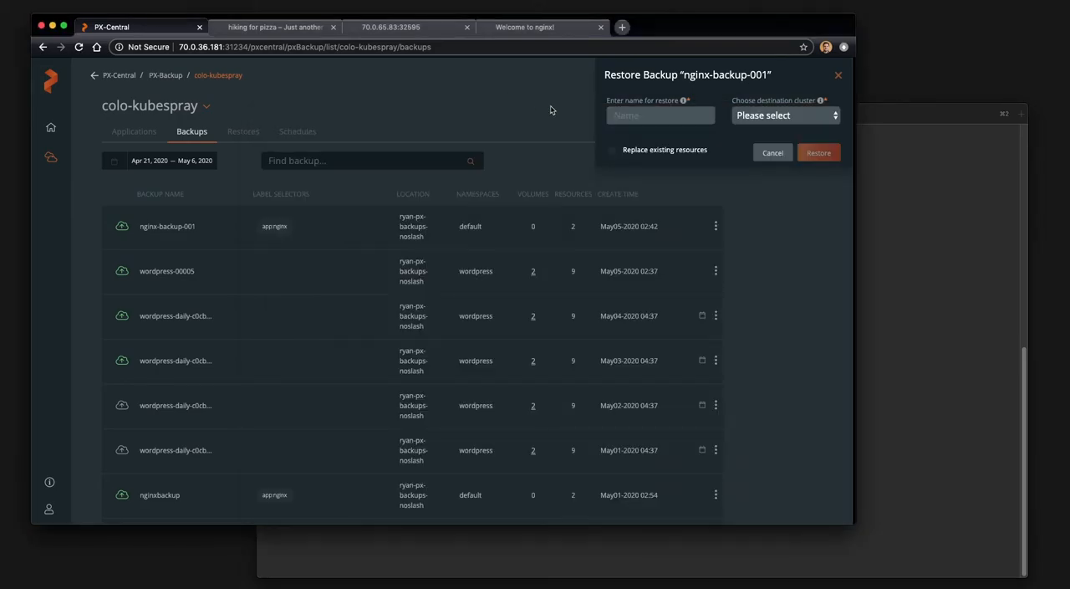
type("ngin")
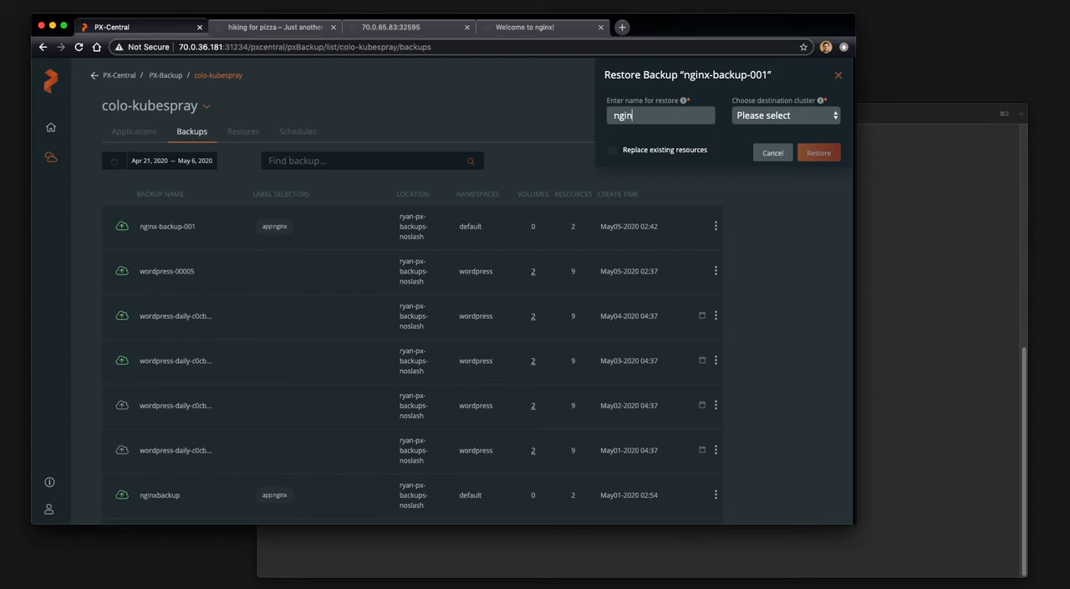
type("x-restore")
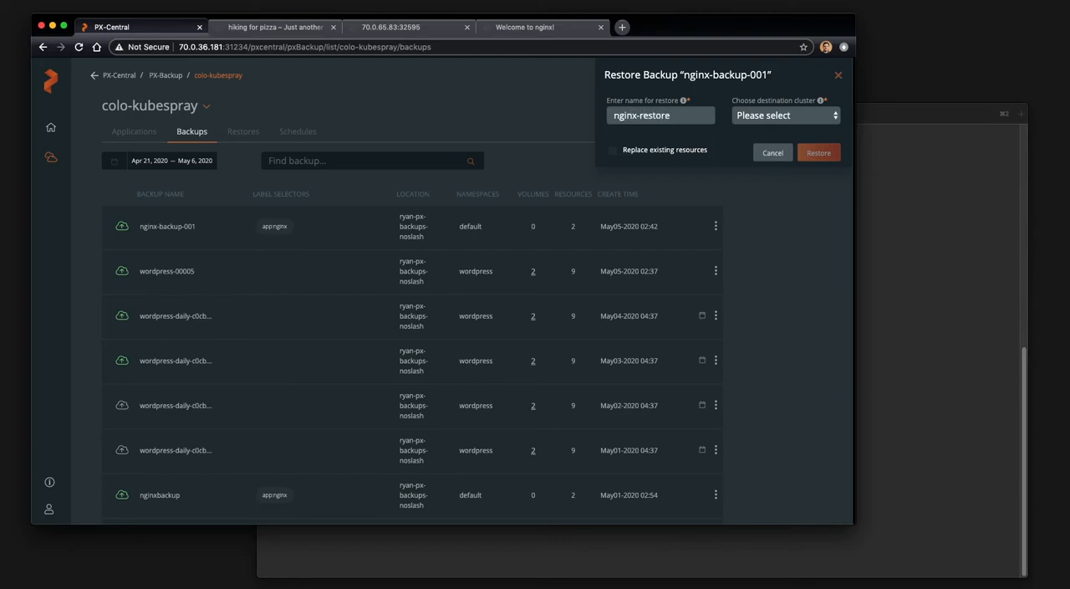
type("-001")
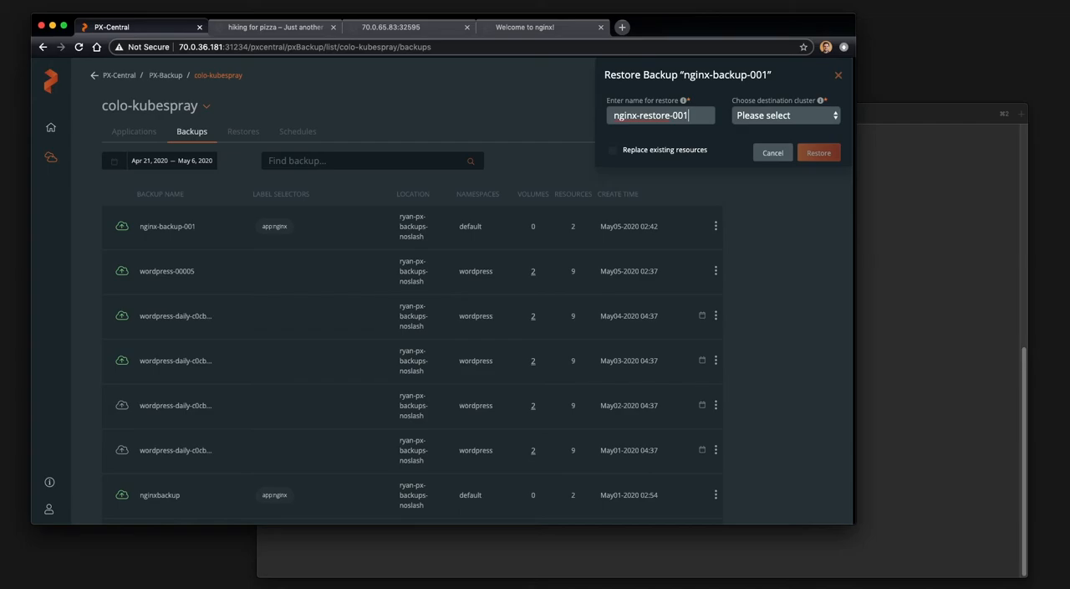
left_click(783, 115)
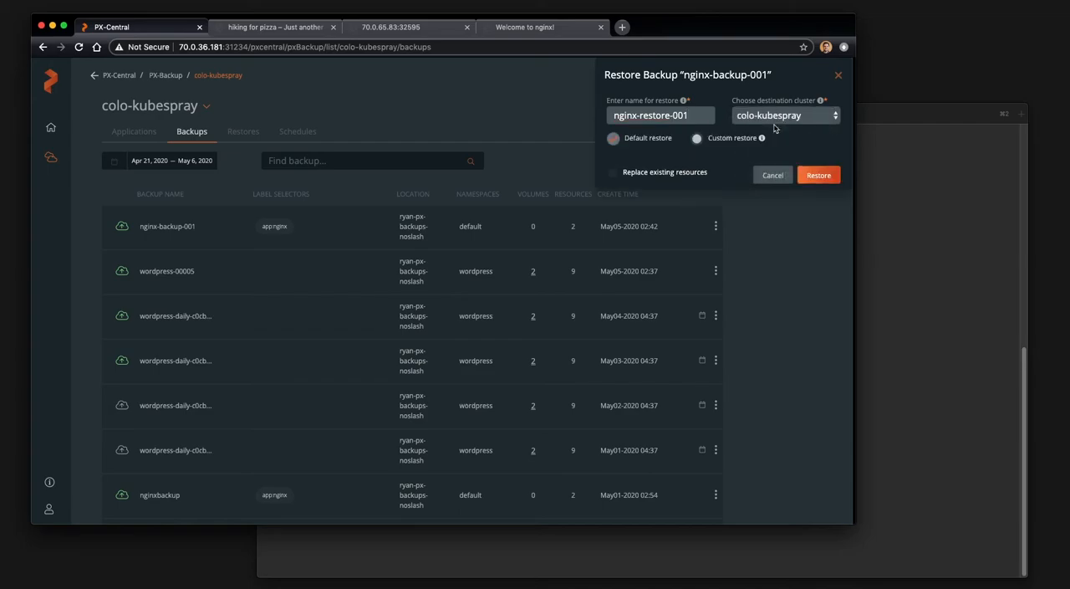
Step: Use a custom restore mapping the default namespace to nginx-restore, and start it
left_click(697, 138)
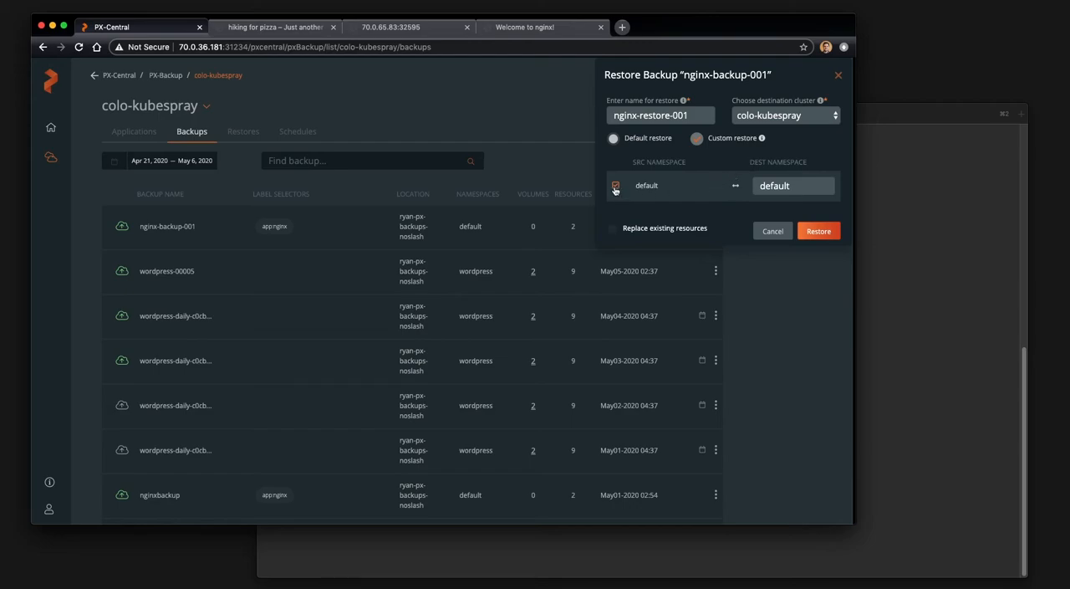
left_click(793, 185)
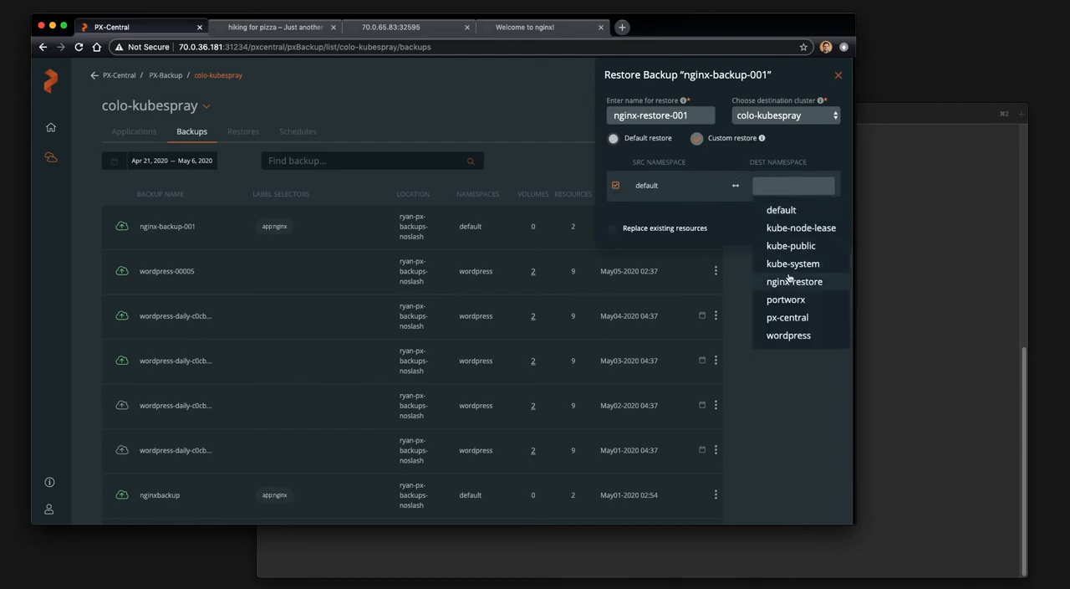
left_click(793, 281)
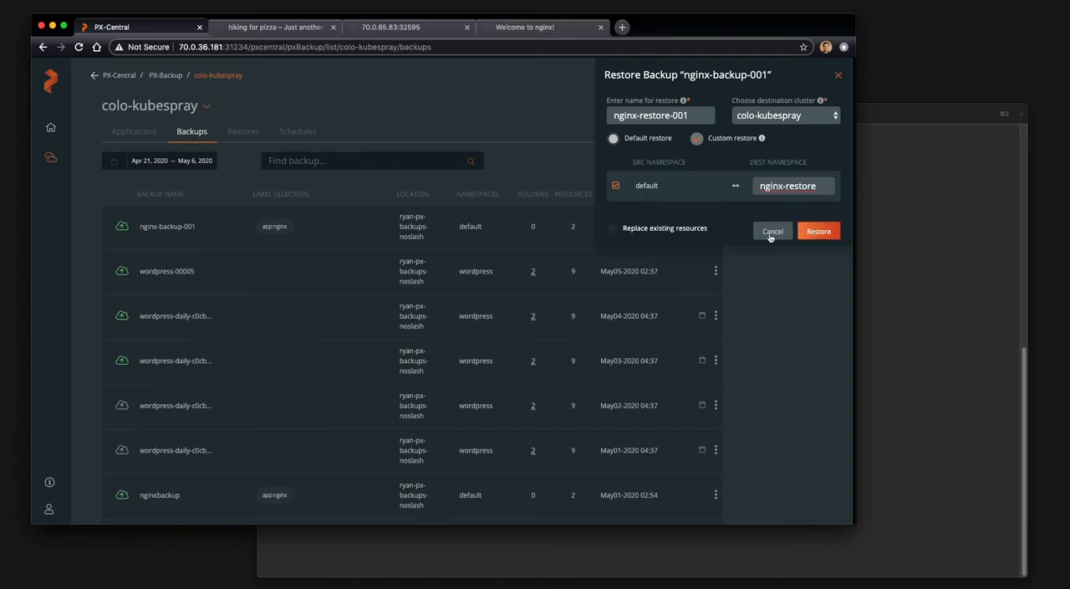
left_click(819, 231)
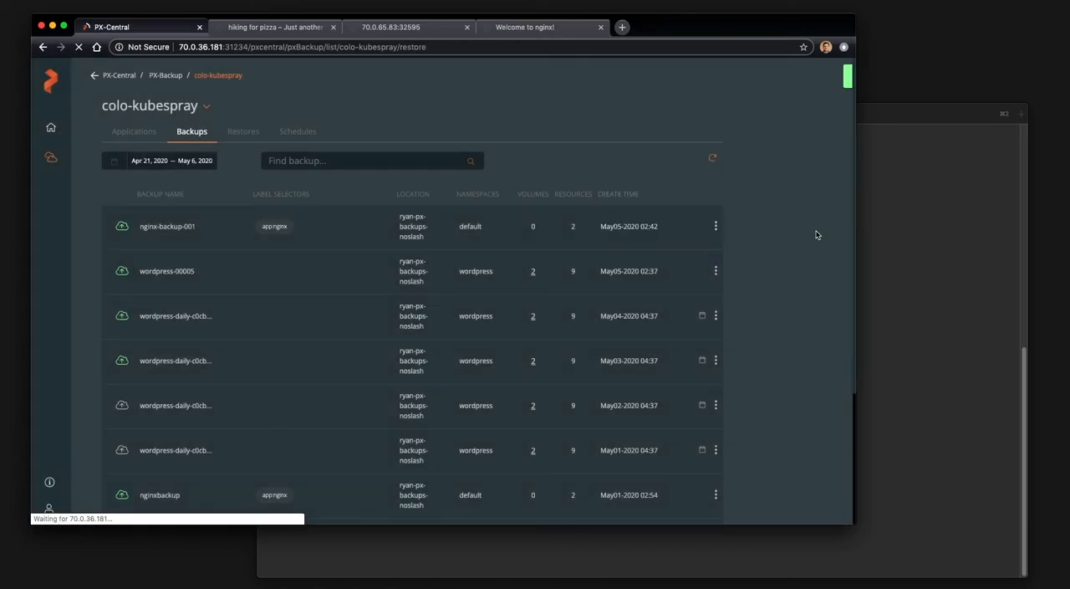
Step: Run kubectl get po -n nginx-restore to check the restored nginx pods
left_click(243, 131)
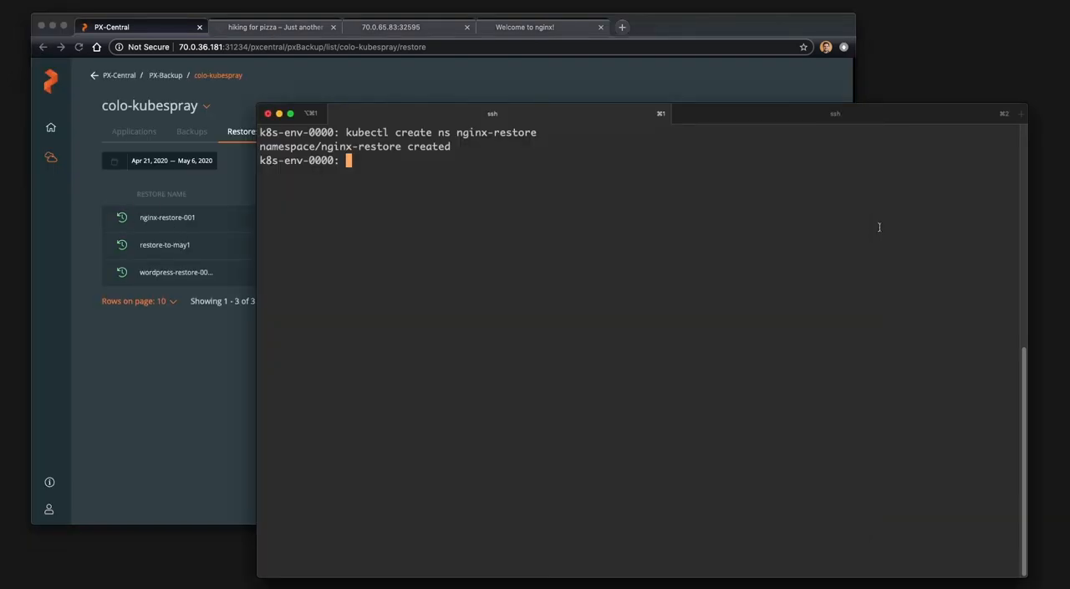
type("kubectl get")
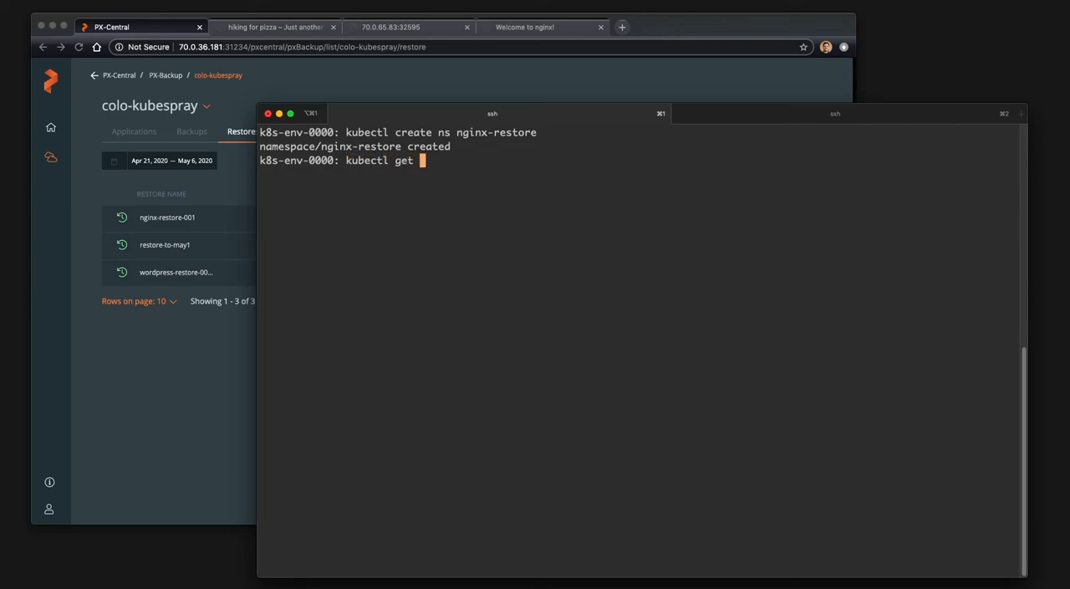
type("po -n")
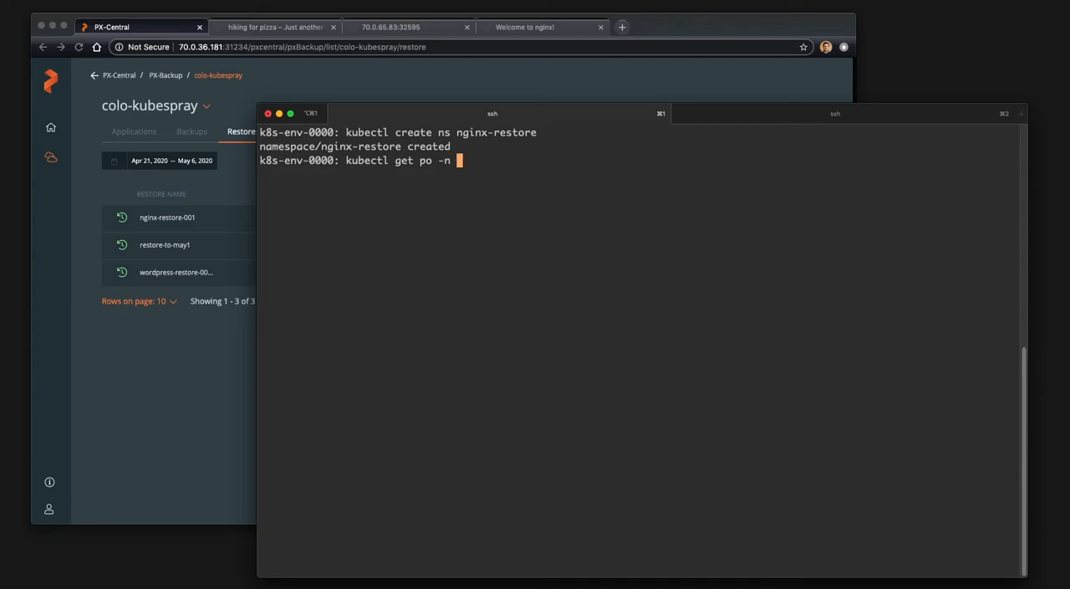
double_click(496, 132)
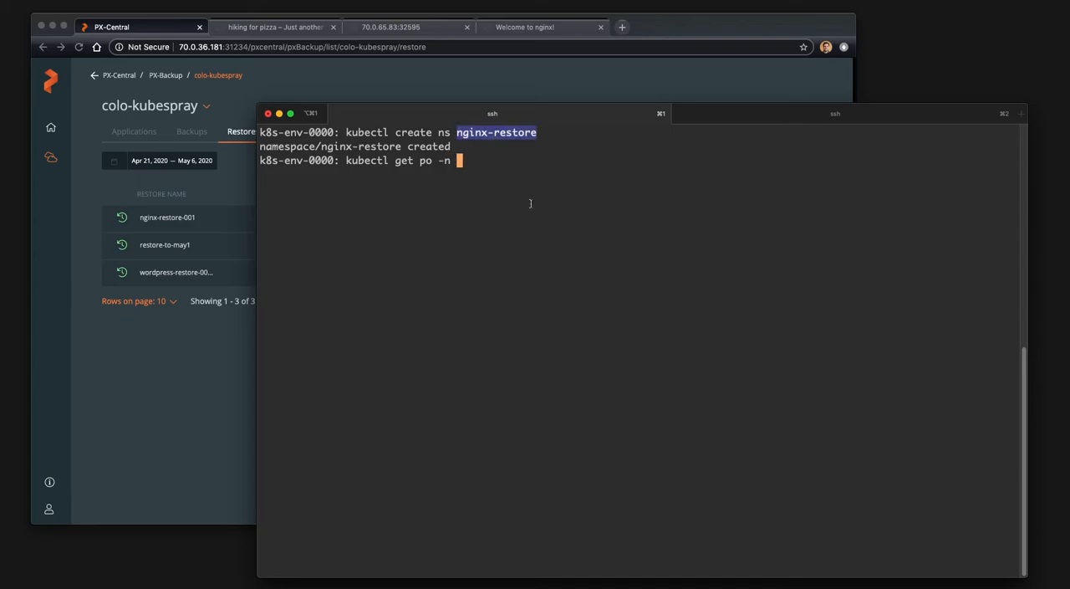
key("Return")
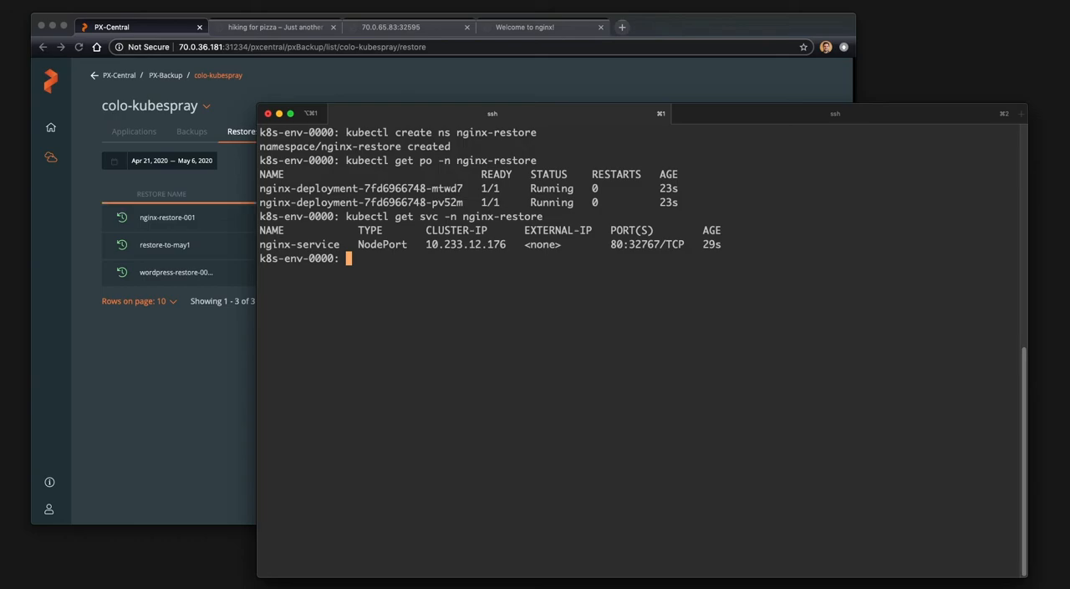
Step: In the nginx tab, load the restored nginx at 70.0.65.83:32767
left_click(525, 26)
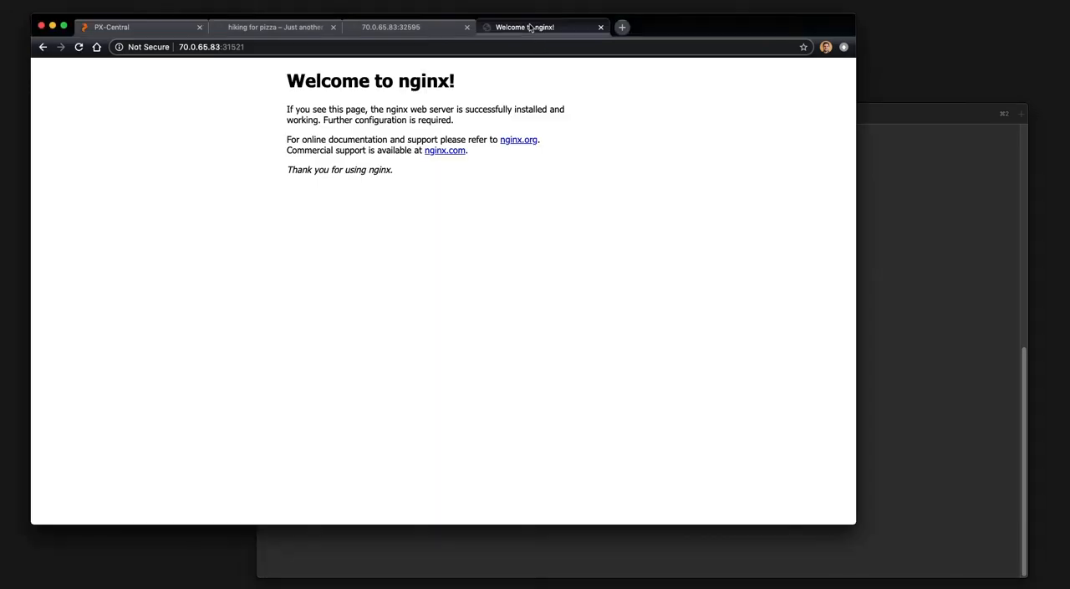
type("70.0.65.83:37")
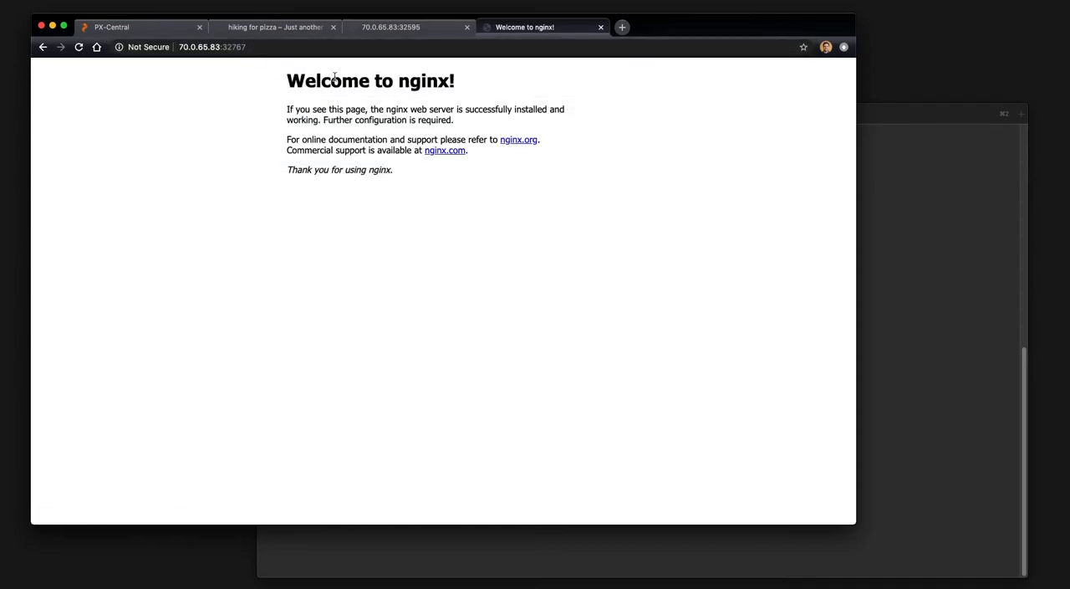
double_click(328, 80)
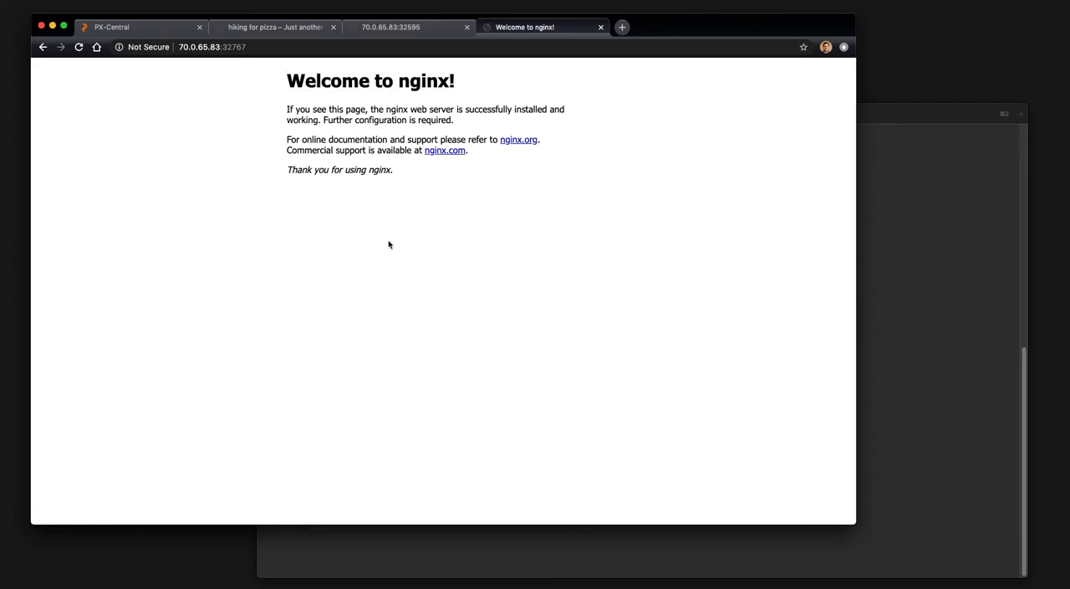
mouse_move(886, 301)
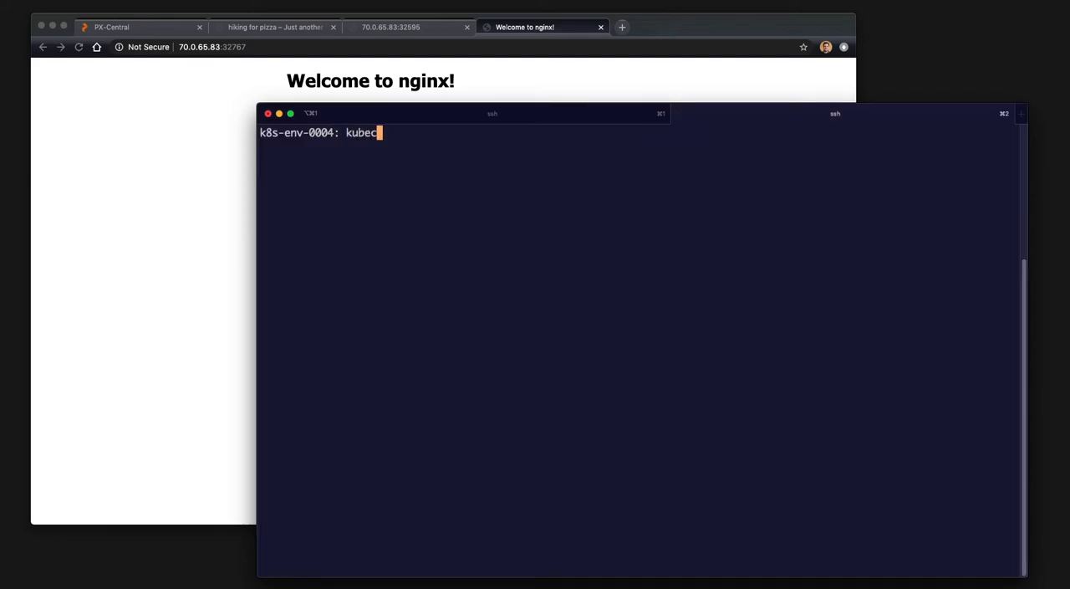
Step: Run kubectl get ns wordpress to confirm k8s-env-0004 has no wordpress namespace
type("tl get")
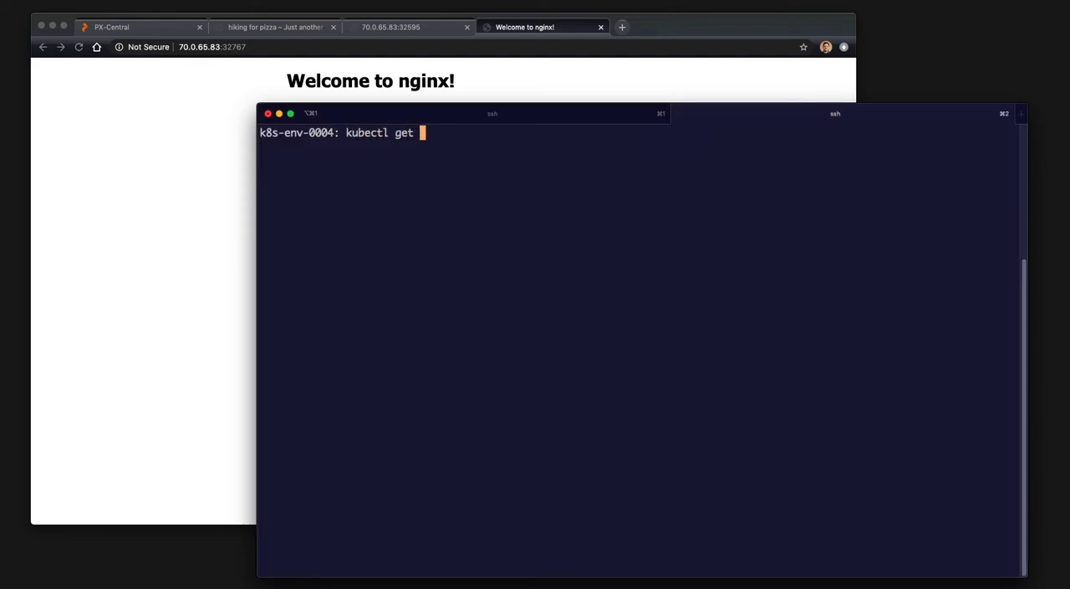
type("ns wordpress")
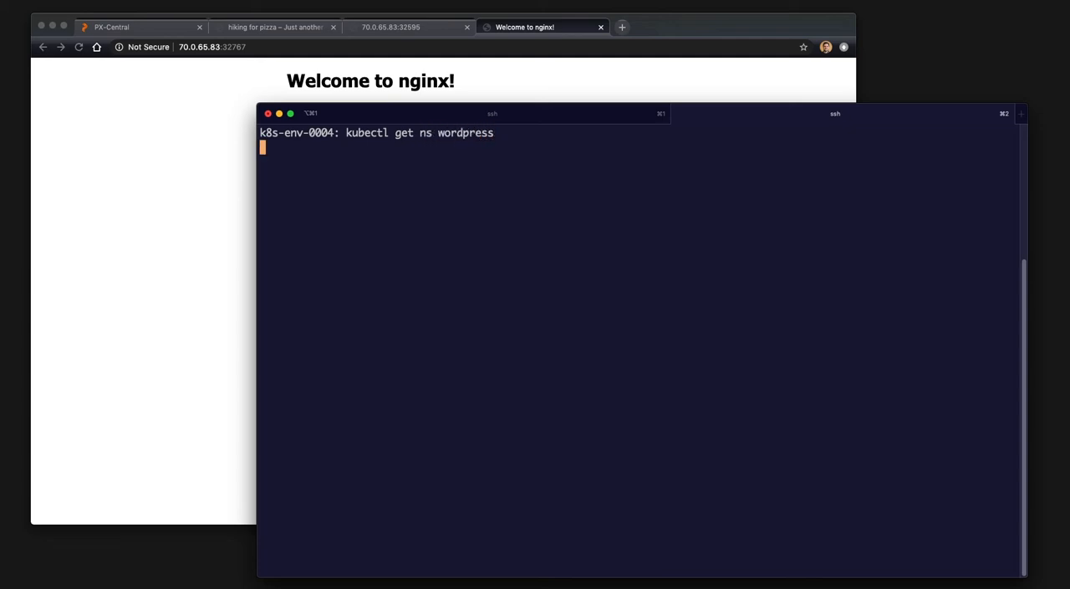
key("Return")
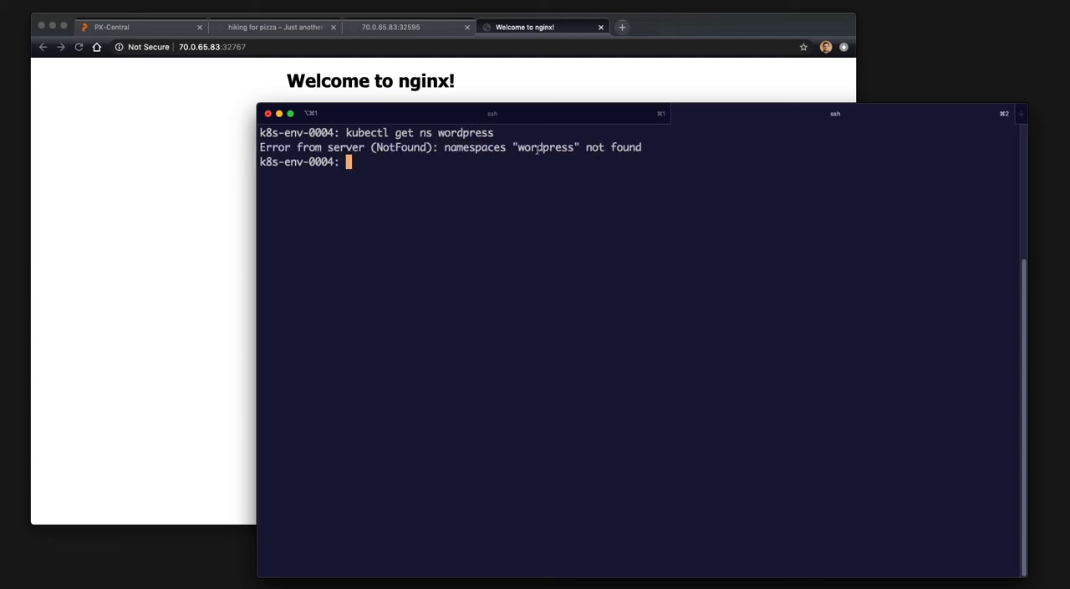
Step: Run kubectl get no on k8s-env-0000, showing all nodes Ready on v1.15.1
type("k")
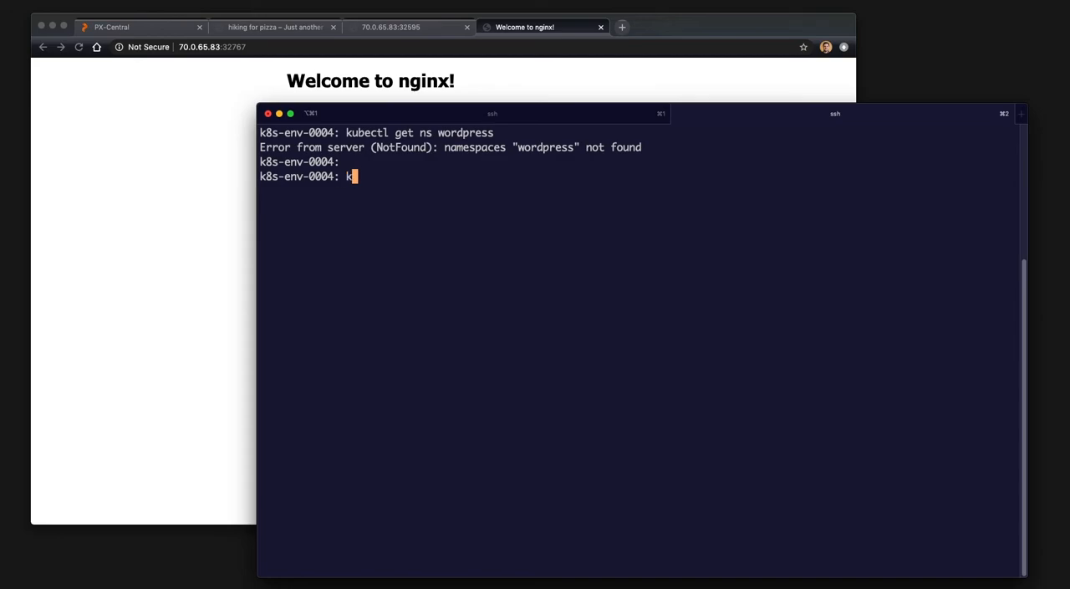
type("kubectl get no")
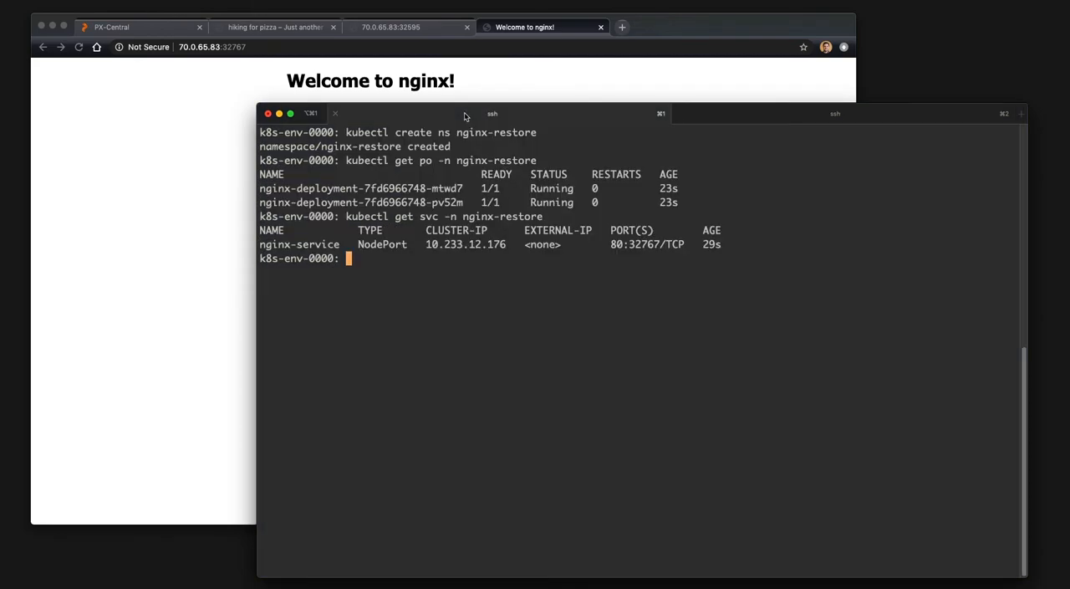
type("kubectl get no")
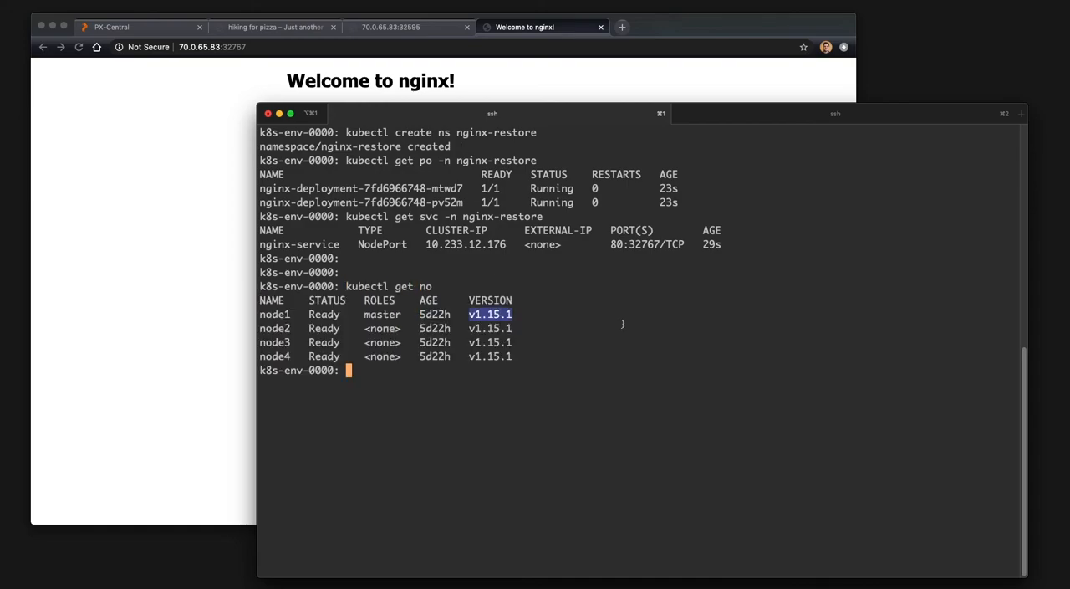
left_click(138, 26)
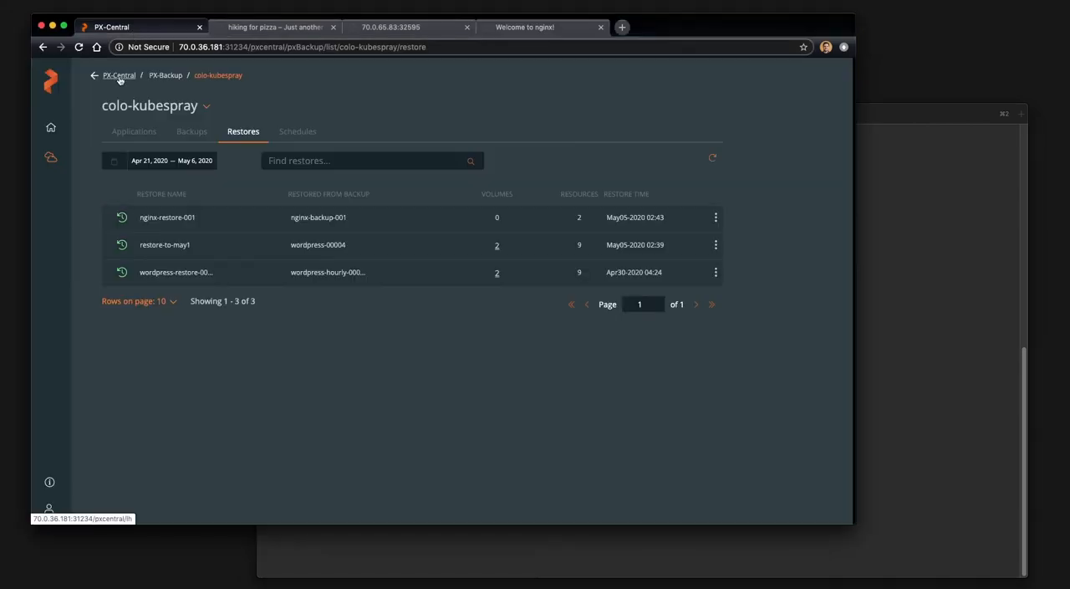
Step: Open the all-clusters backup list and begin restoring wordpress-00005
left_click(118, 75)
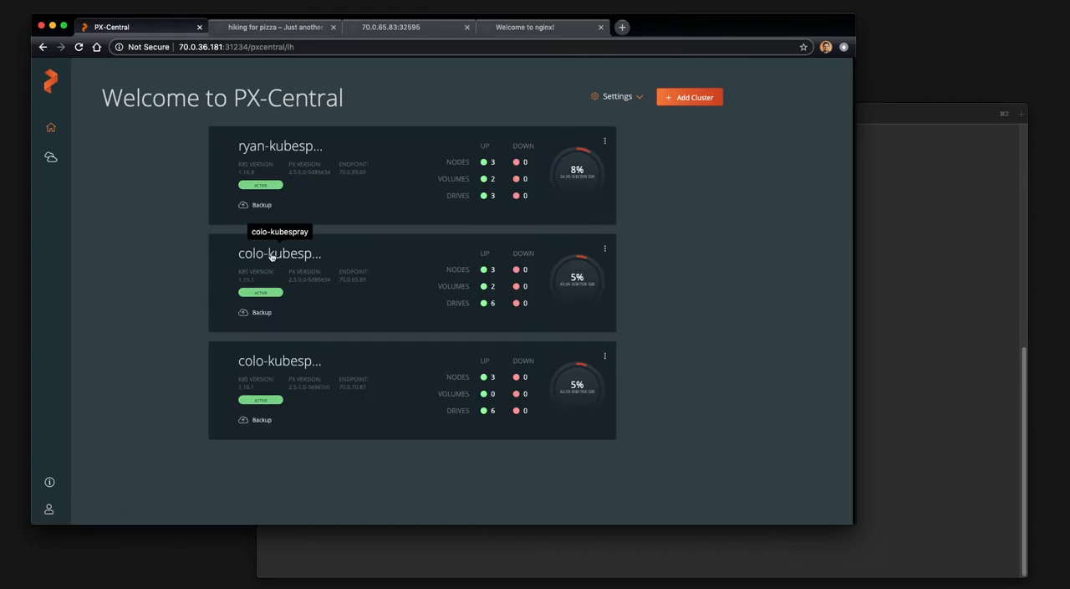
left_click(50, 157)
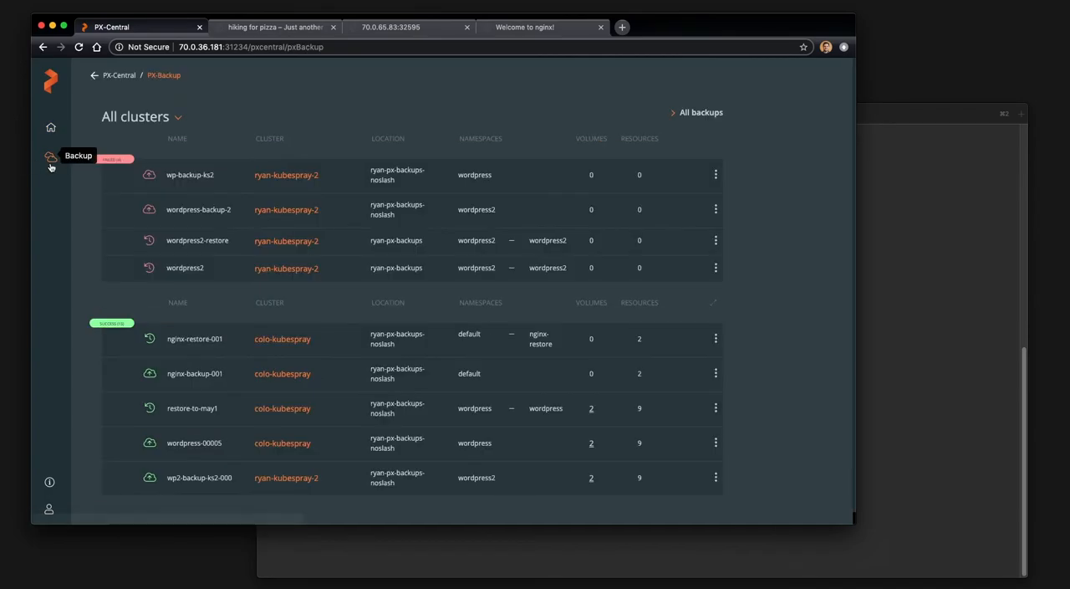
mouse_move(203, 379)
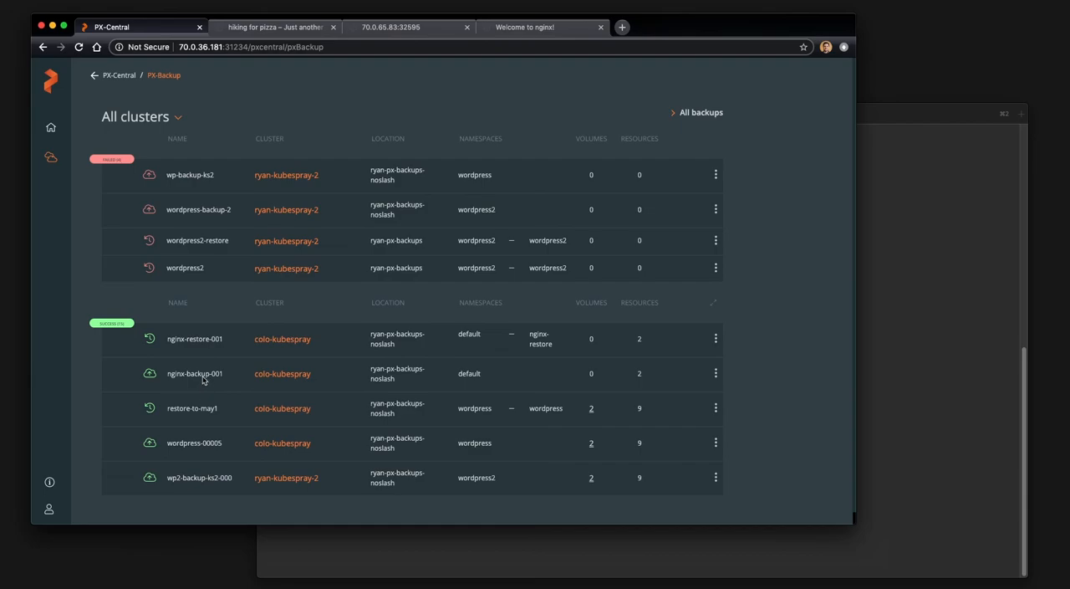
mouse_move(194, 442)
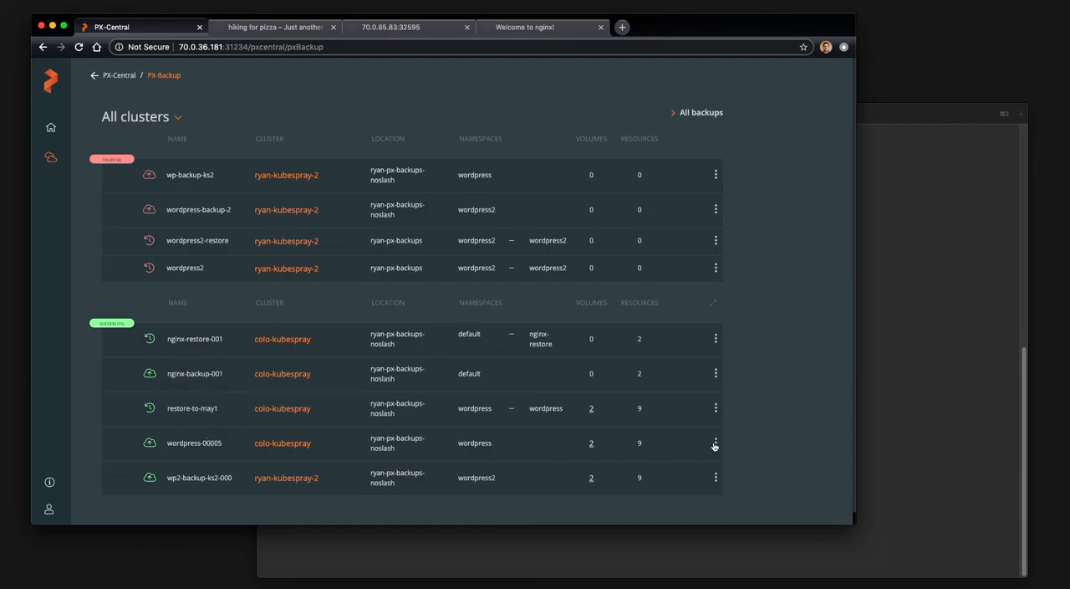
left_click(715, 442)
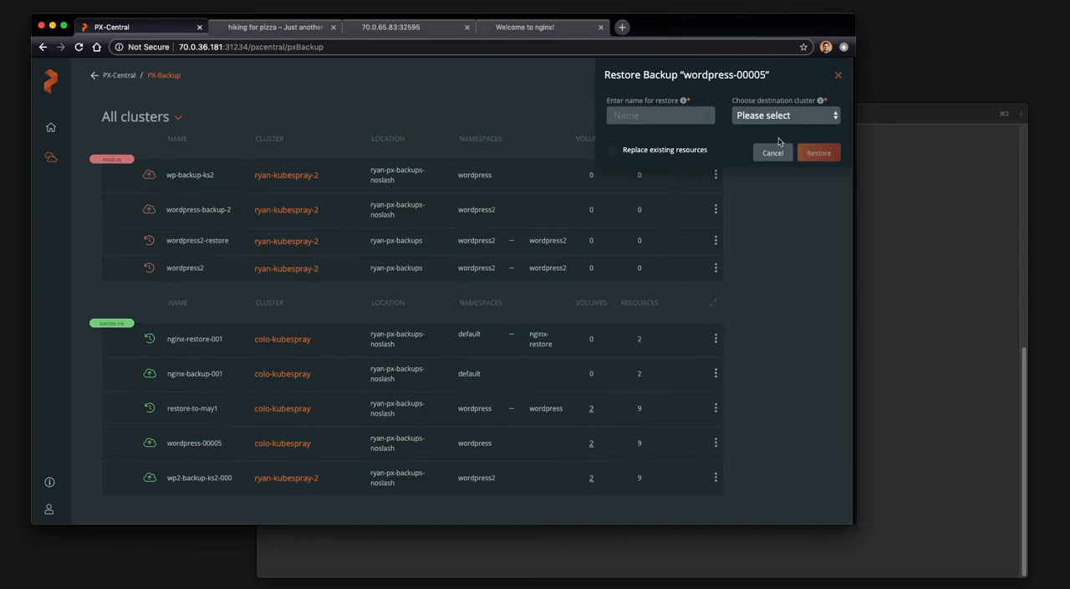
Step: Restore it onto colo-kubespray-4 under the name wordpress-newcluster
left_click(784, 115)
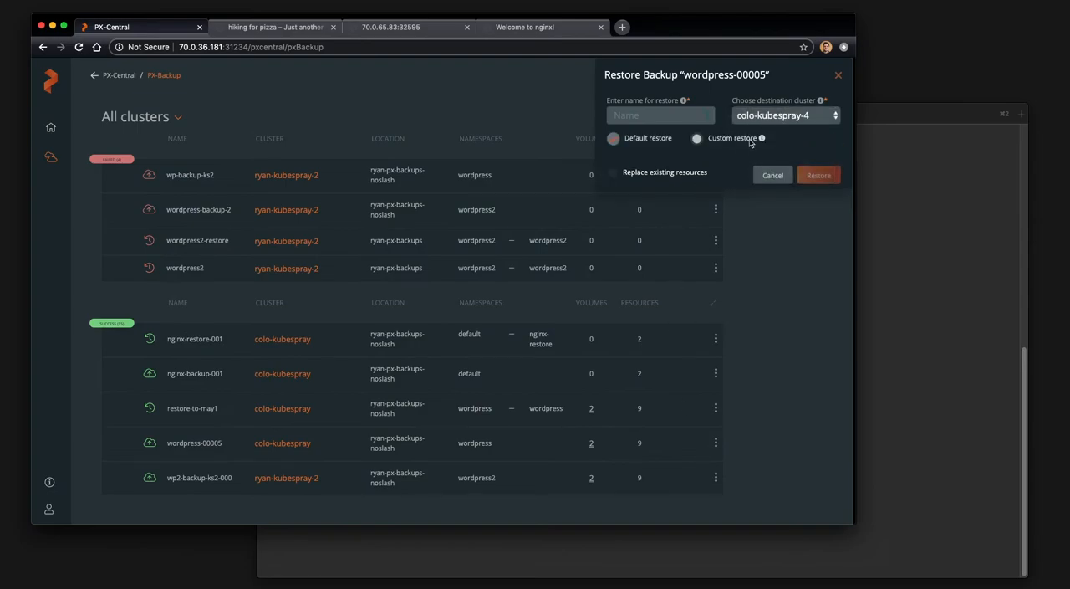
left_click(660, 115)
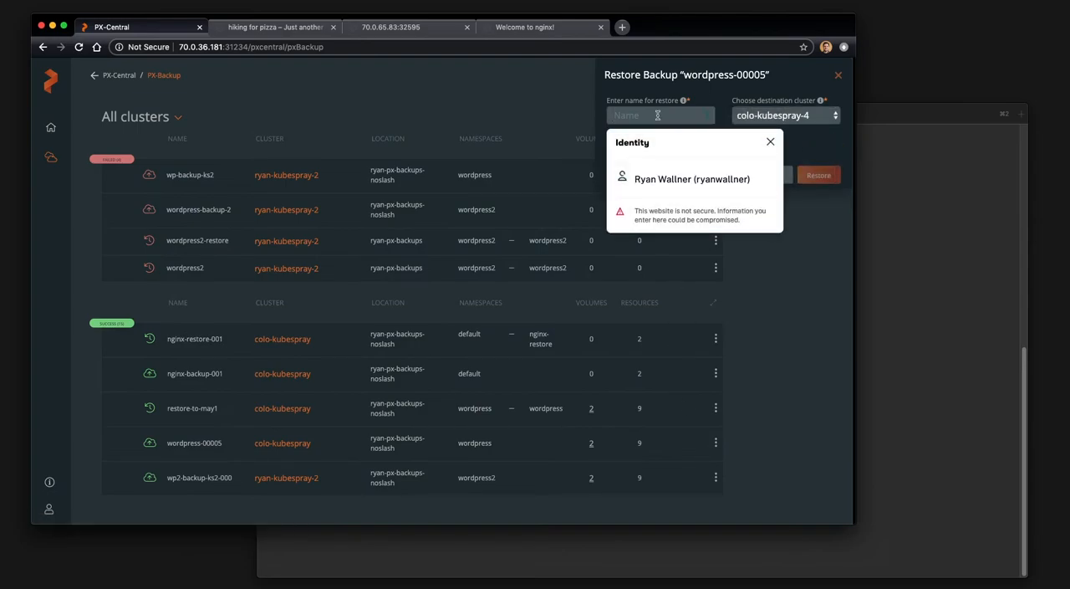
type("wordpress-")
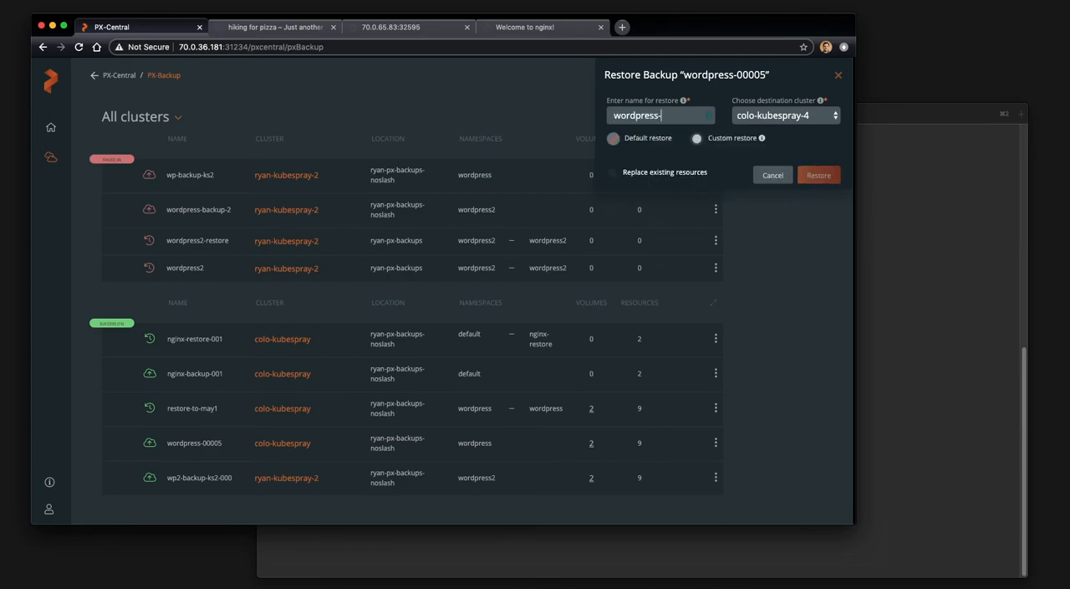
type("newcluster")
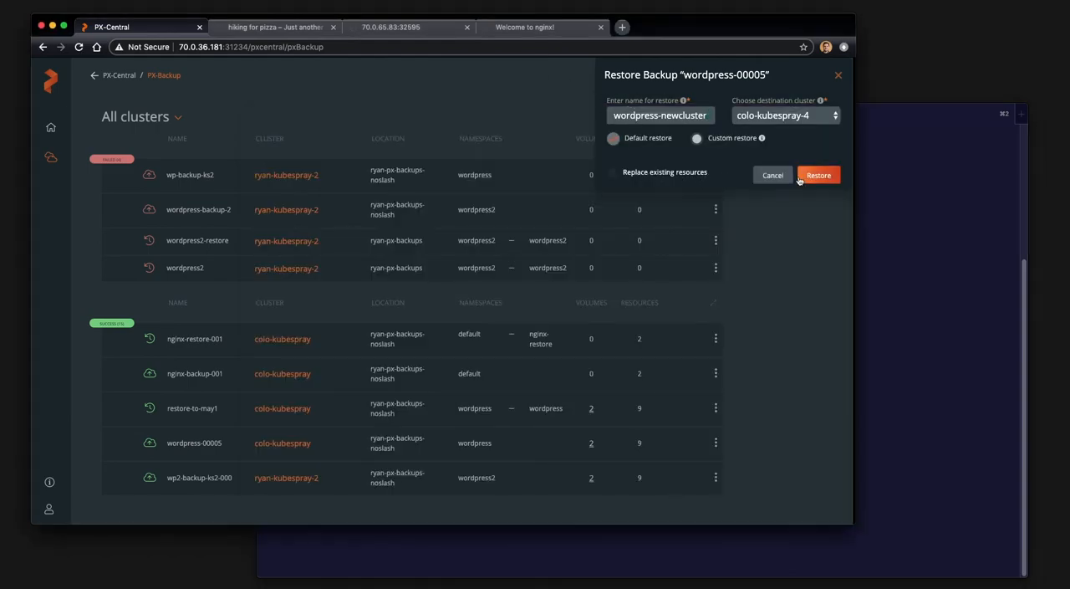
left_click(818, 175)
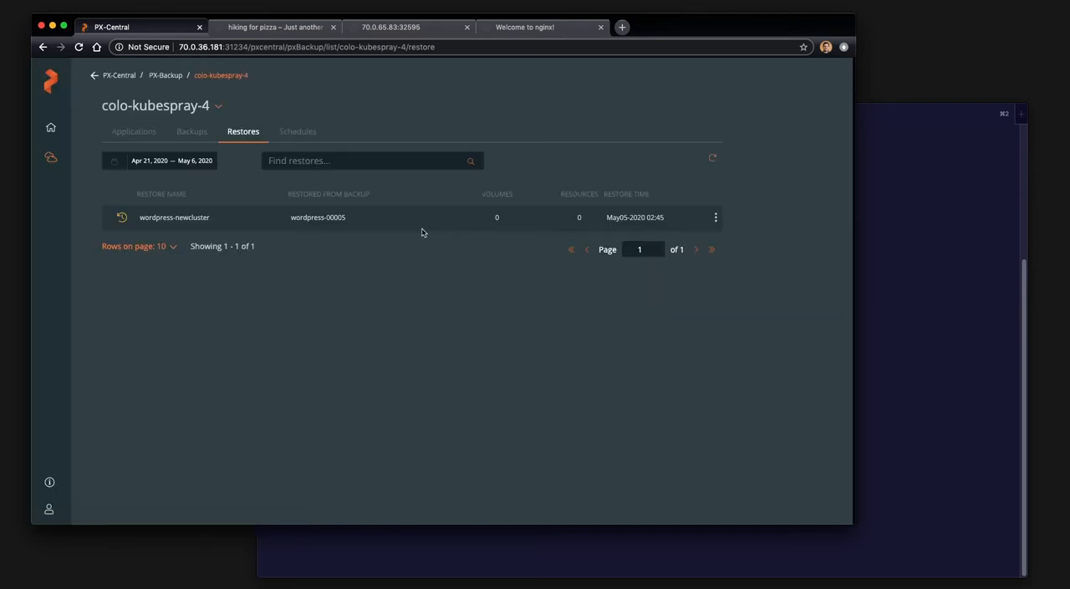
mouse_move(916, 252)
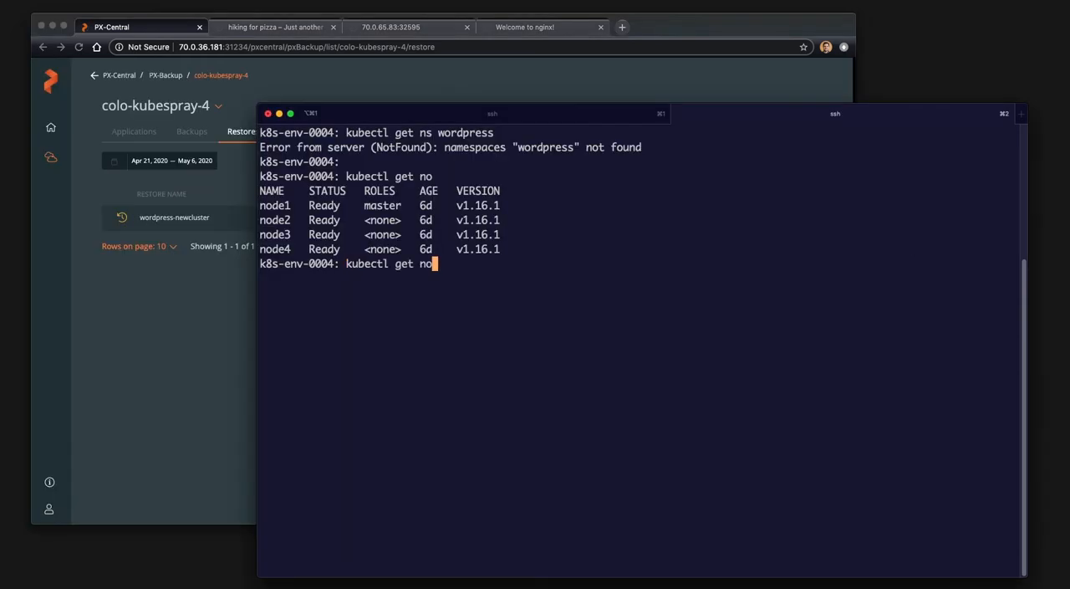
Step: List the new cluster's nodes, then open the wordpress-newcluster restore details showing 2 volumes
key("Return")
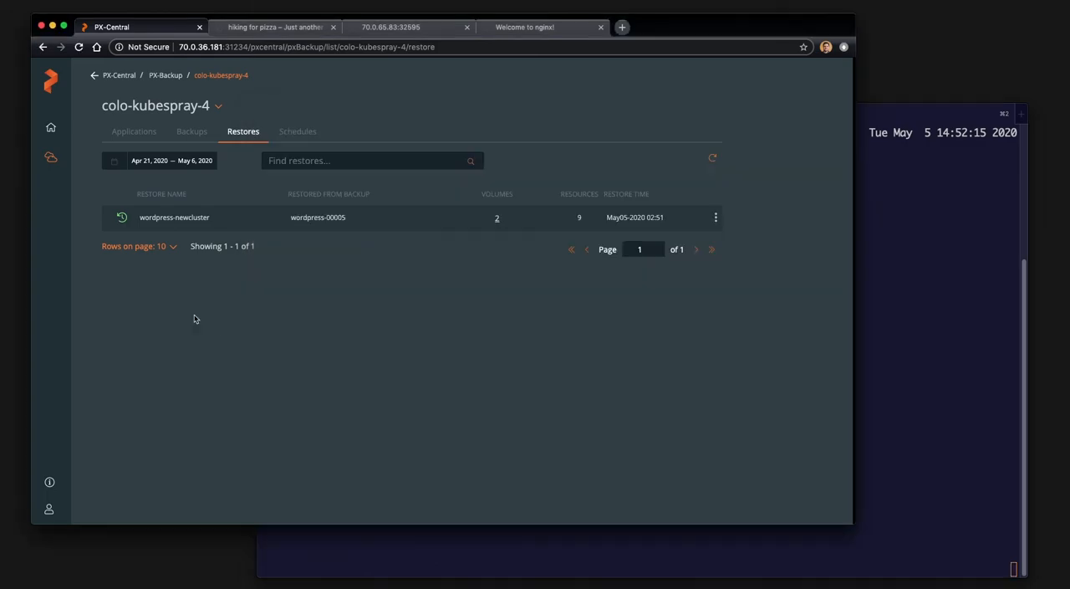
left_click(174, 216)
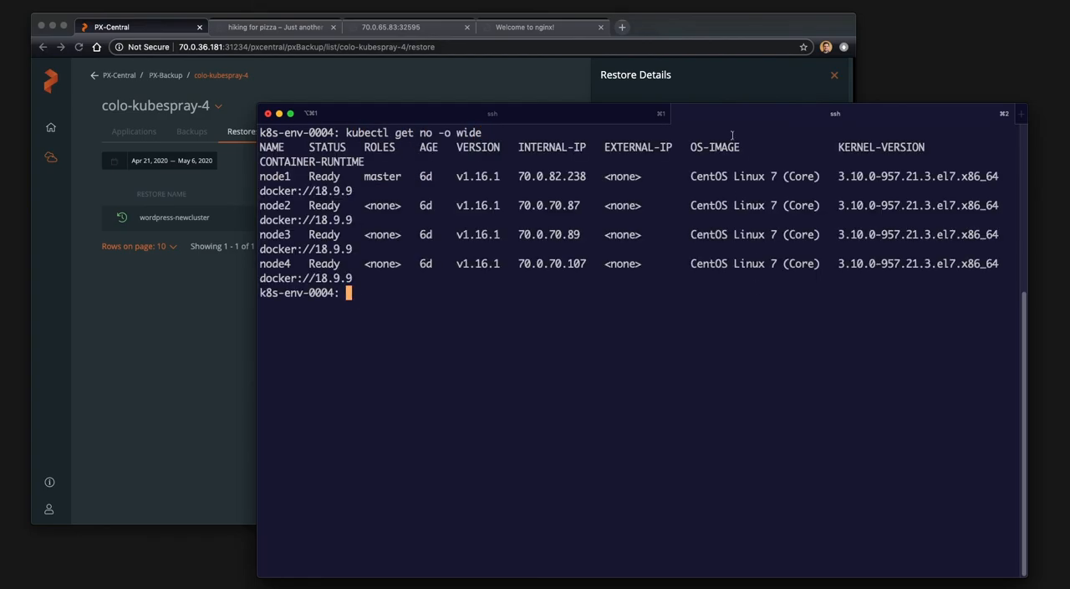
mouse_move(612, 39)
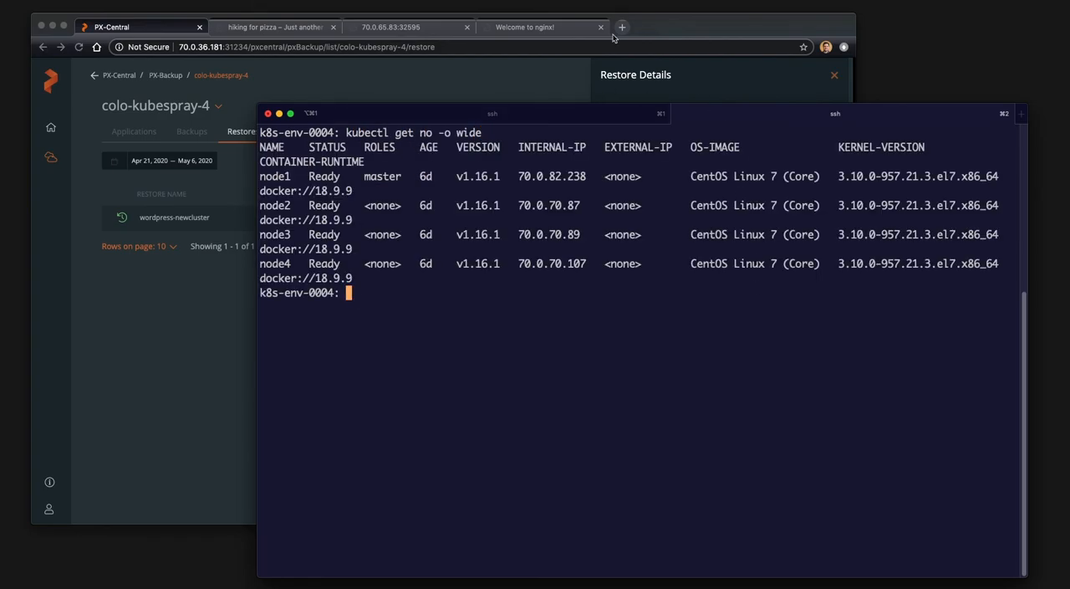
left_click(754, 27)
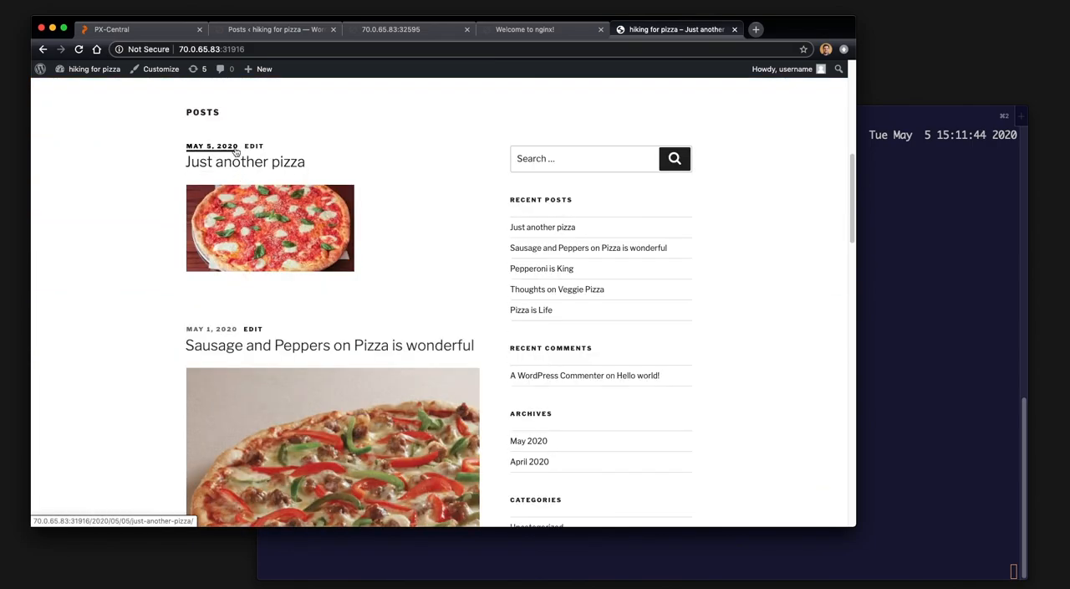
Step: Scroll the Hiking for Pizza homepage down and back up to check its posts and header image
scroll("down", 3)
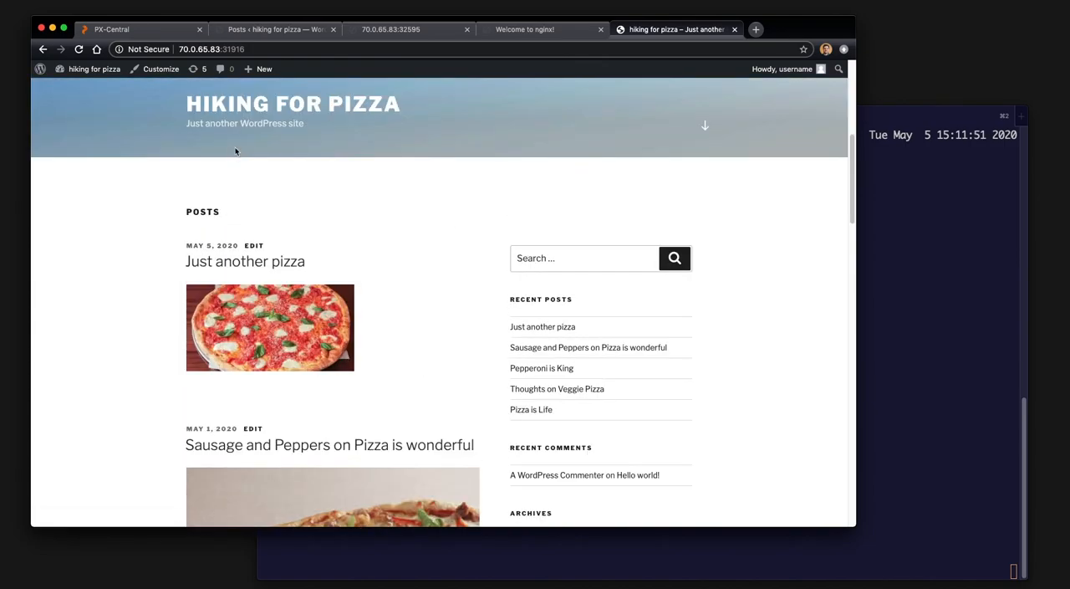
scroll("up", 3)
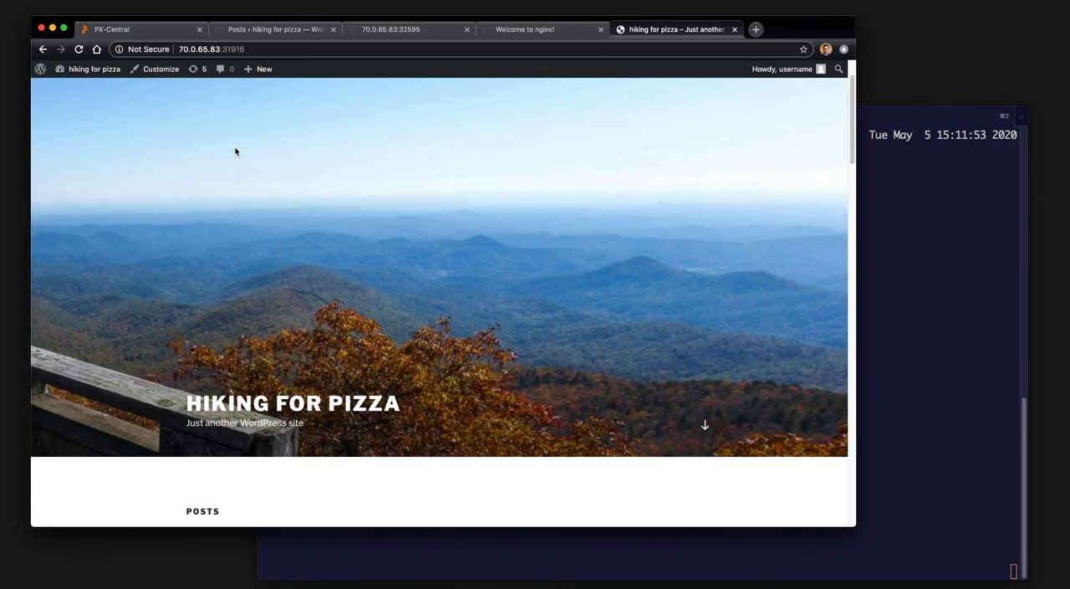